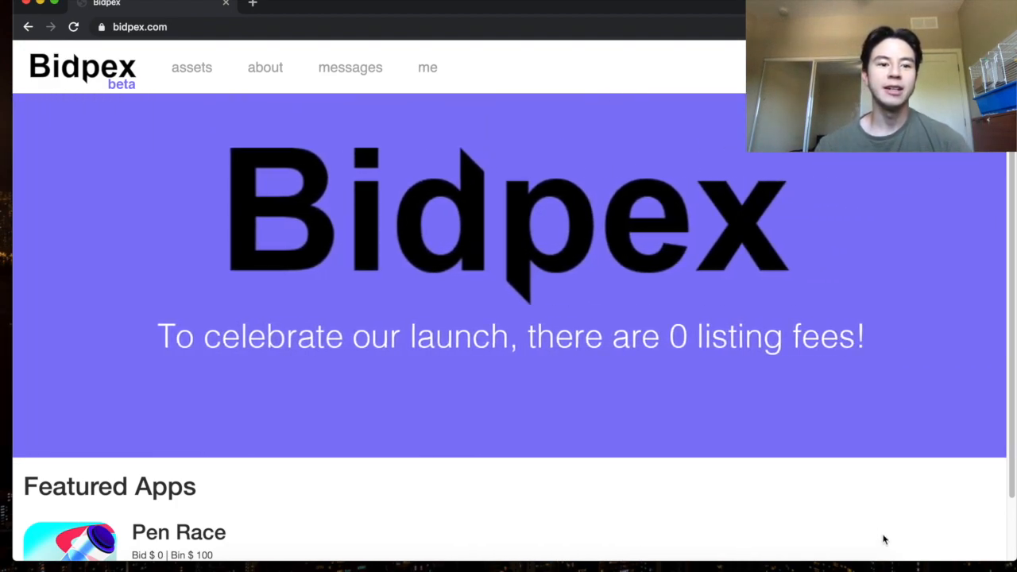
mouse_move(837, 531)
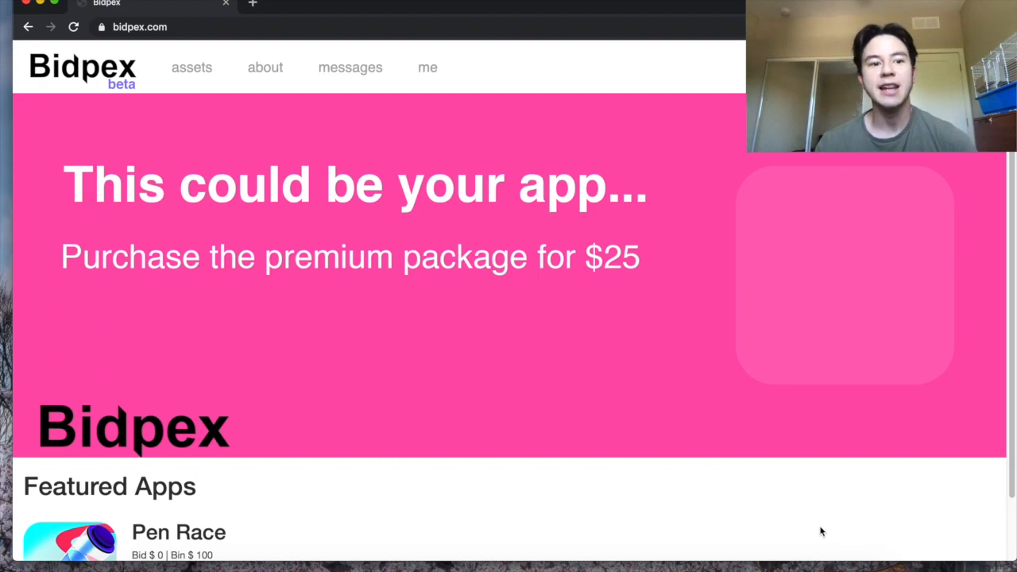
- Browse the assets search filters and open the Pen Race Amazon listing
scroll("right", 3)
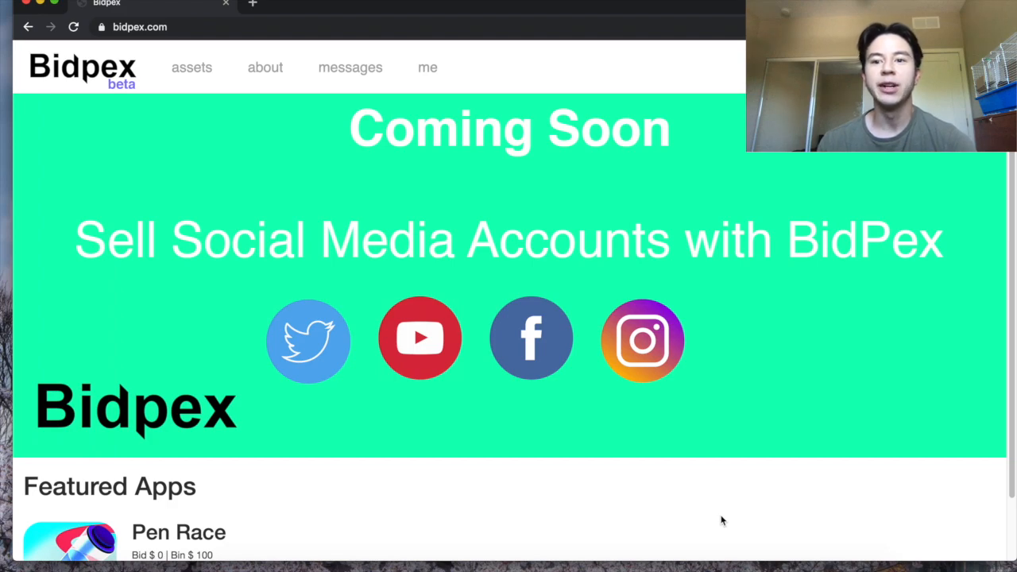
mouse_move(651, 530)
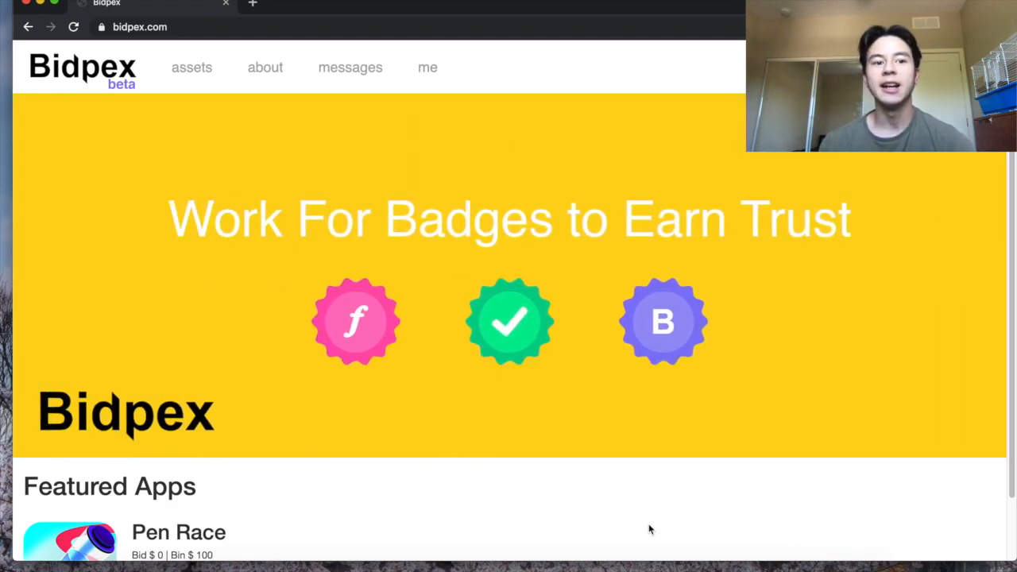
mouse_move(654, 496)
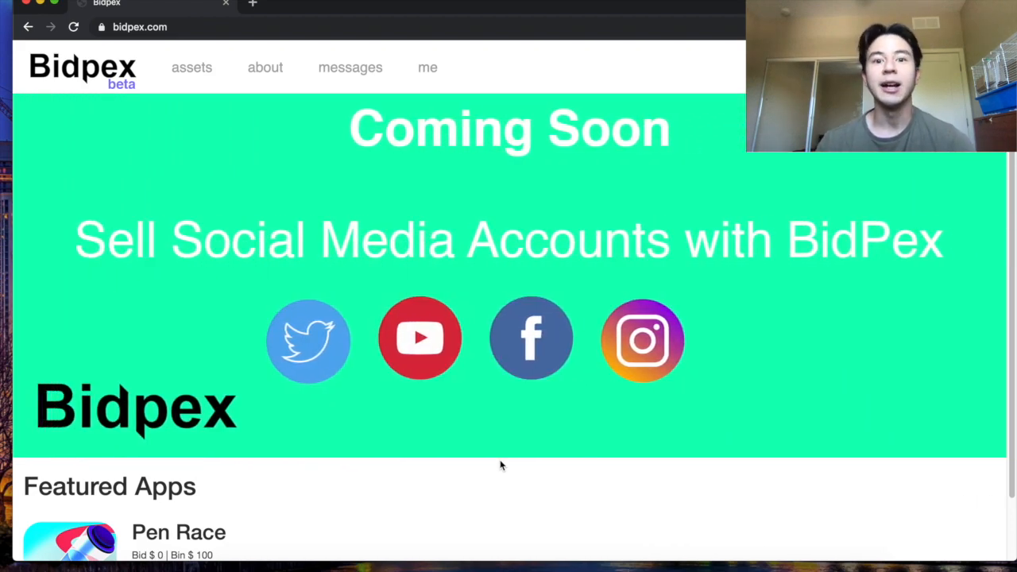
mouse_move(499, 475)
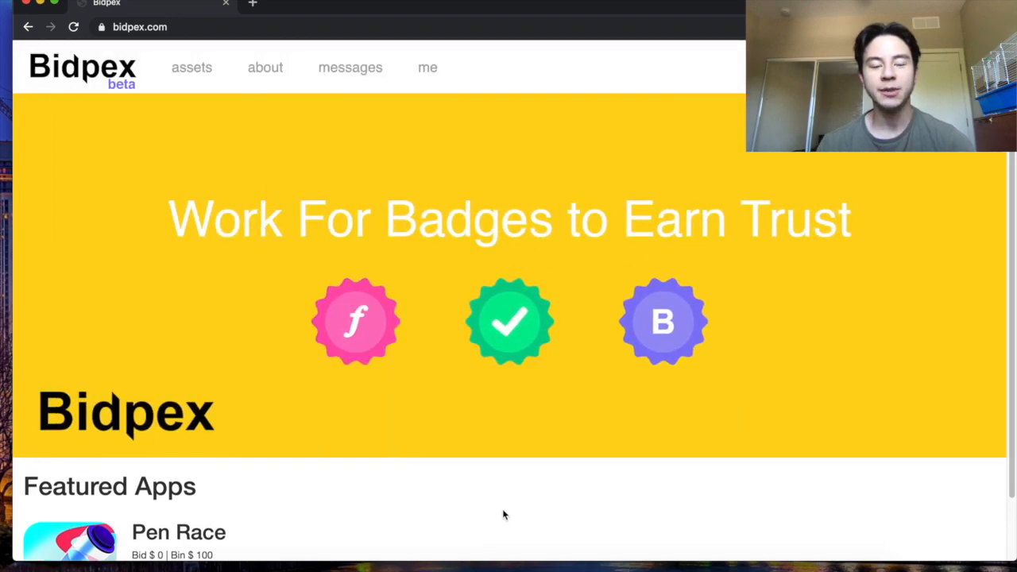
mouse_move(539, 516)
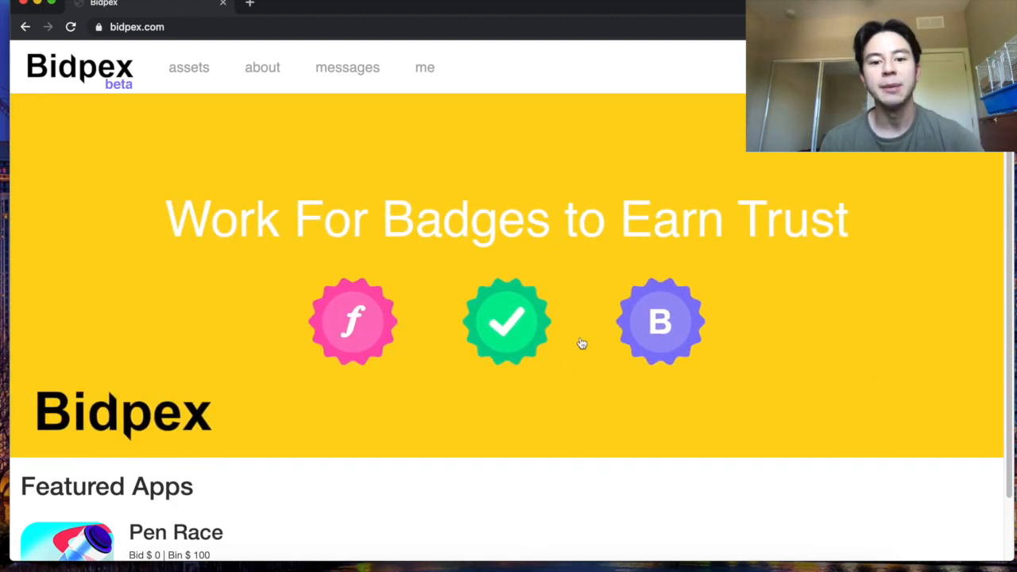
mouse_move(656, 494)
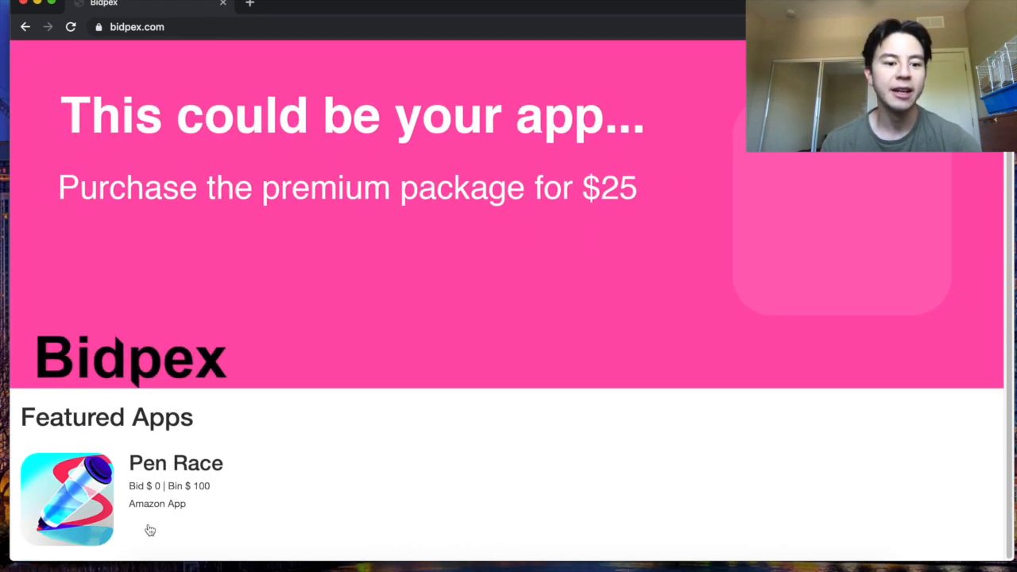
mouse_move(433, 475)
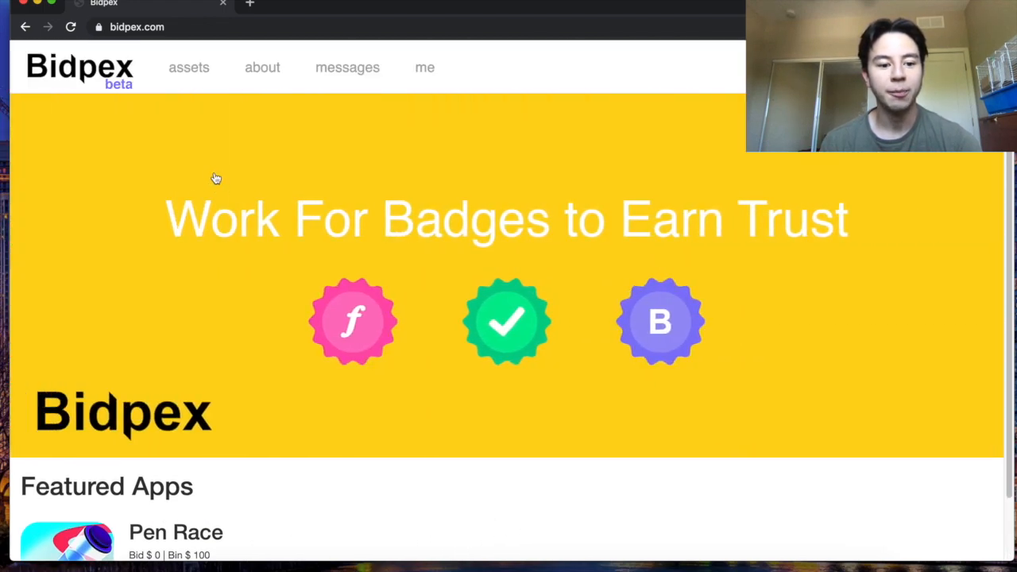
mouse_move(163, 227)
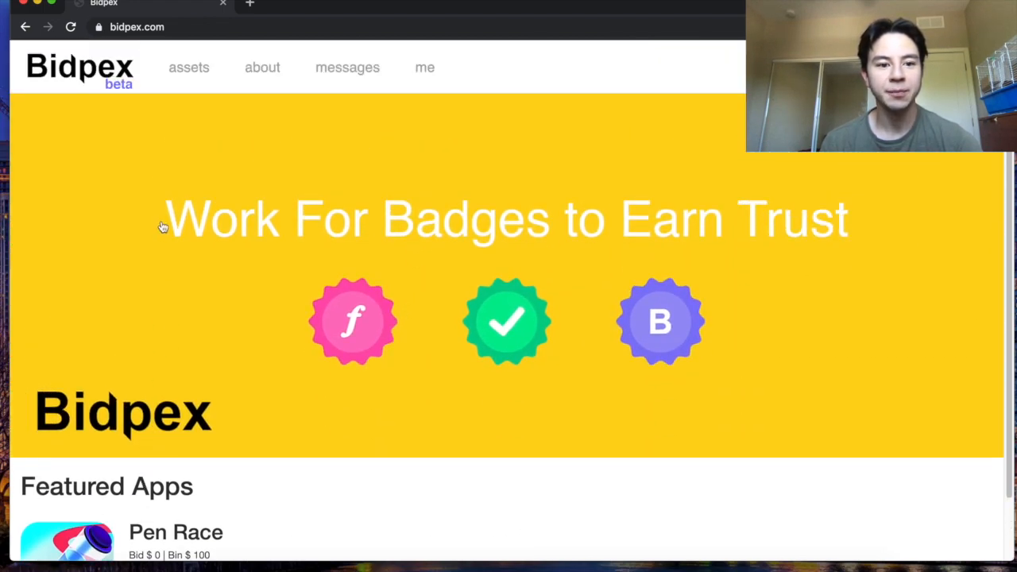
mouse_move(188, 67)
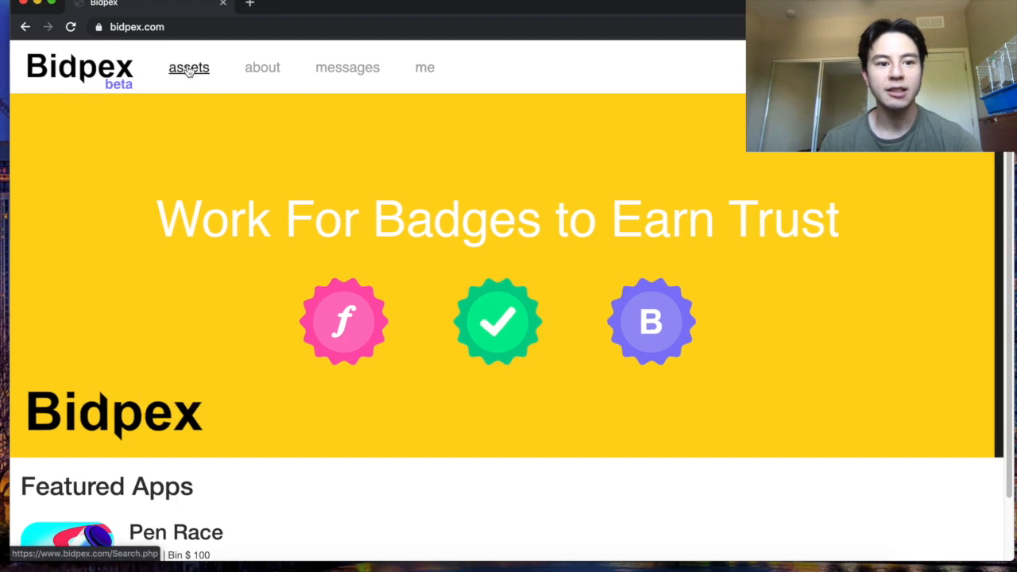
left_click(188, 67)
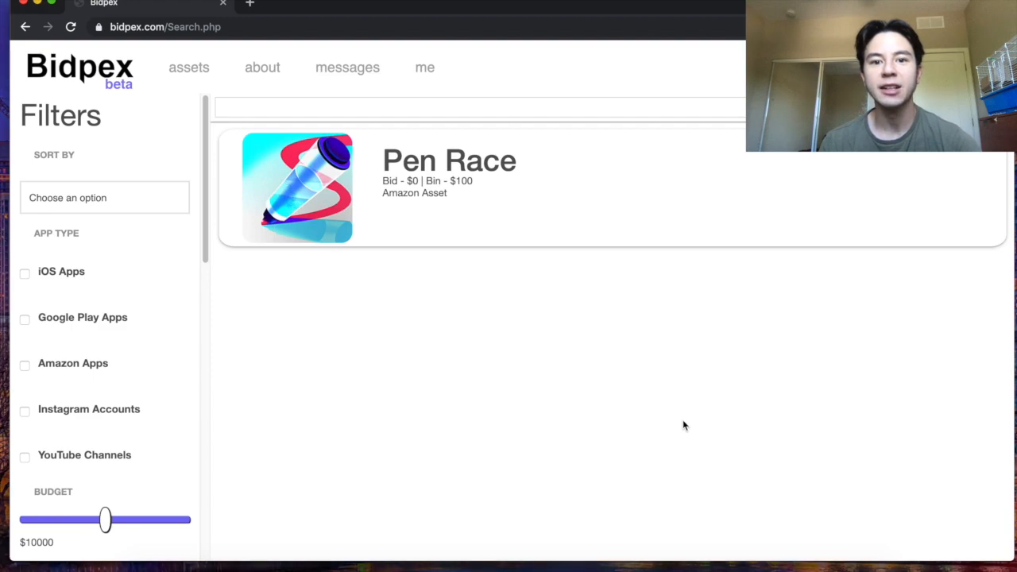
mouse_move(93, 341)
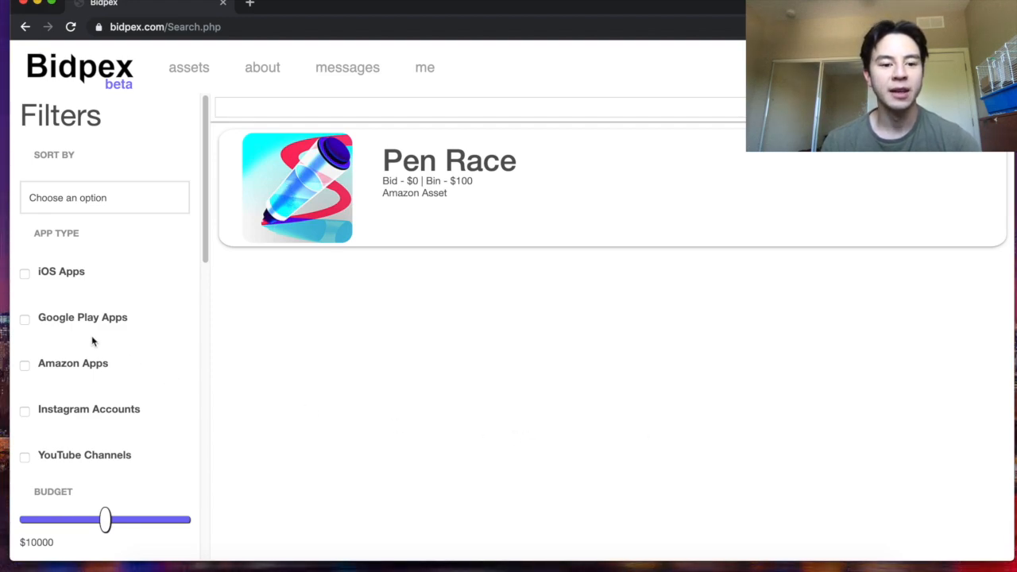
scroll("down", 3)
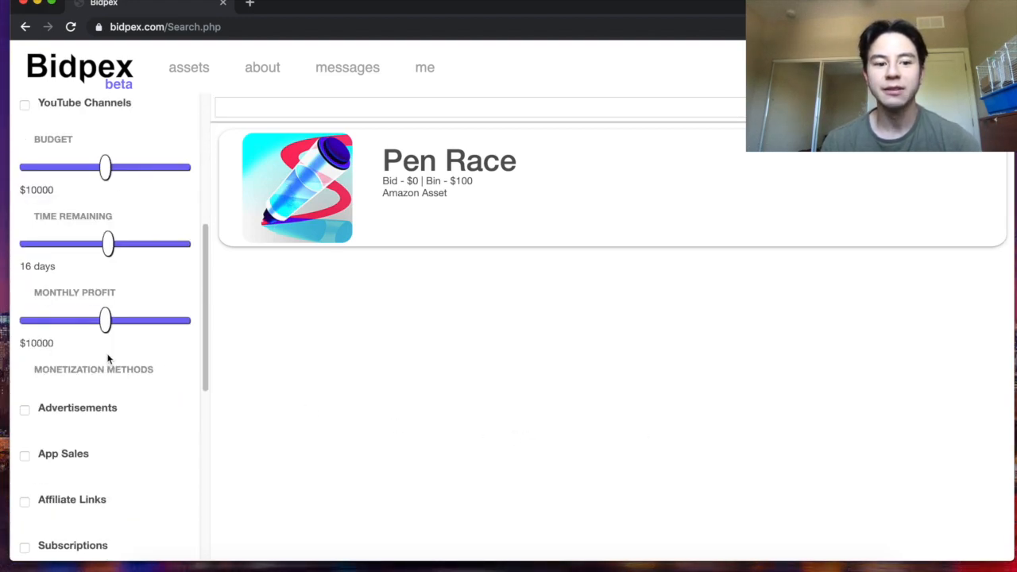
scroll("down", 3)
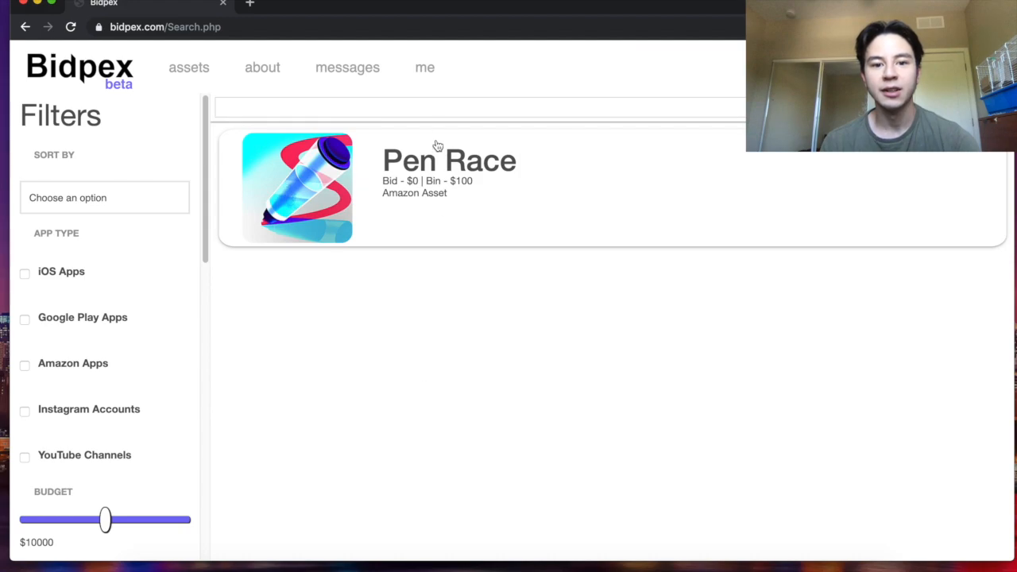
mouse_move(481, 345)
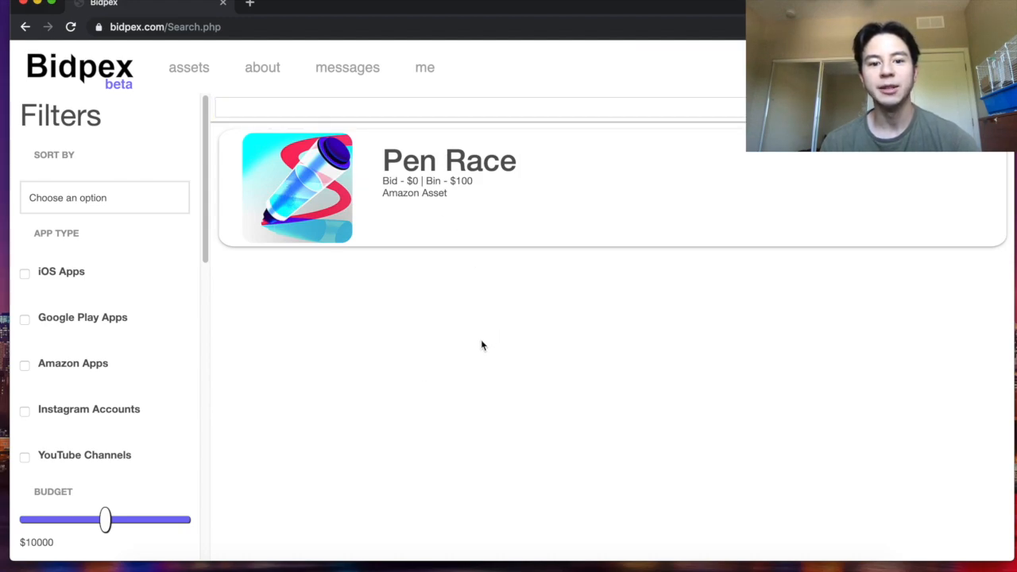
left_click(522, 209)
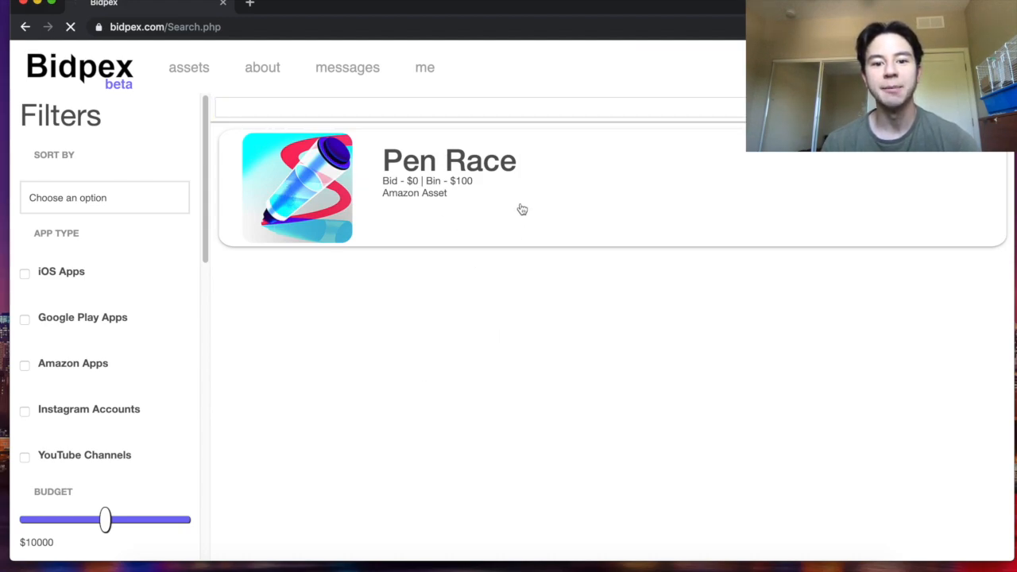
- Try buying Pen Race at 100 USD, then return from sign-in to the listing
left_click(449, 159)
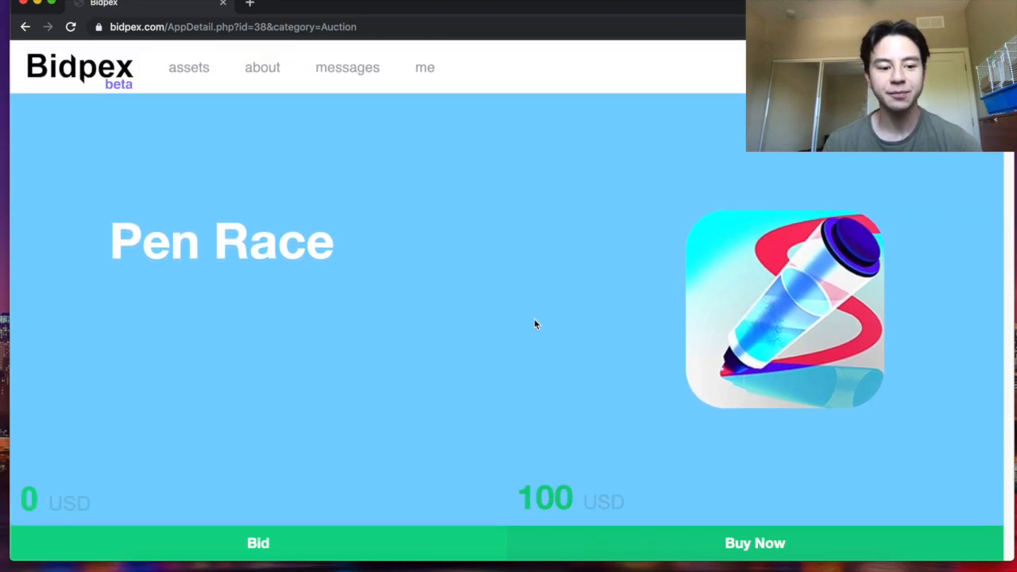
mouse_move(54, 511)
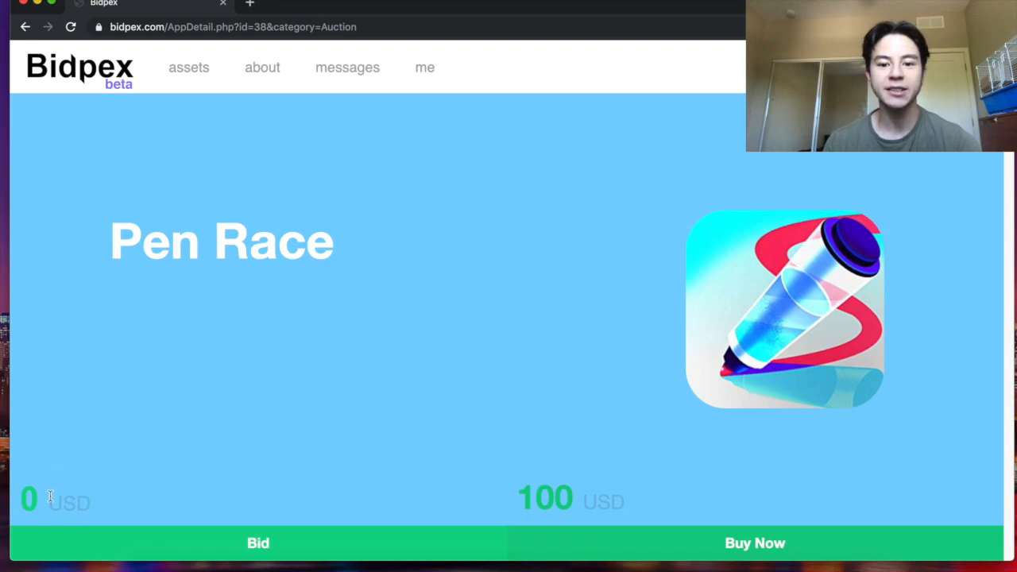
mouse_move(620, 475)
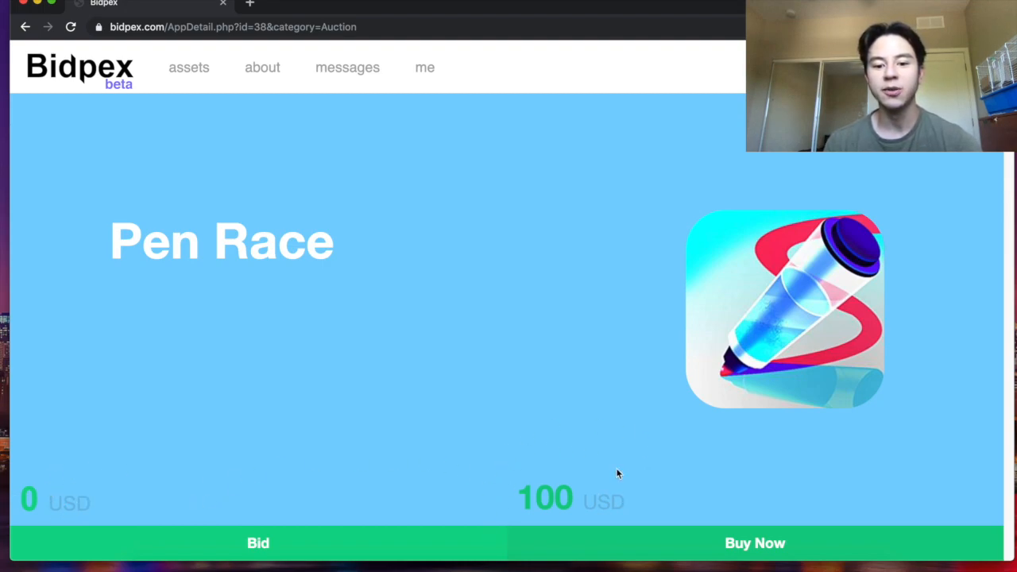
left_click(258, 542)
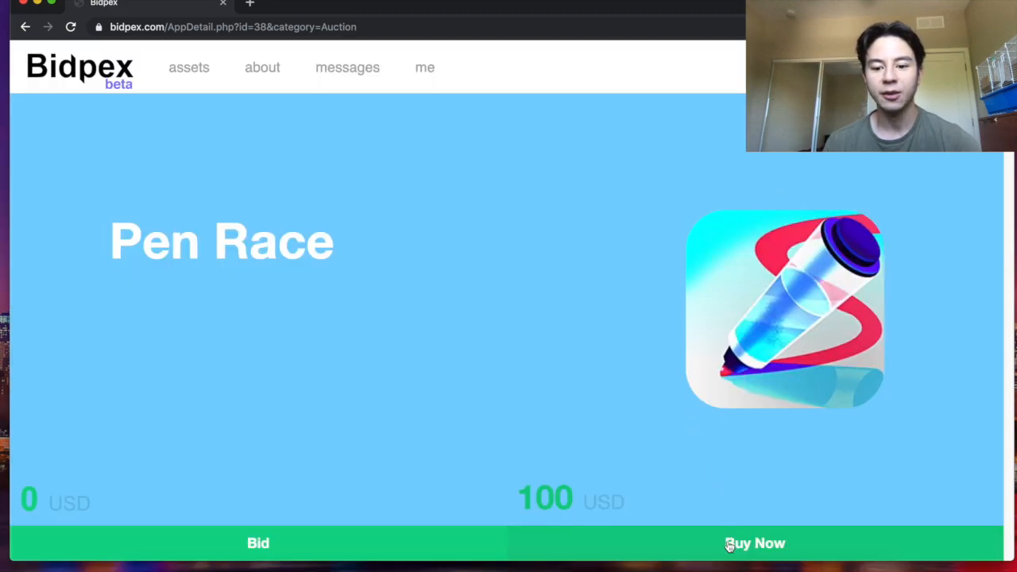
left_click(754, 543)
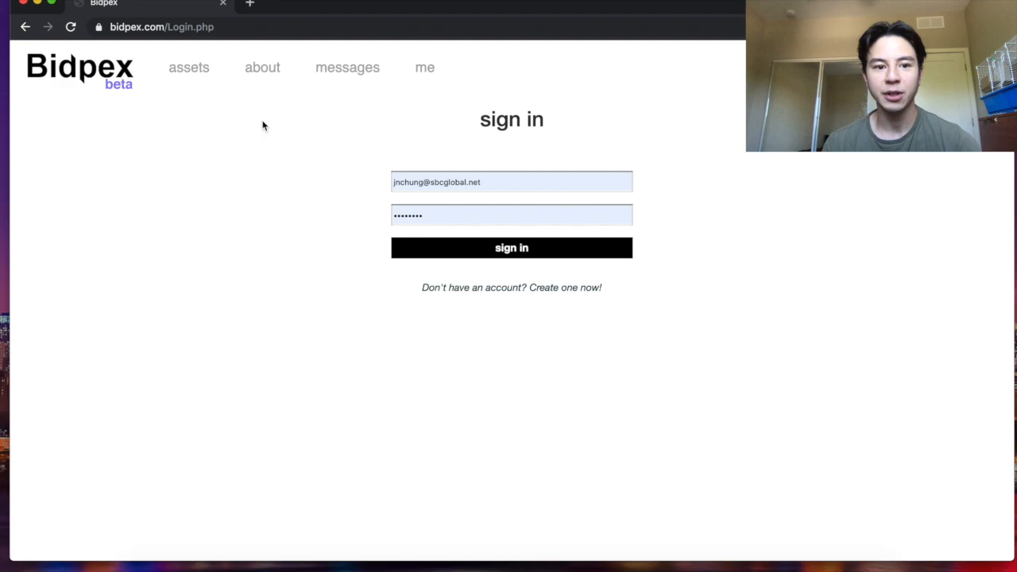
left_click(511, 247)
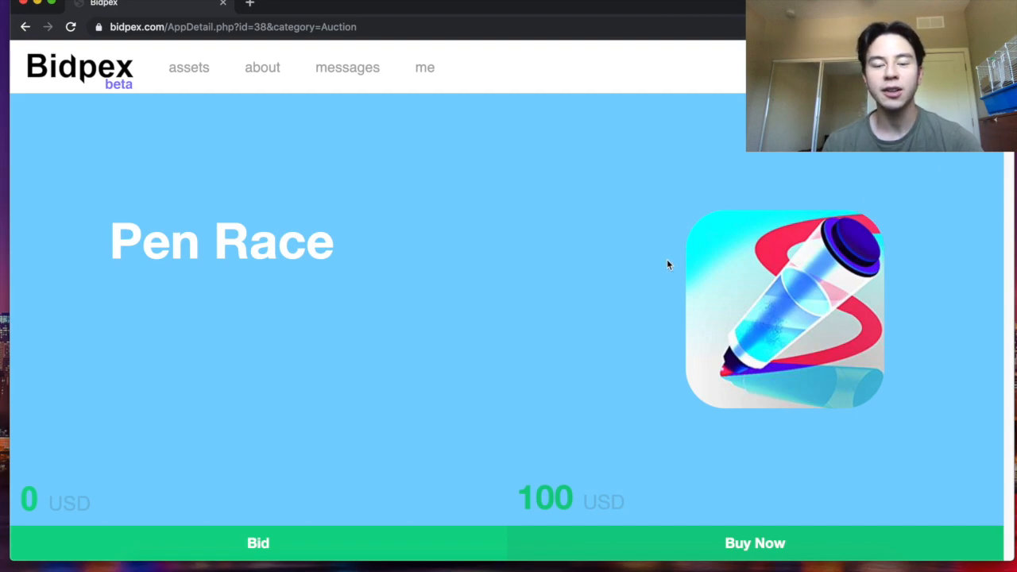
- Scroll to Pen Race's Overview: 11 months old, Amazon, 80 USD reserve, 13 days left
scroll("down", 3)
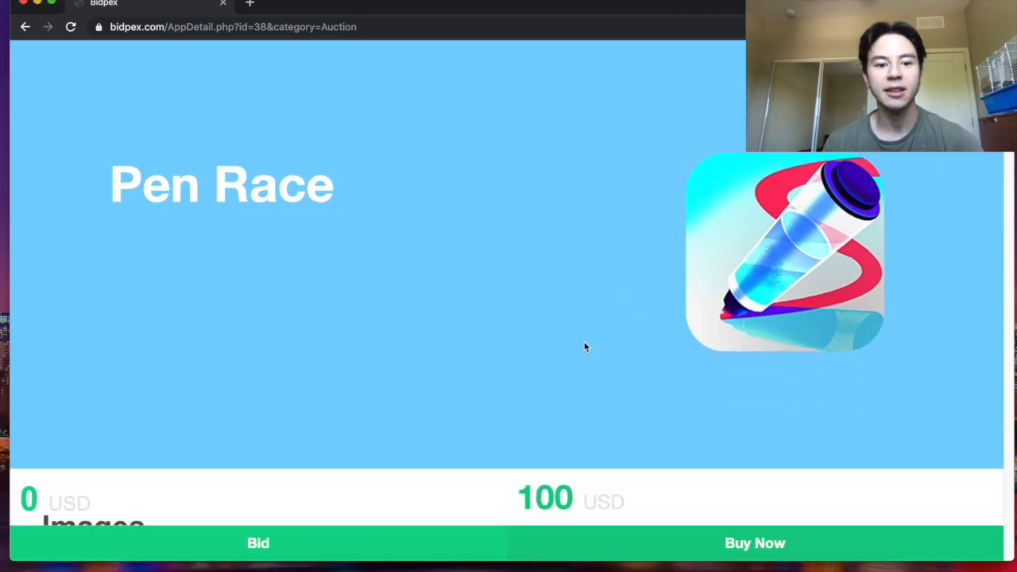
scroll("down", 3)
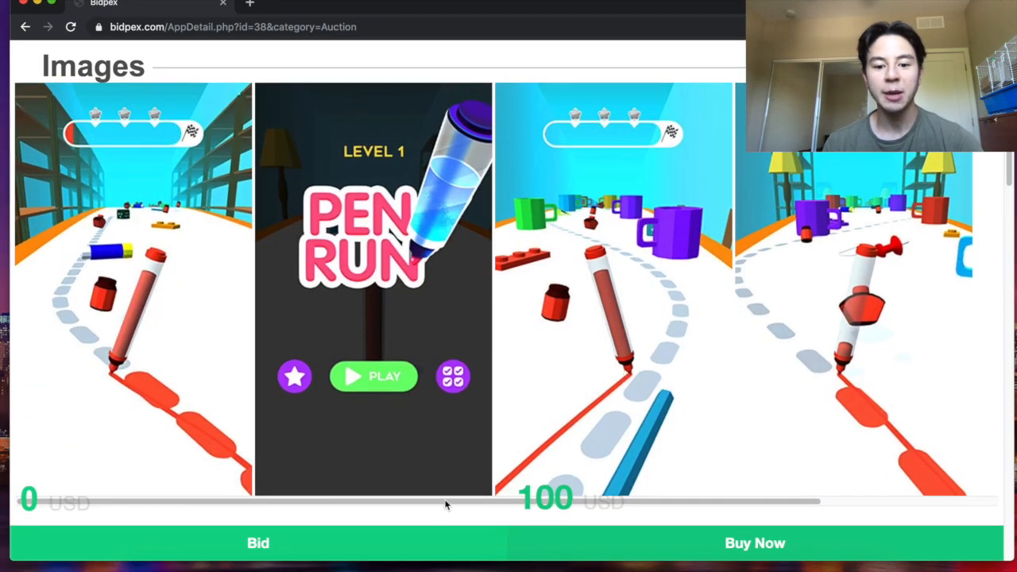
scroll("down", 3)
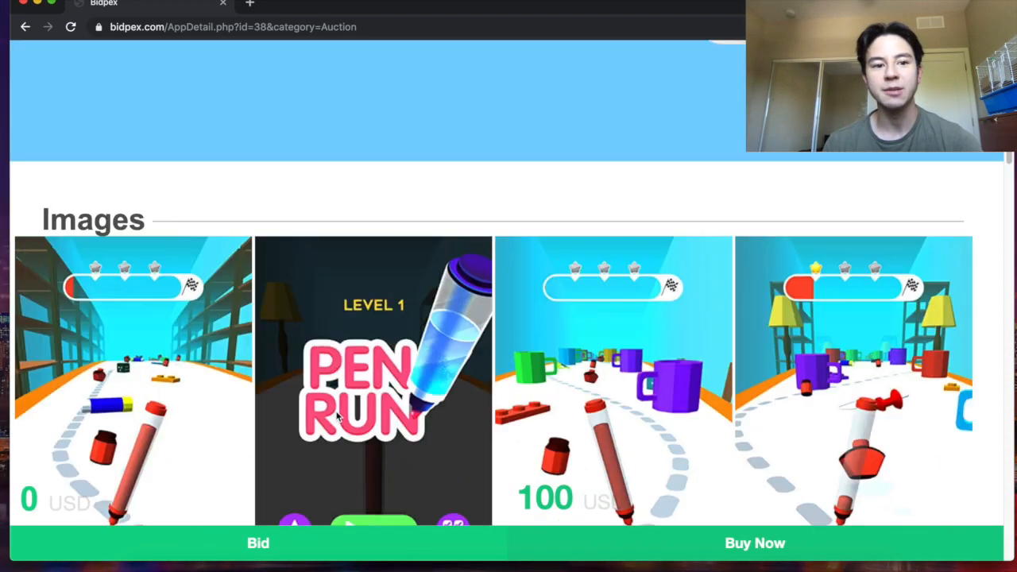
scroll("down", 3)
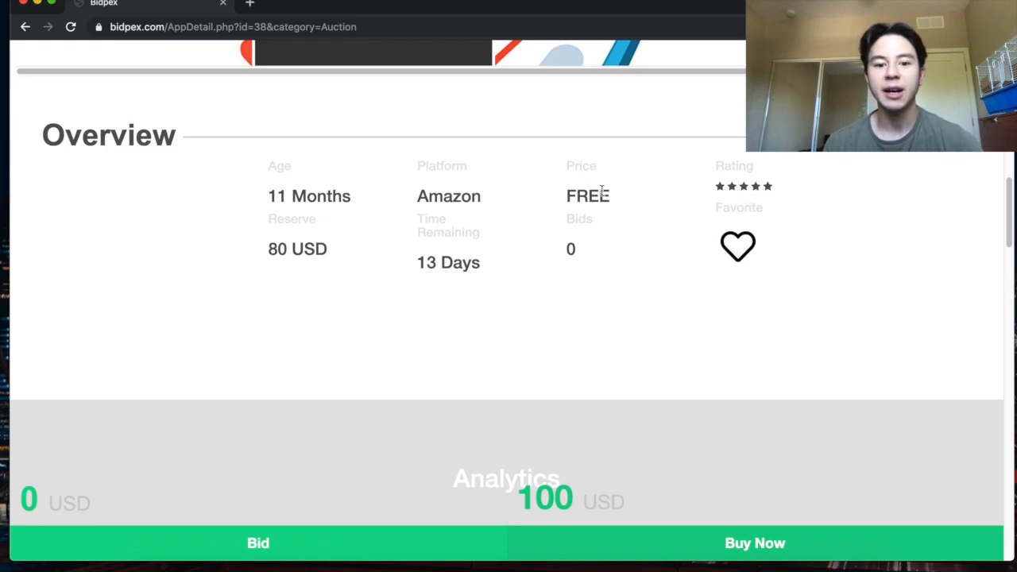
mouse_move(477, 282)
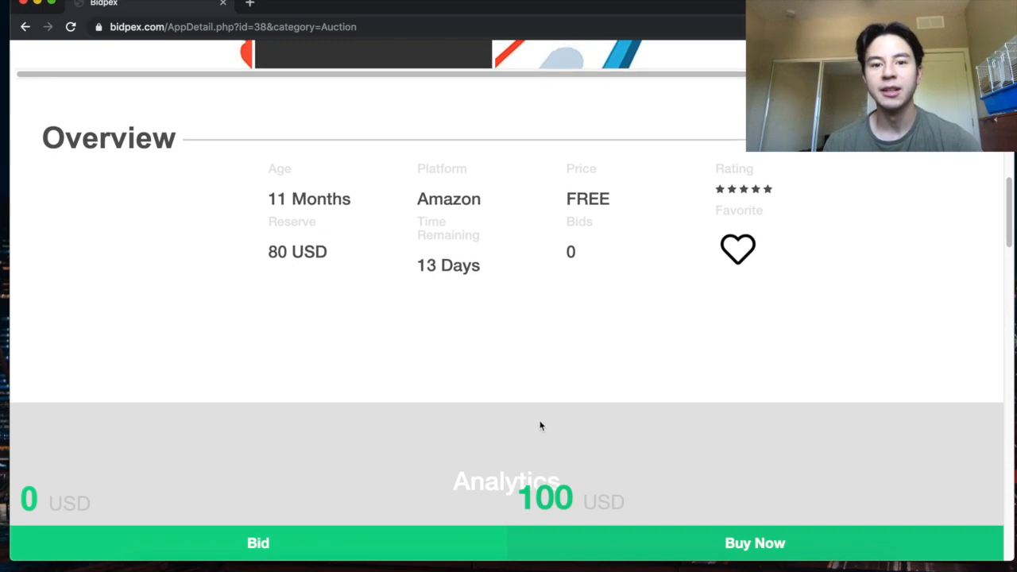
scroll("down", 3)
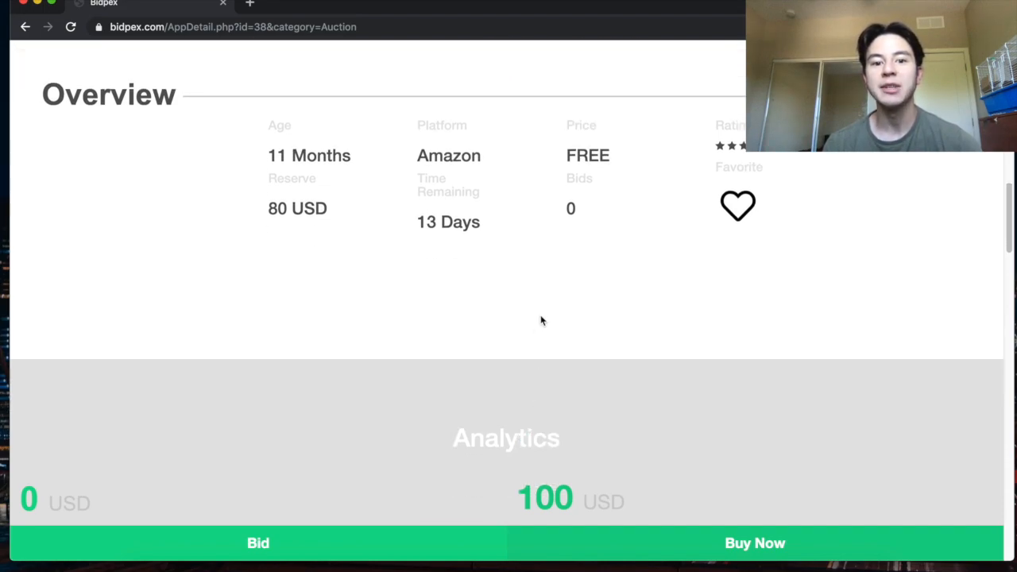
mouse_move(537, 323)
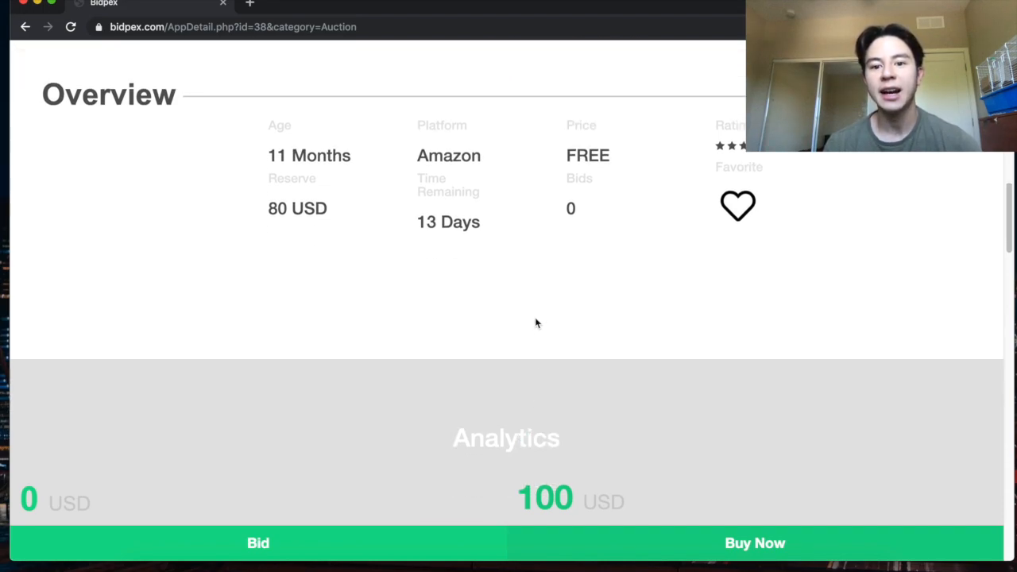
mouse_move(877, 310)
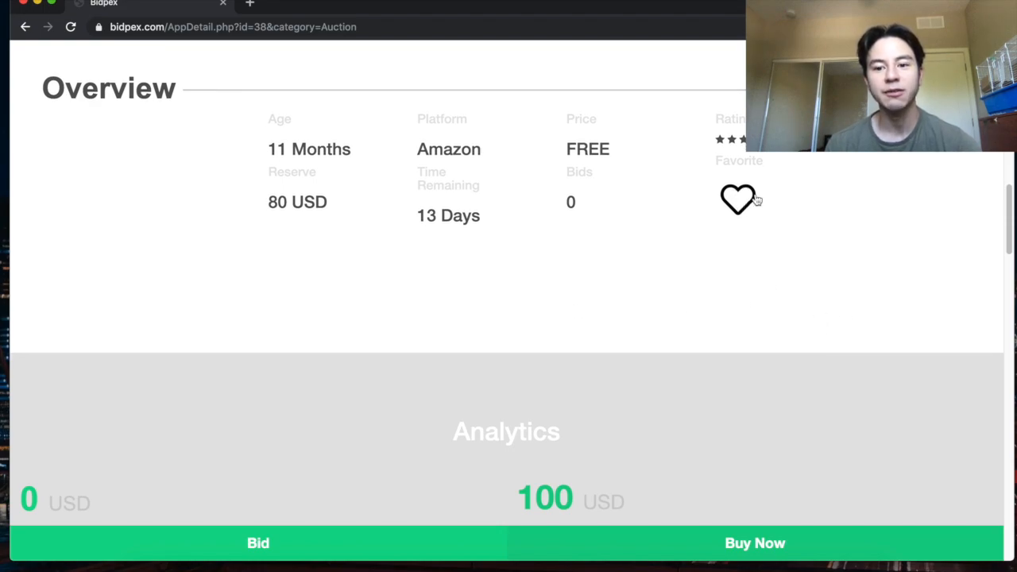
scroll("down", 3)
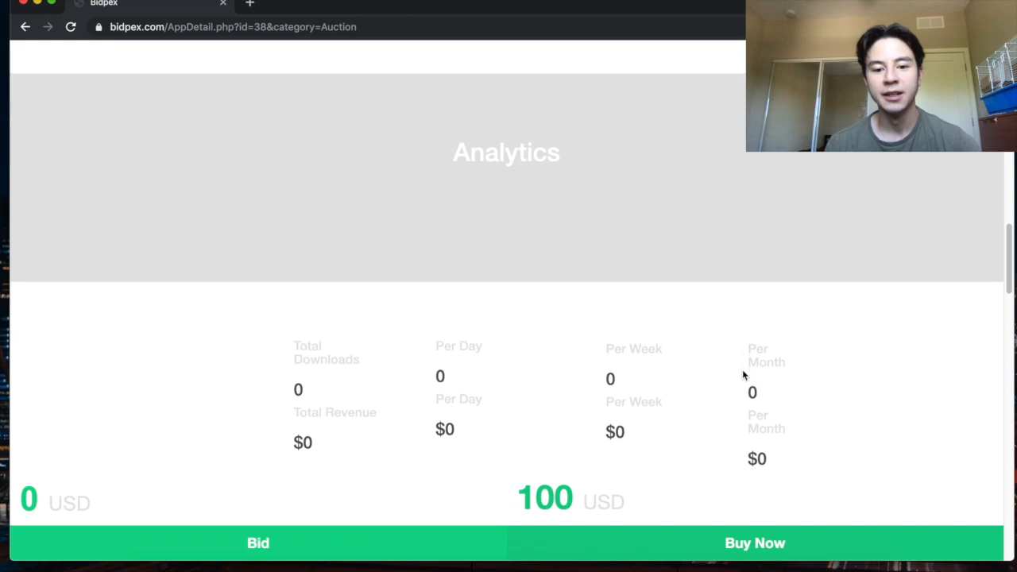
scroll("down", 3)
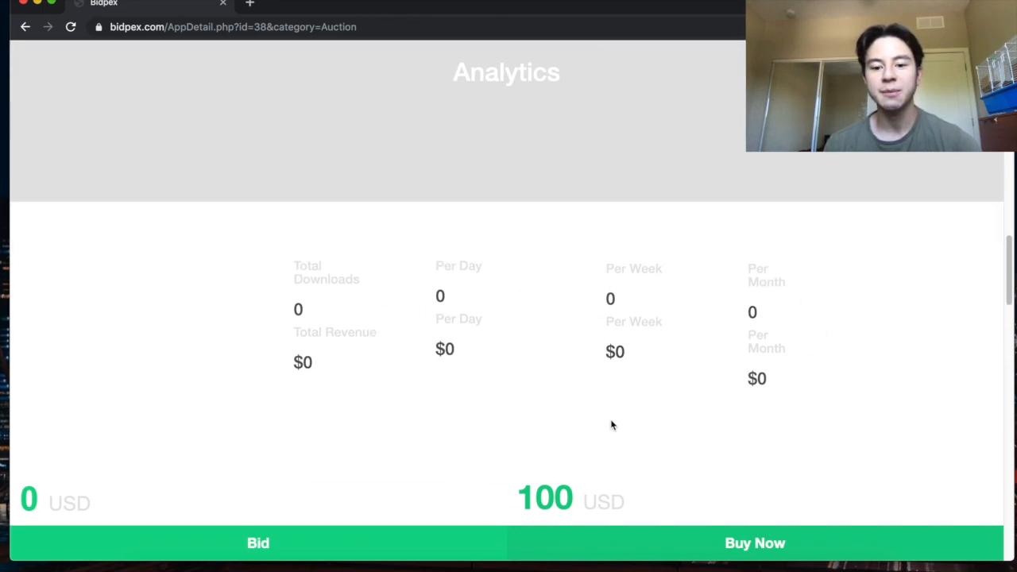
scroll("down", 3)
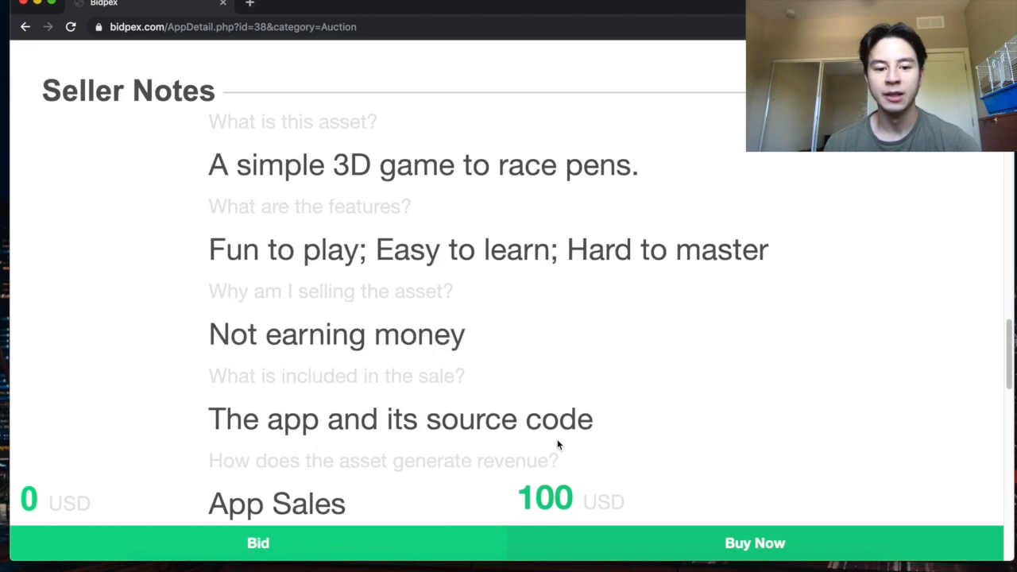
mouse_move(628, 323)
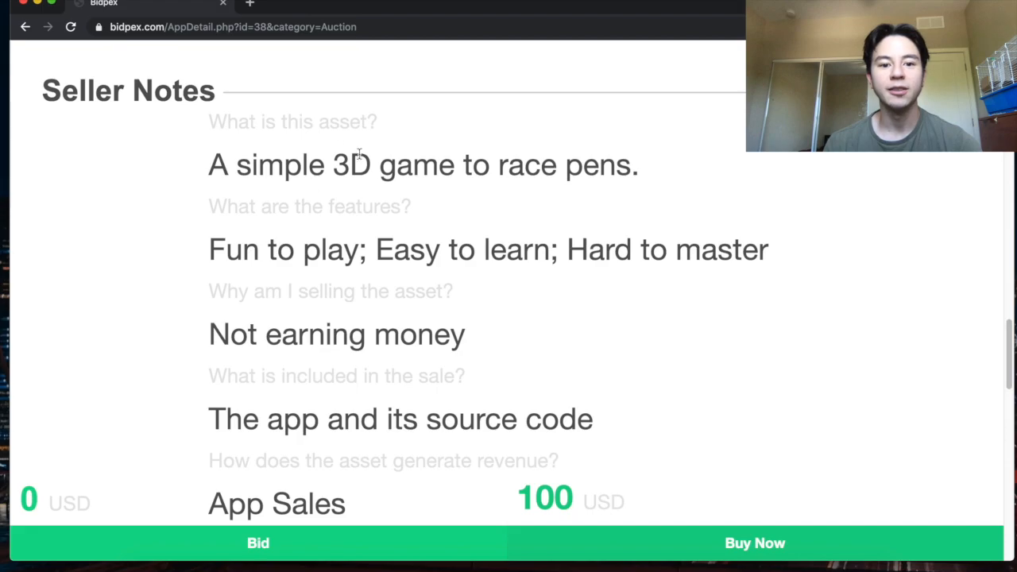
scroll("down", 3)
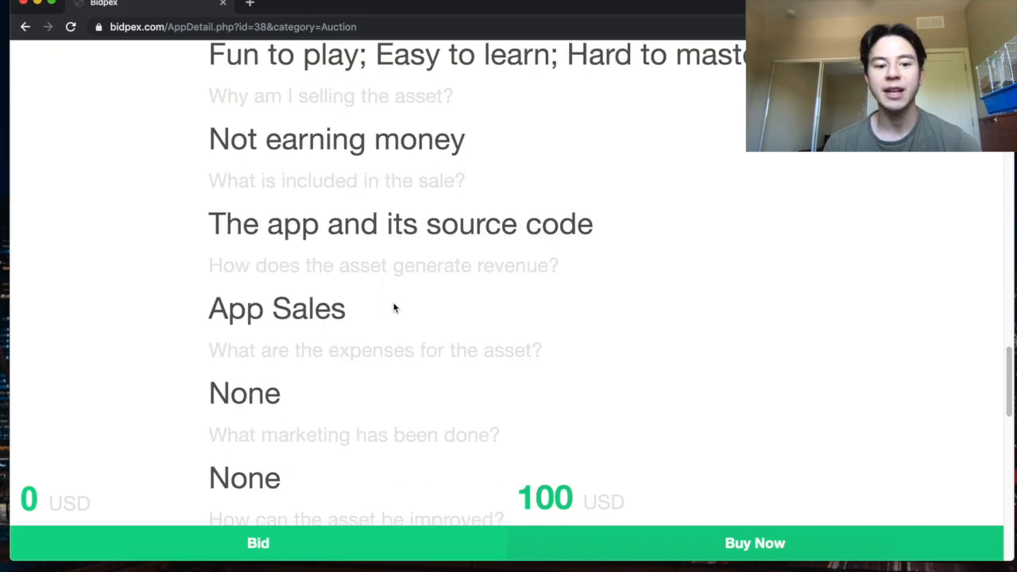
scroll("down", 3)
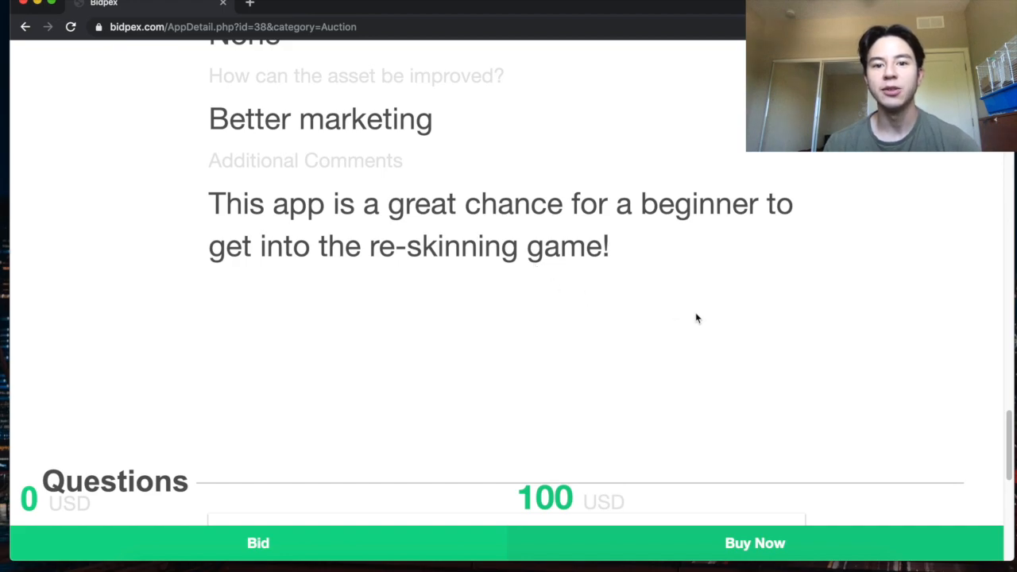
scroll("down", 3)
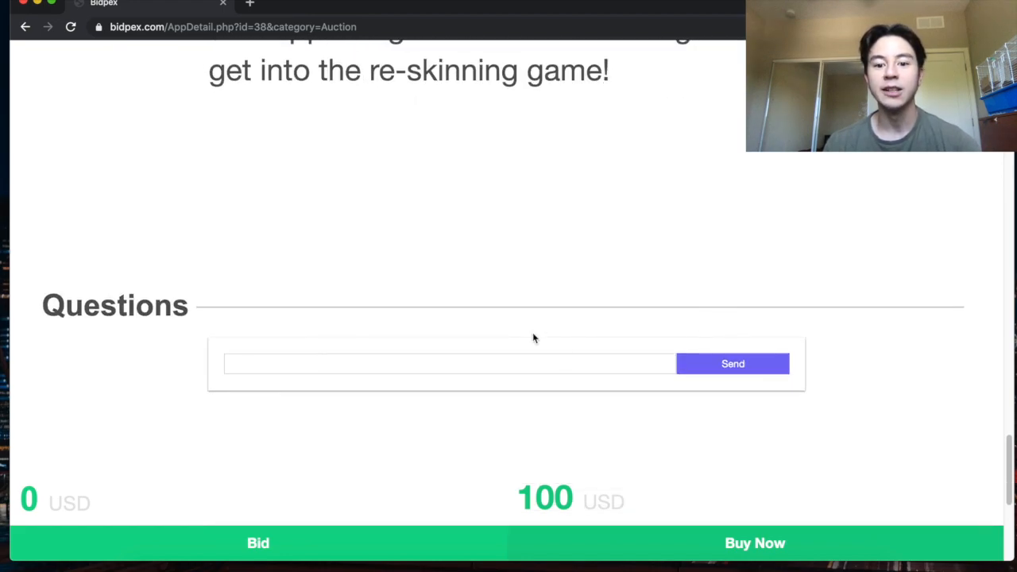
scroll("down", 3)
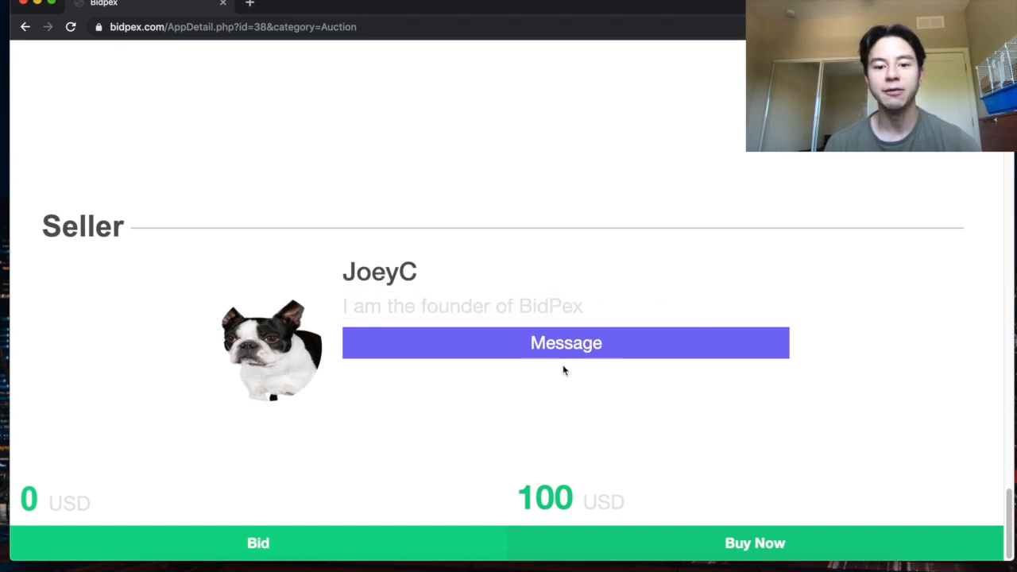
scroll("down", 3)
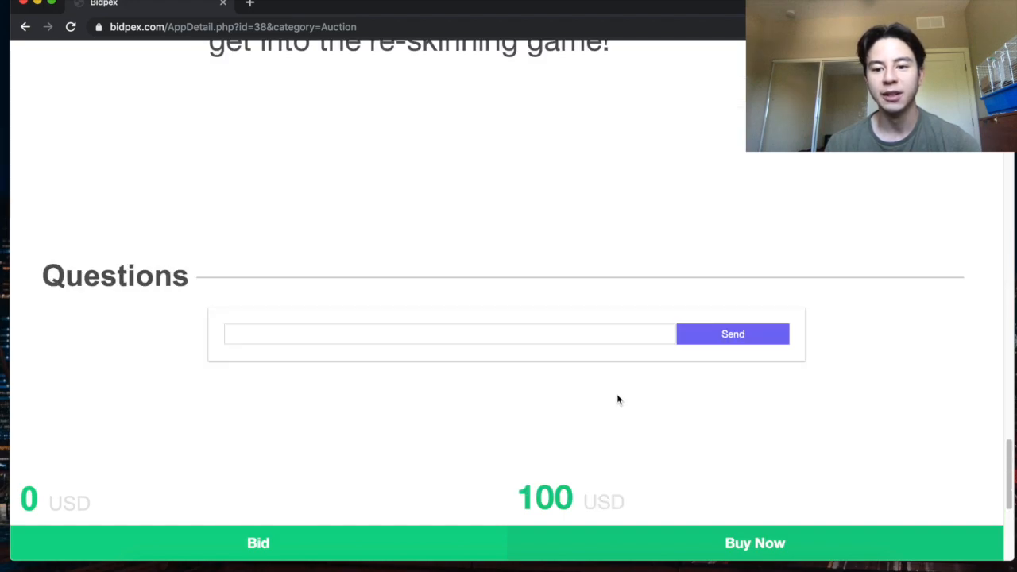
scroll("down", 3)
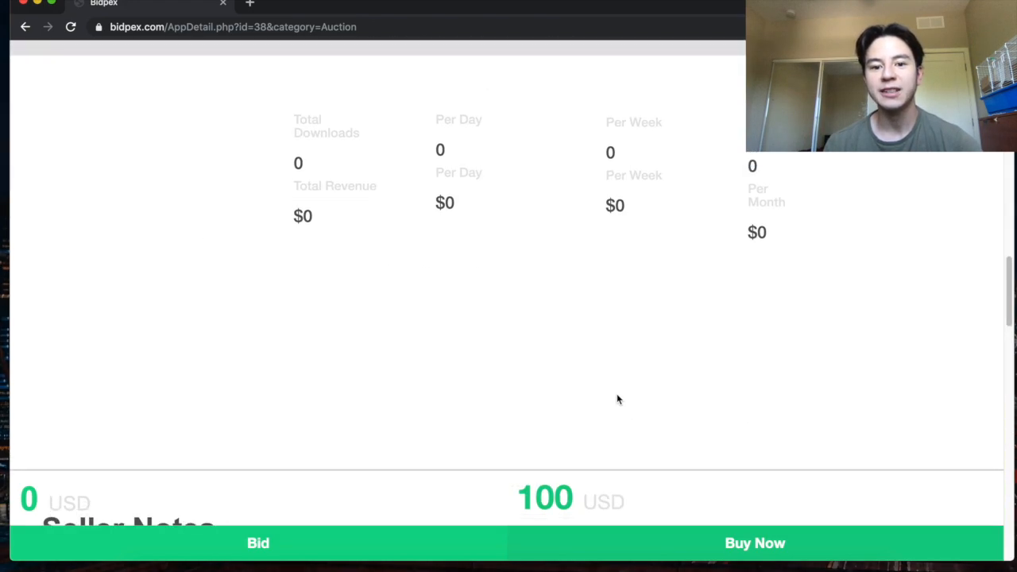
scroll("down", 3)
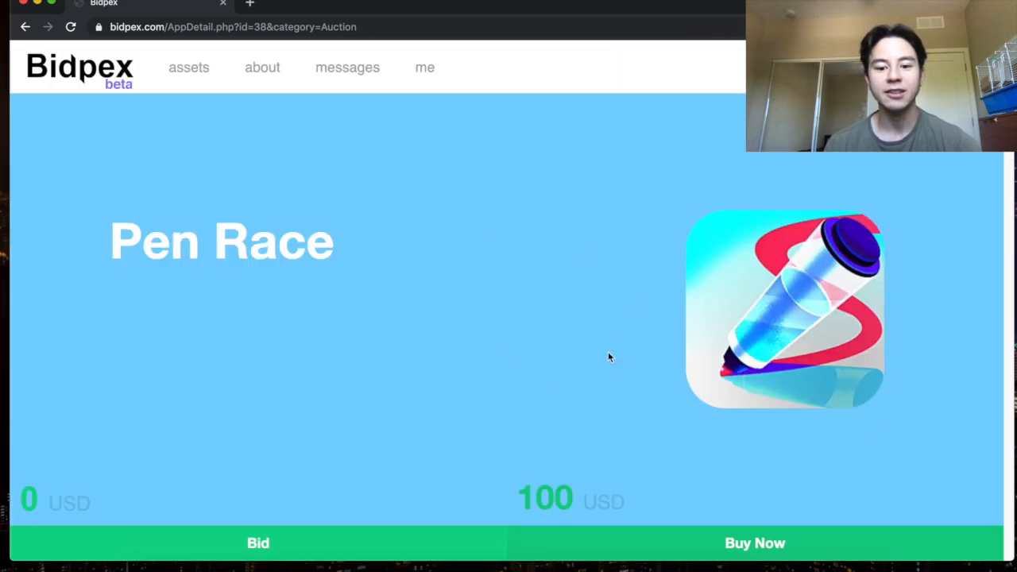
scroll("down", 3)
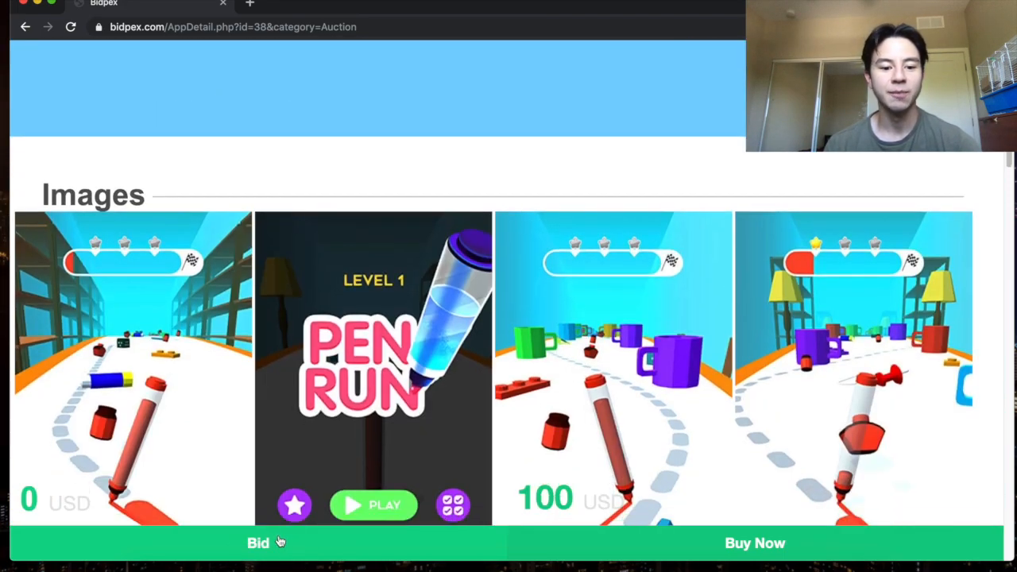
scroll("down", 3)
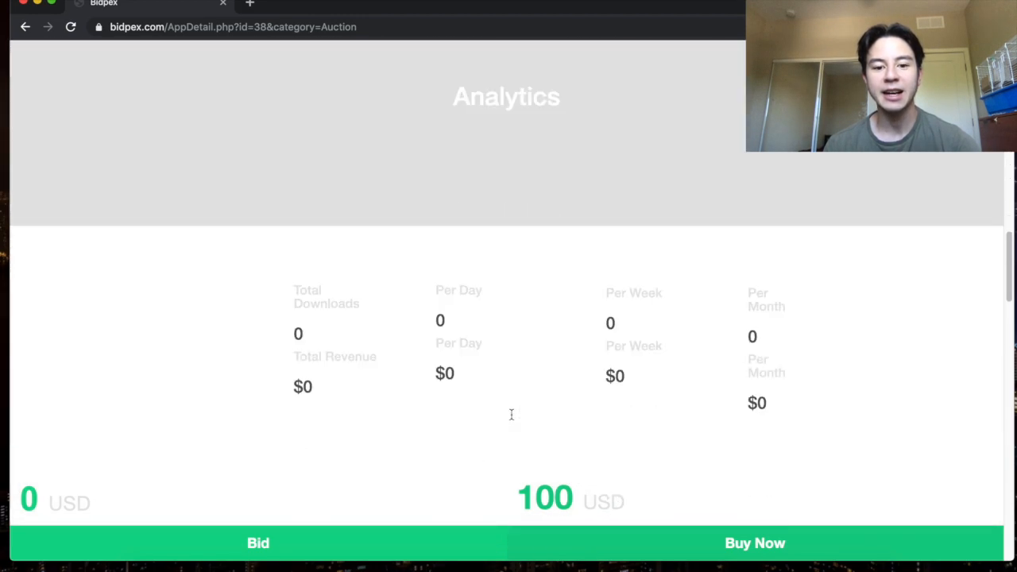
scroll("down", 3)
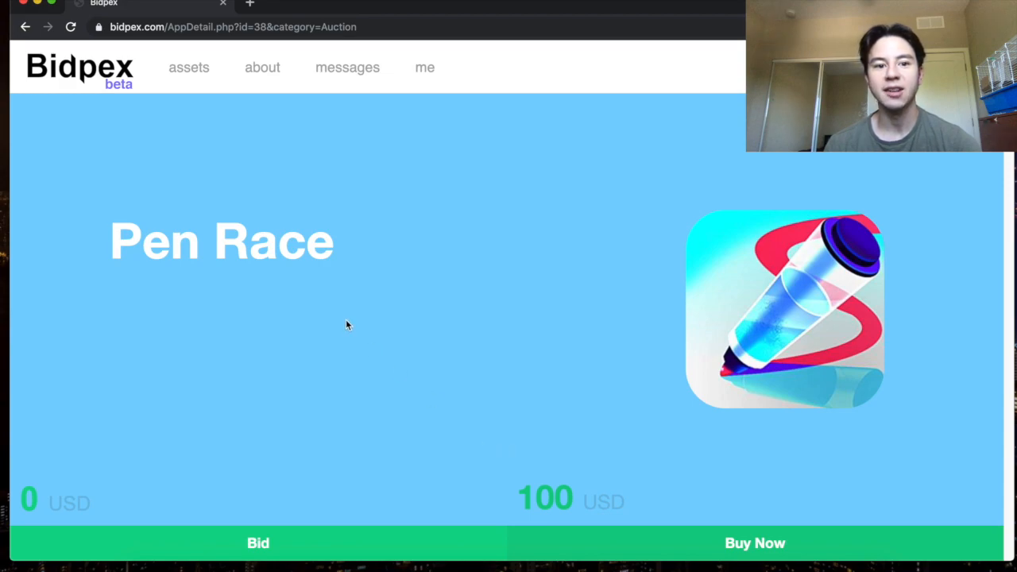
mouse_move(262, 67)
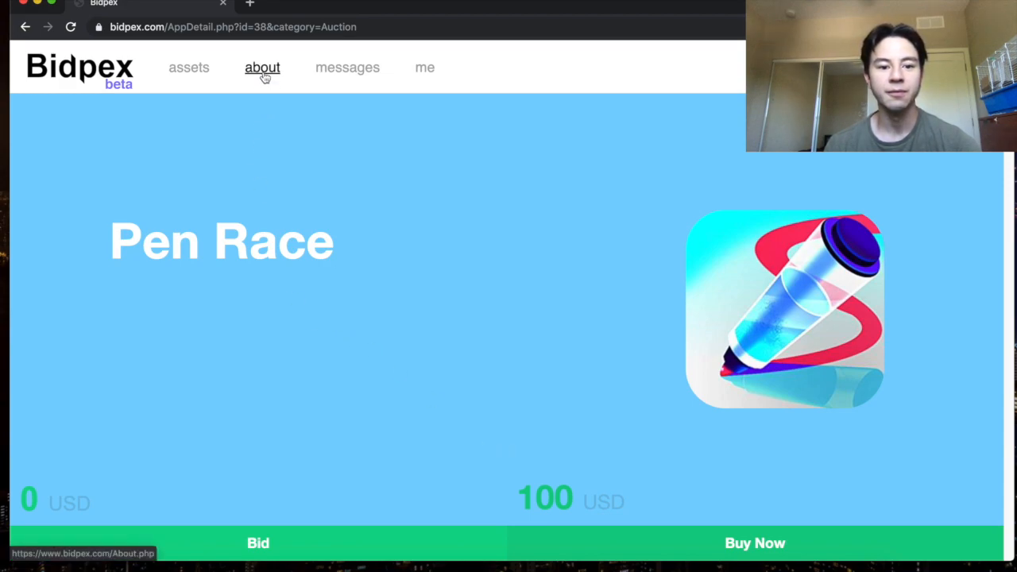
mouse_move(753, 298)
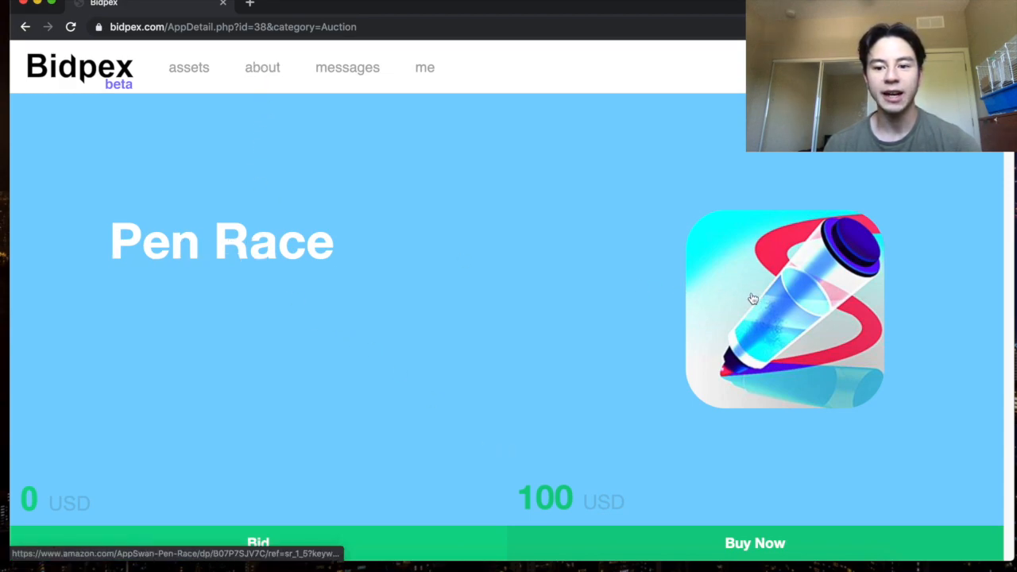
mouse_move(301, 298)
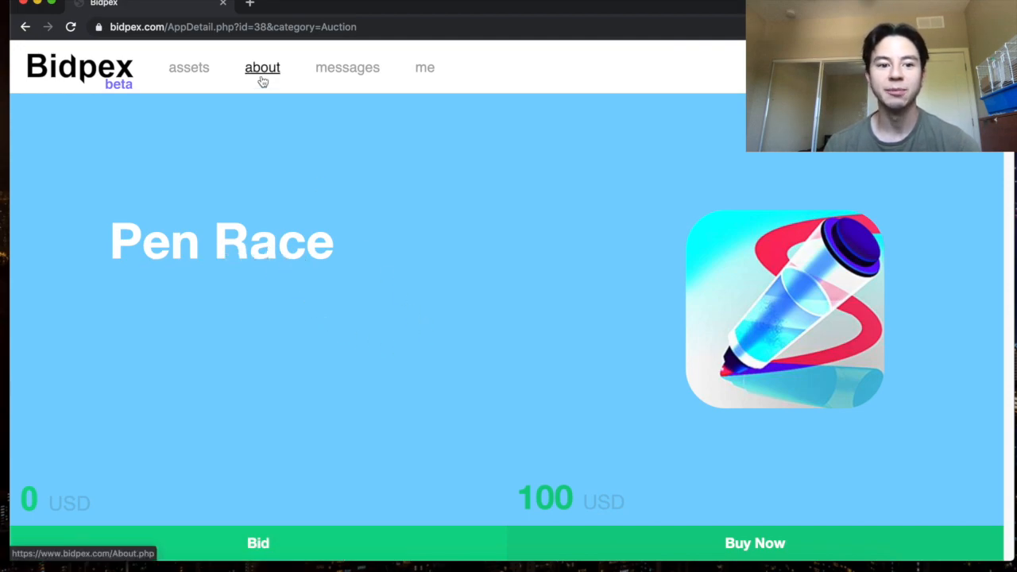
- Read the About page through why-use-BidPex, beta notes and the fees and safety FAQ
left_click(262, 67)
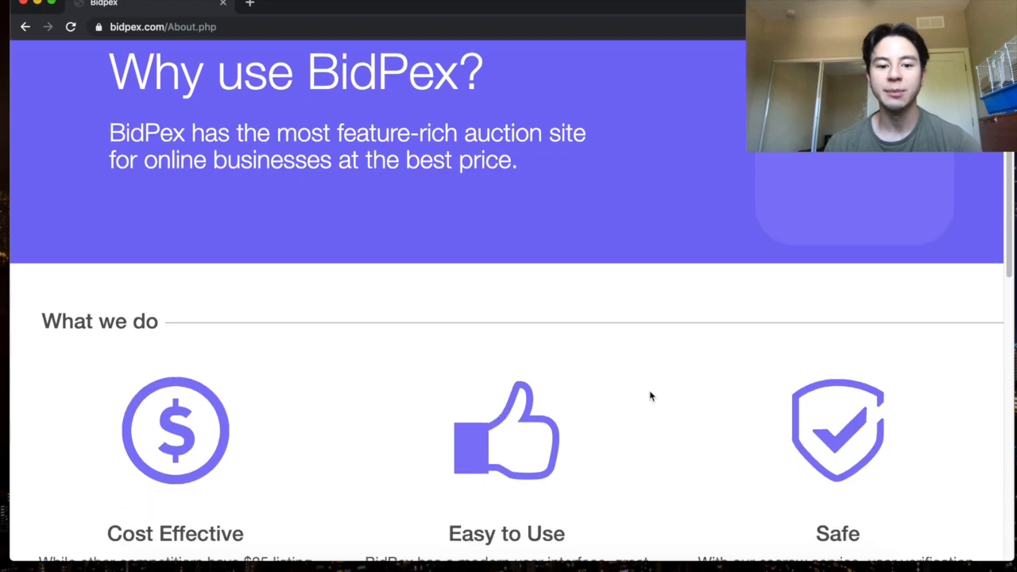
scroll("down", 3)
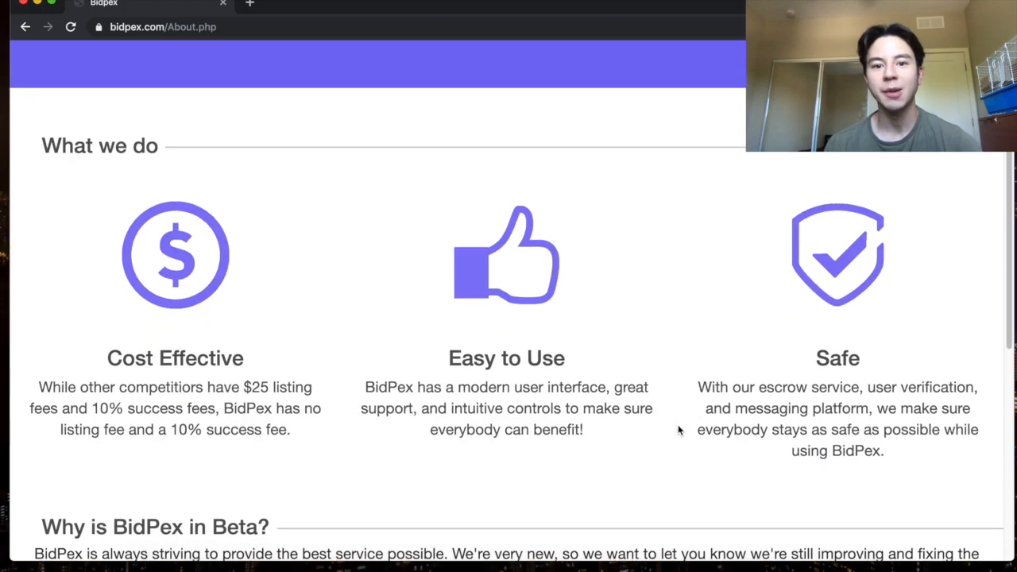
scroll("down", 3)
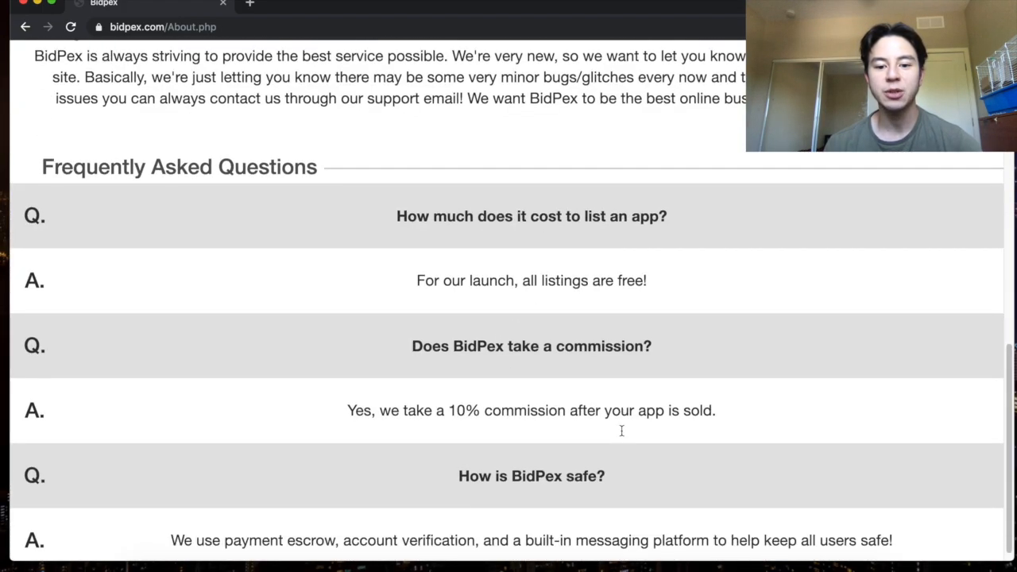
scroll("up", 3)
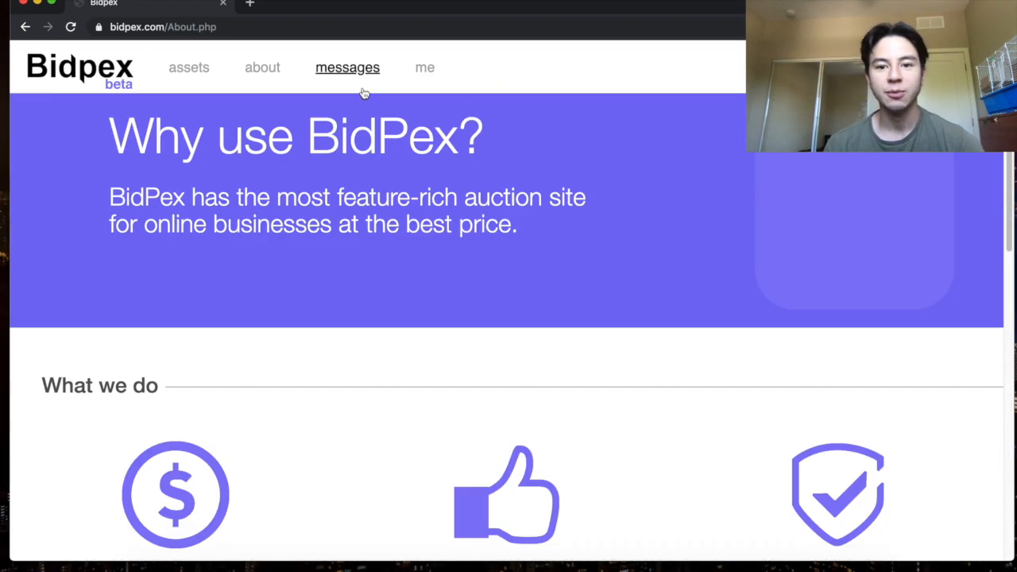
- Sign in when prompted from messages and reopen the messages page
left_click(347, 66)
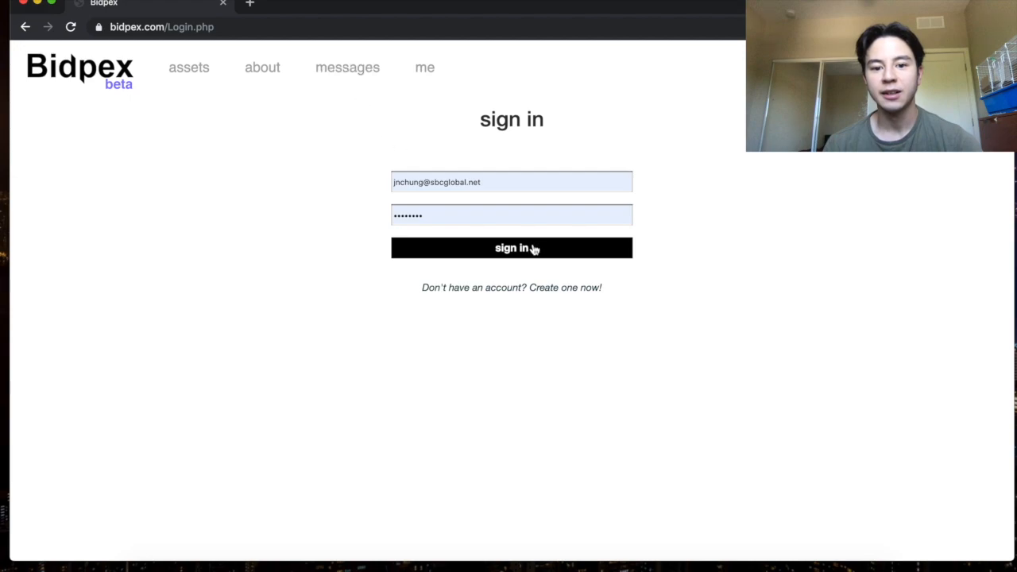
left_click(511, 247)
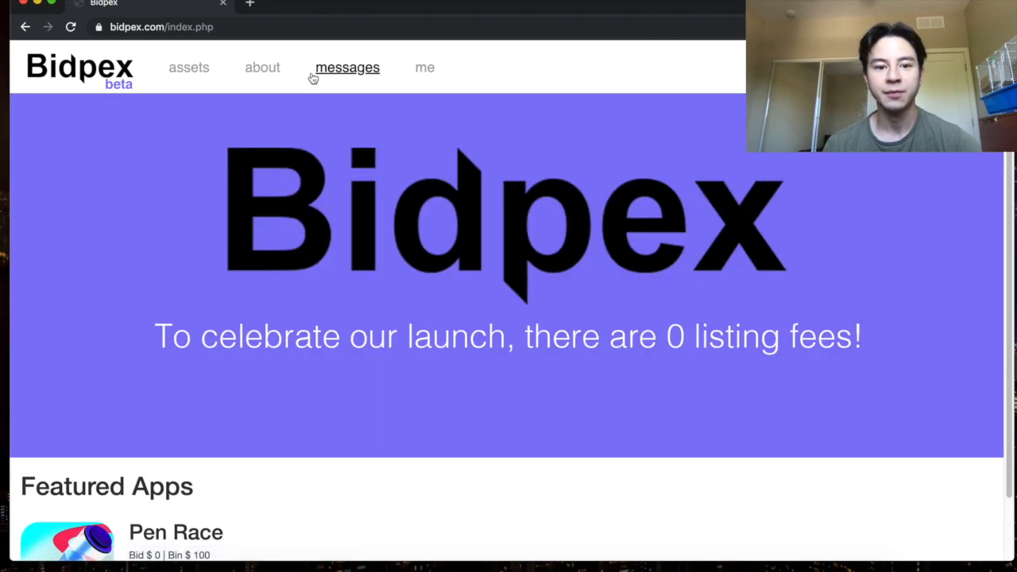
left_click(347, 68)
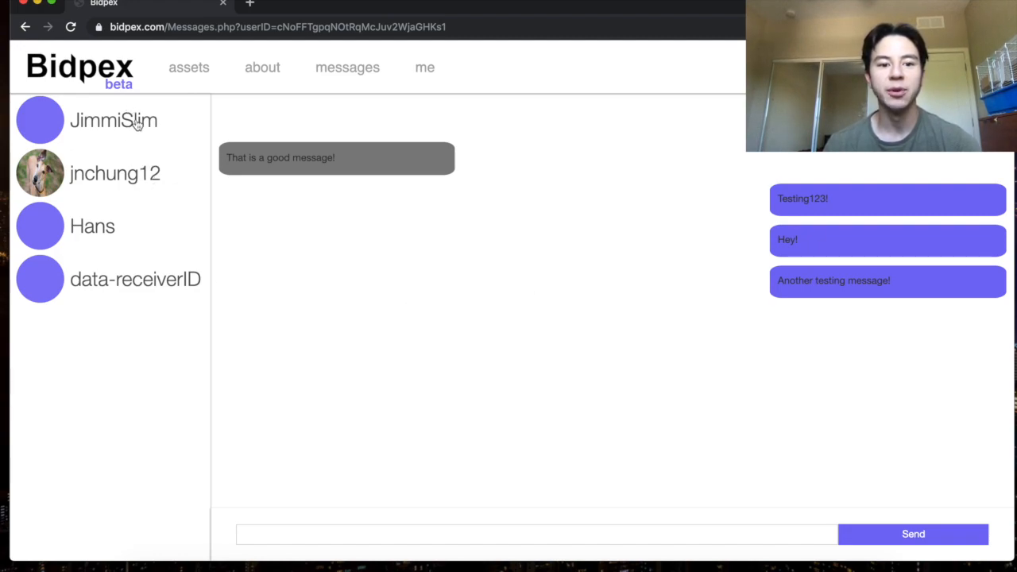
- Browse the first, third and fourth conversations, settling on the test-message thread
left_click(113, 120)
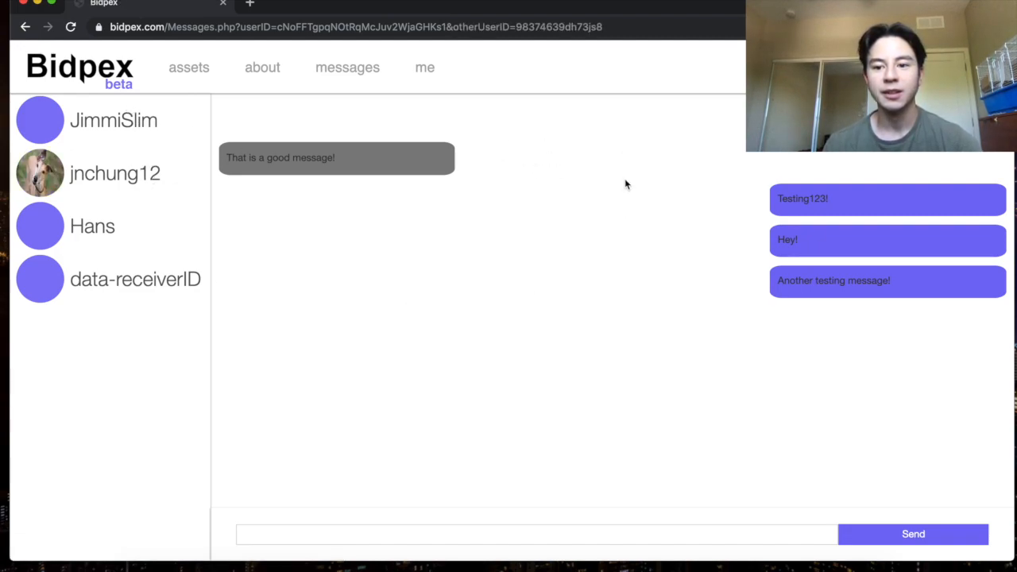
left_click(92, 226)
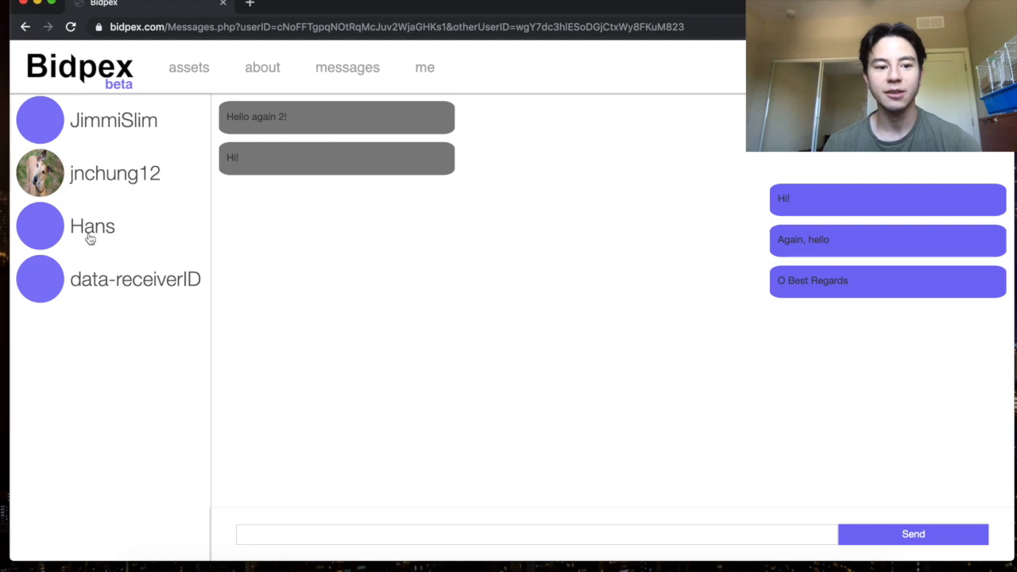
left_click(135, 279)
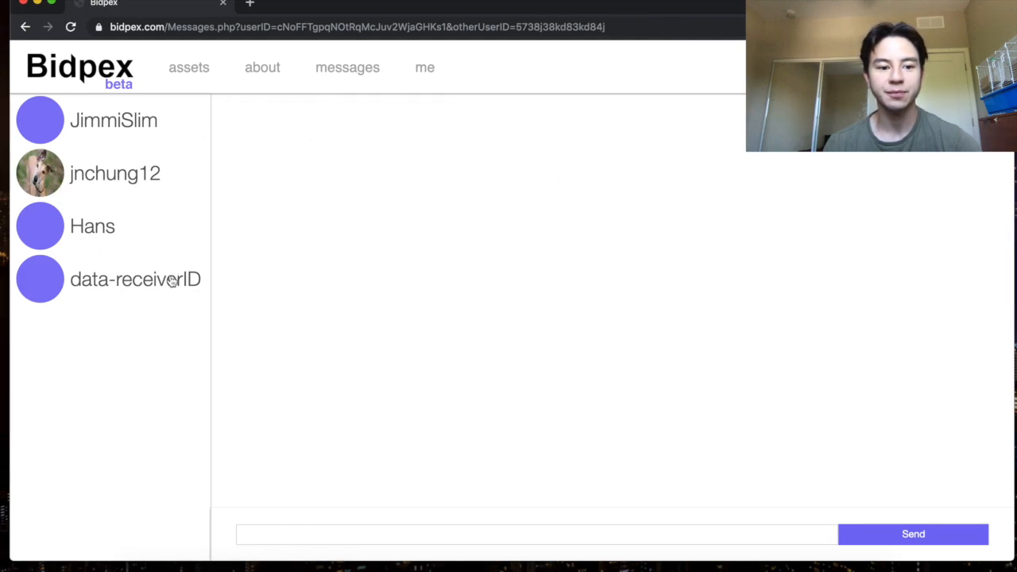
left_click(135, 279)
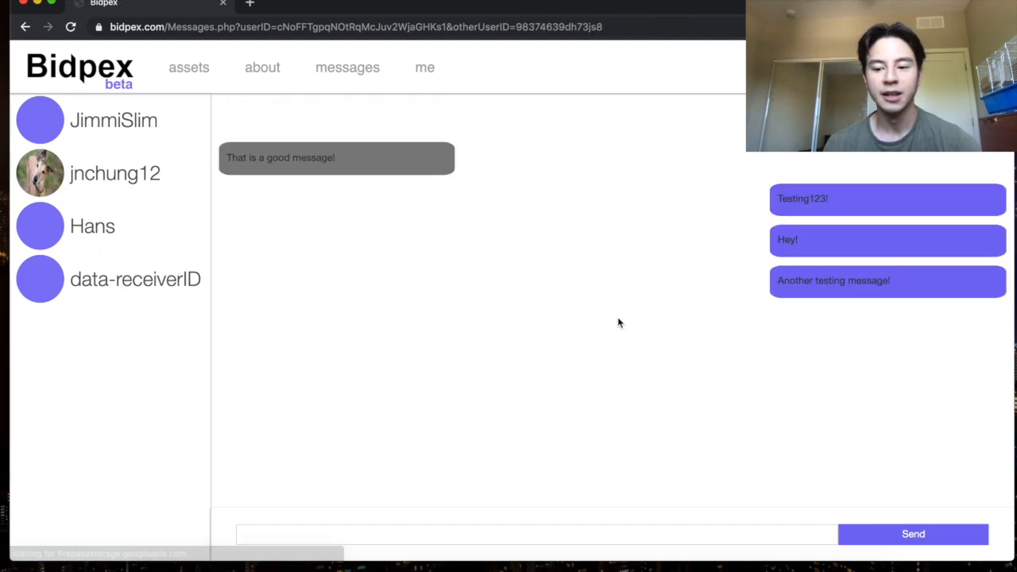
mouse_move(635, 355)
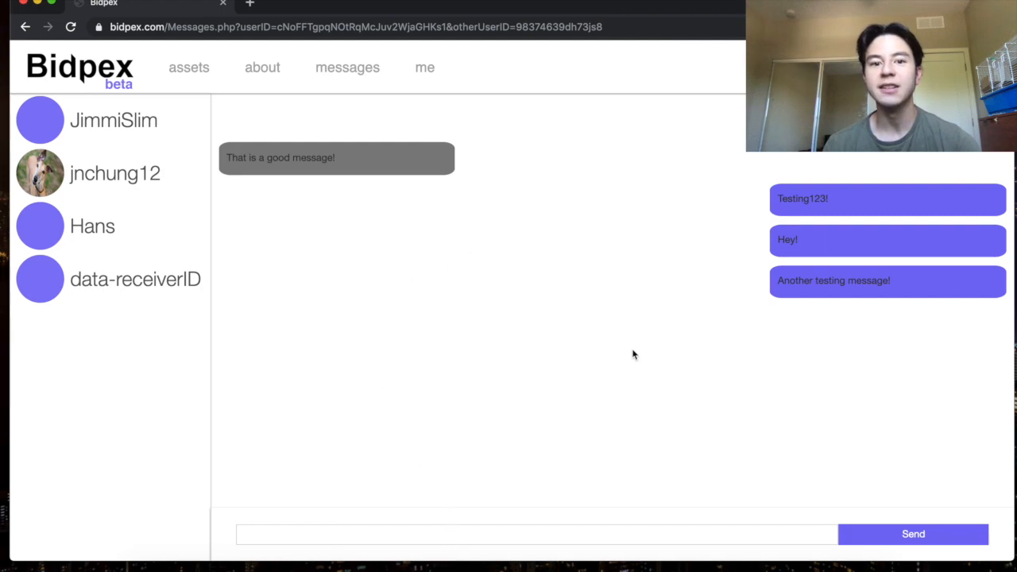
mouse_move(648, 395)
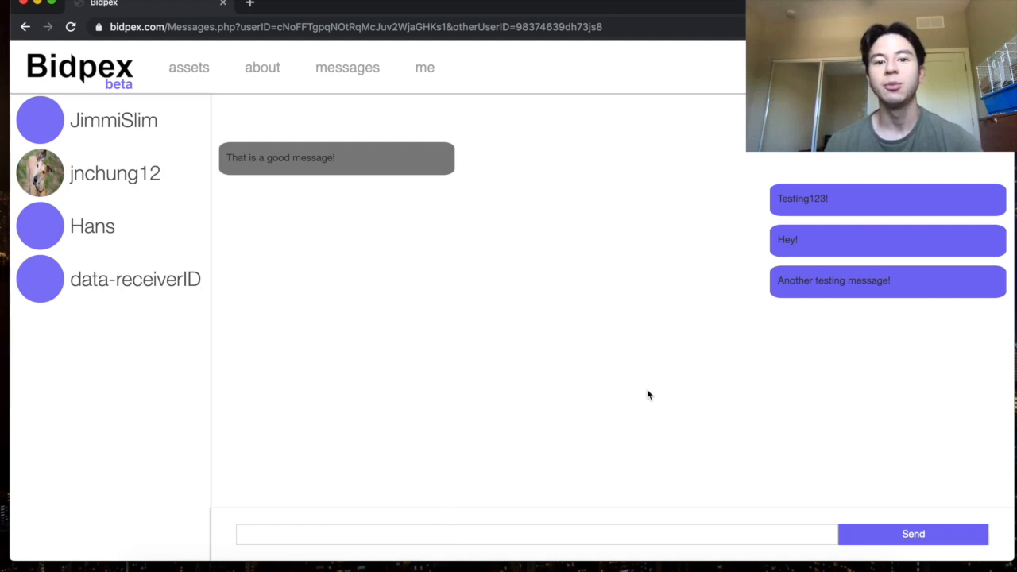
mouse_move(156, 202)
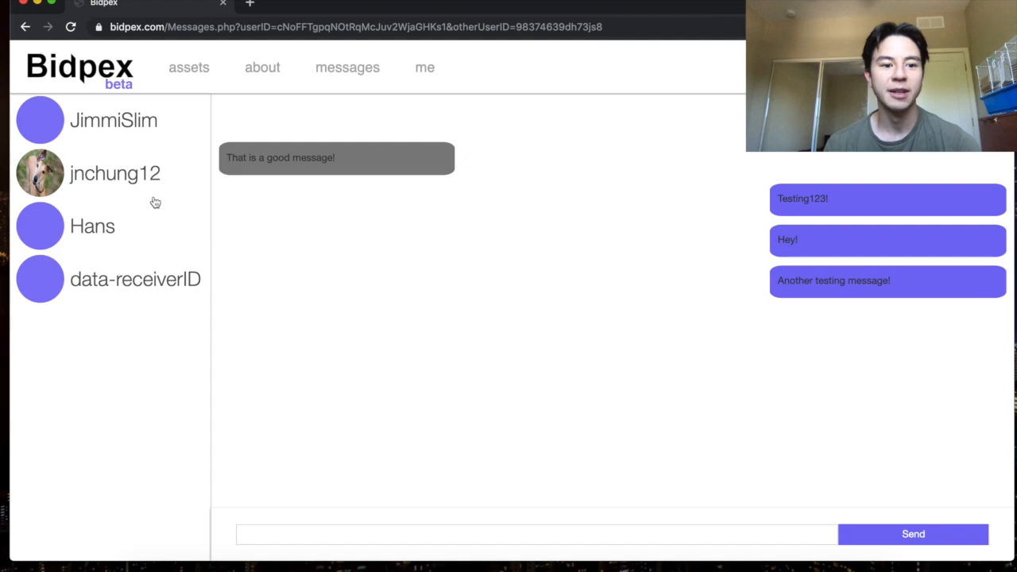
mouse_move(155, 167)
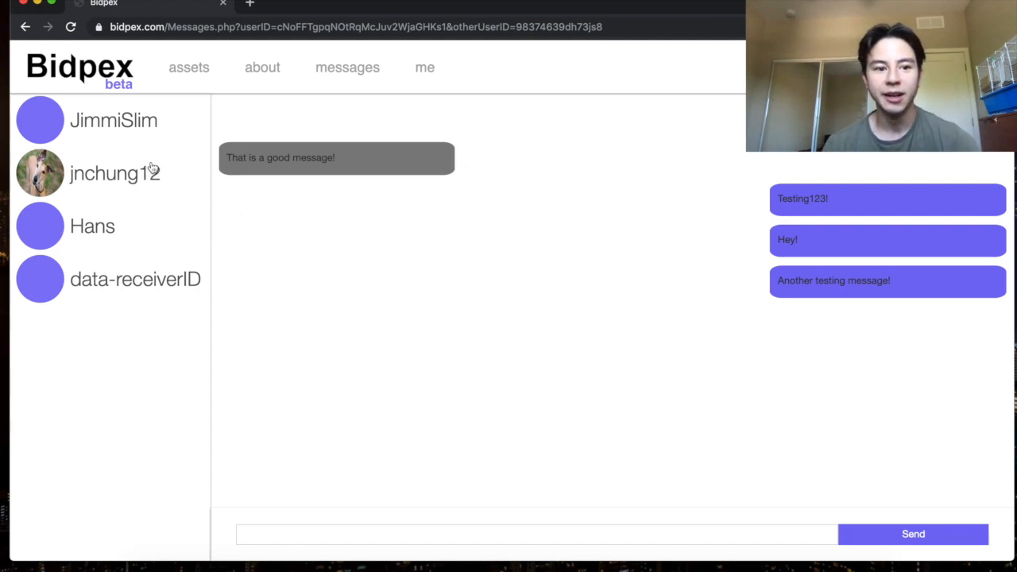
mouse_move(262, 67)
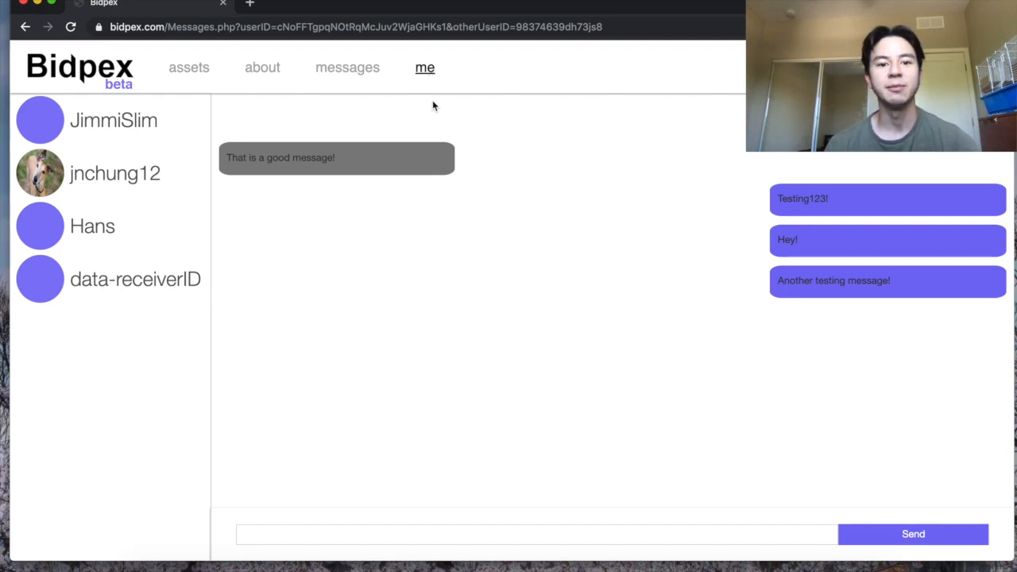
left_click(425, 66)
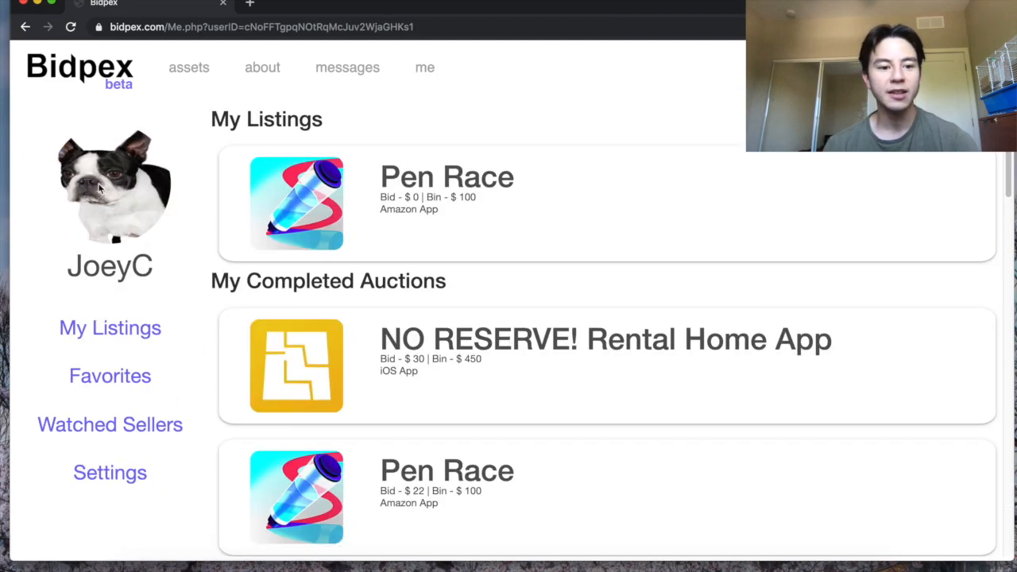
mouse_move(230, 125)
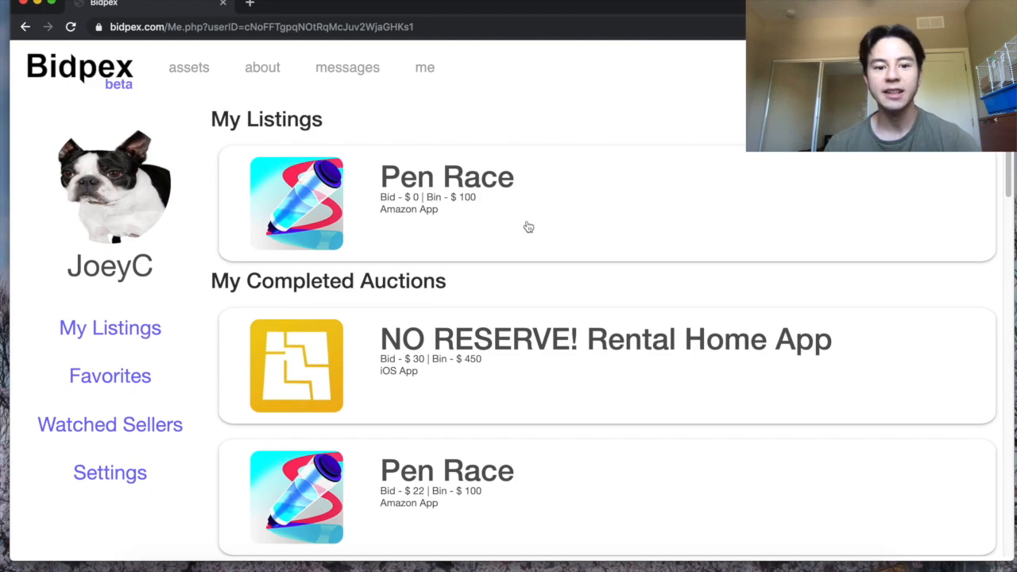
scroll("down", 3)
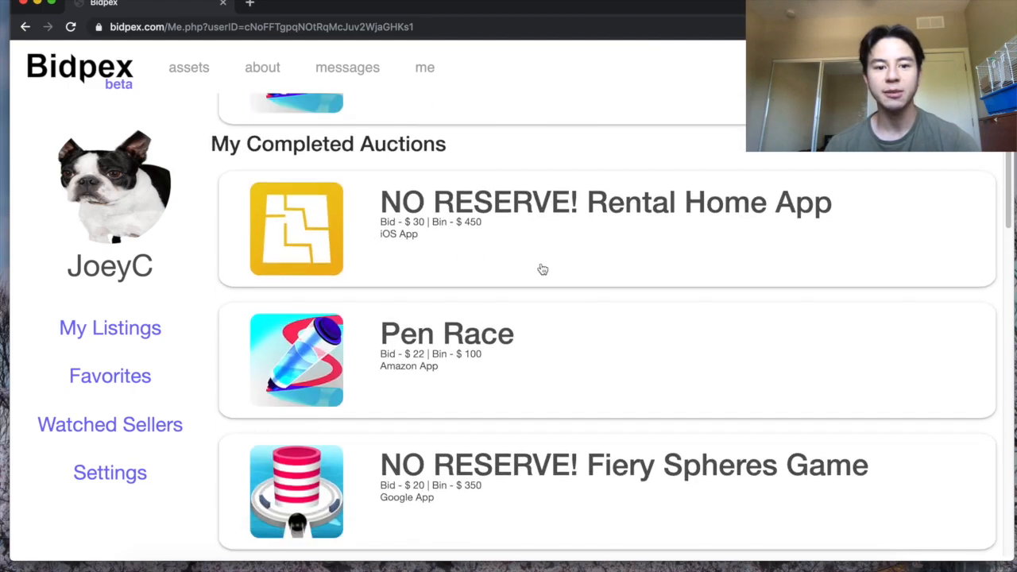
scroll("down", 3)
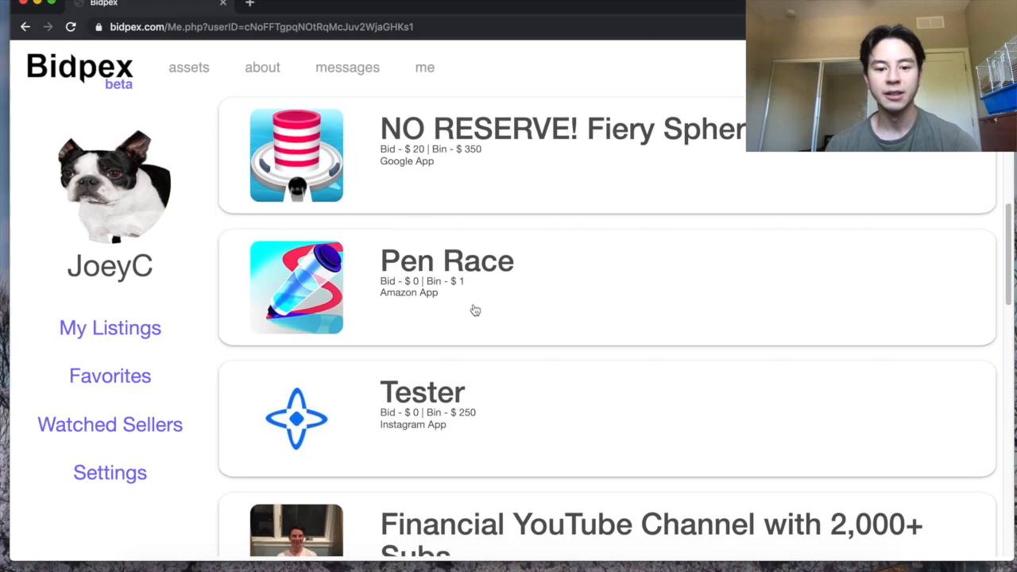
scroll("down", 3)
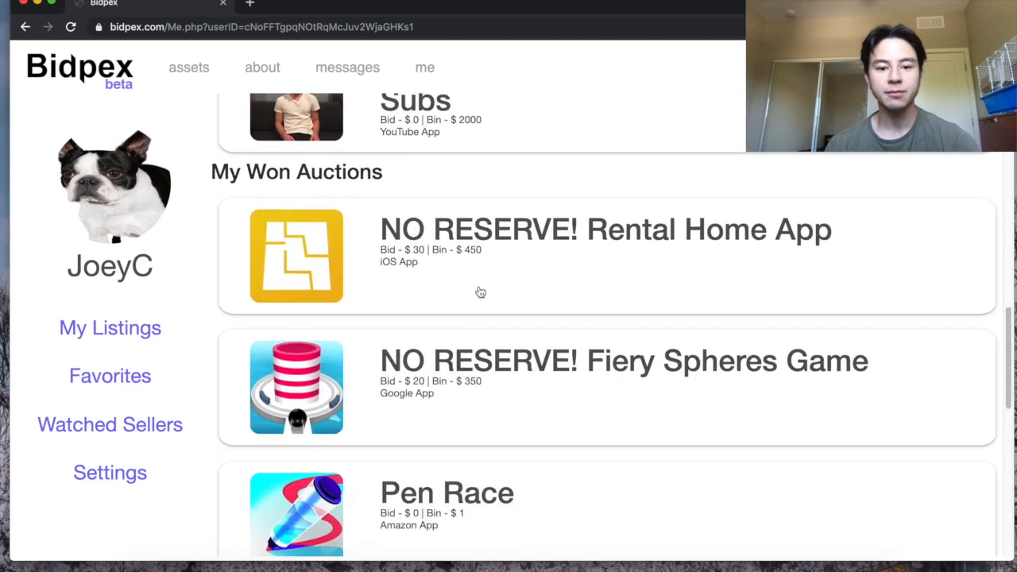
scroll("down", 3)
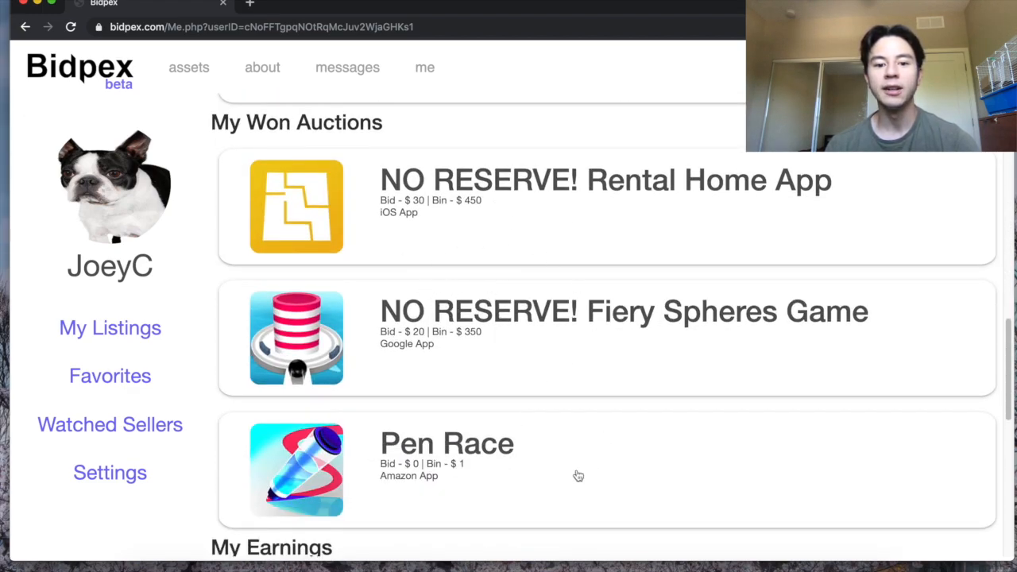
scroll("down", 3)
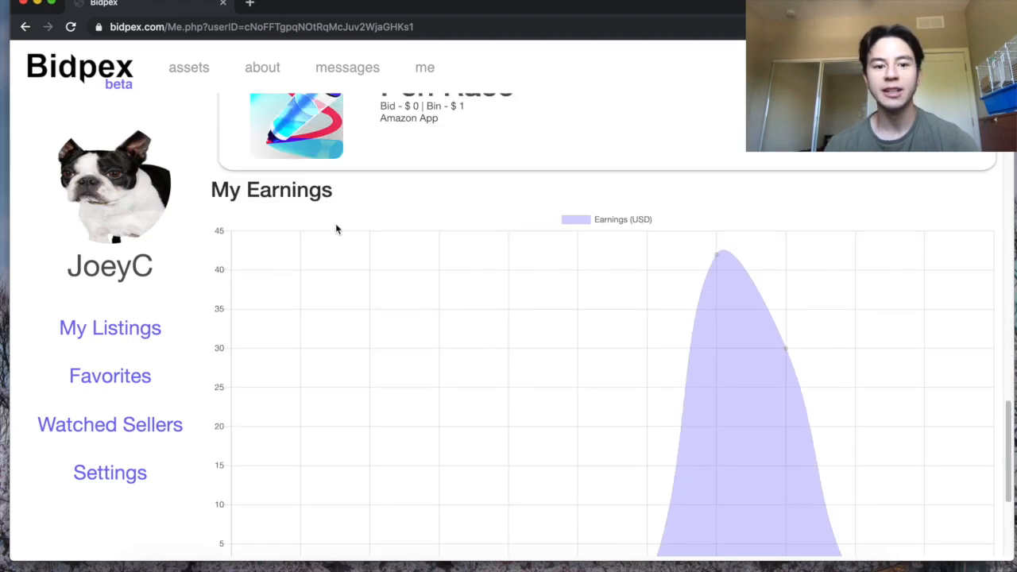
scroll("down", 3)
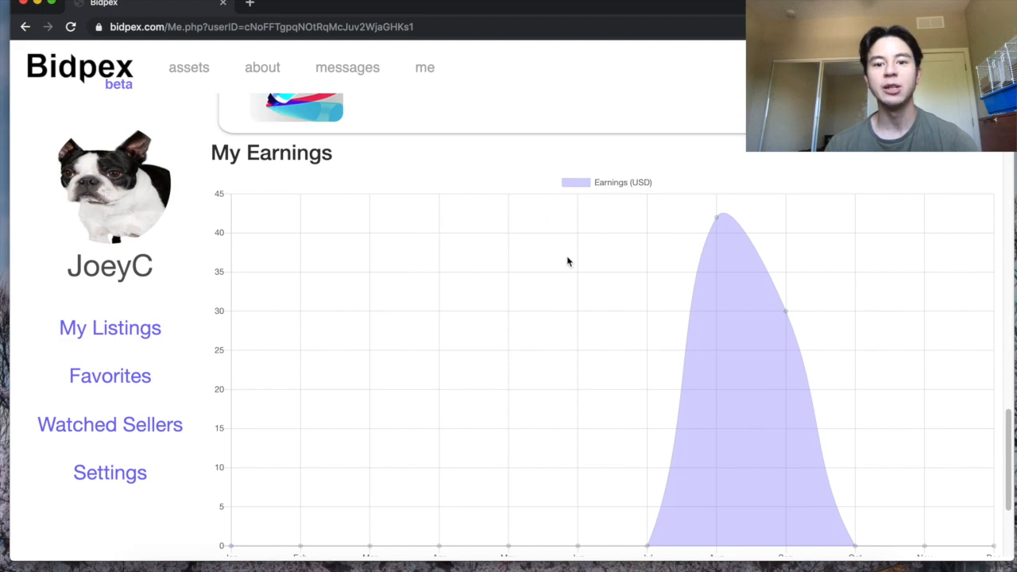
scroll("down", 3)
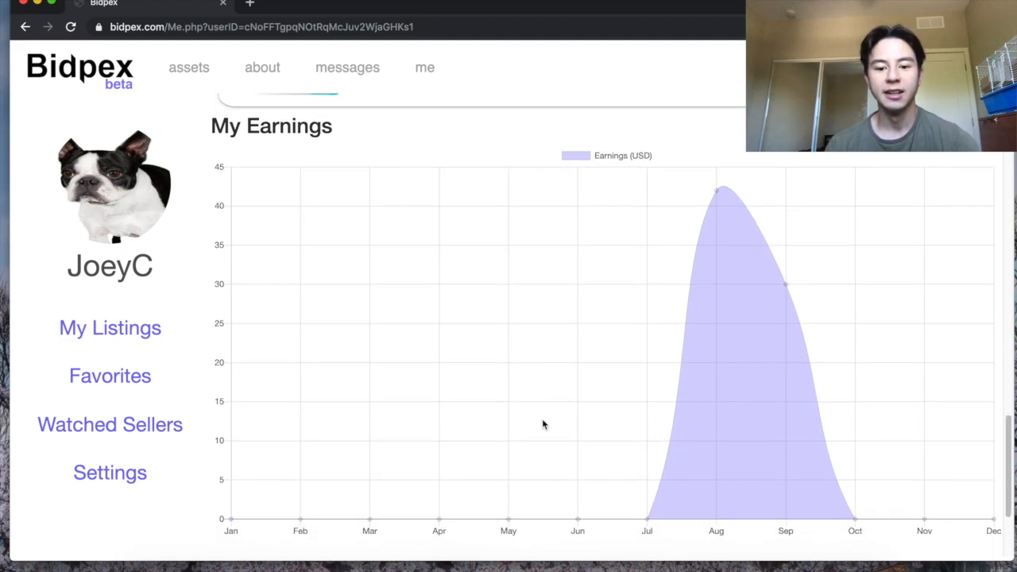
mouse_move(715, 195)
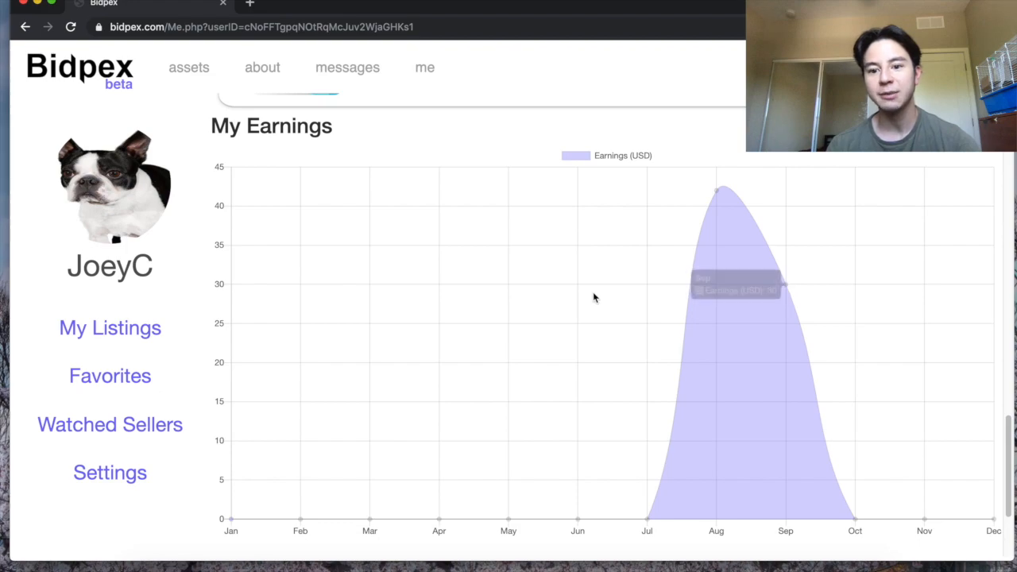
scroll("down", 3)
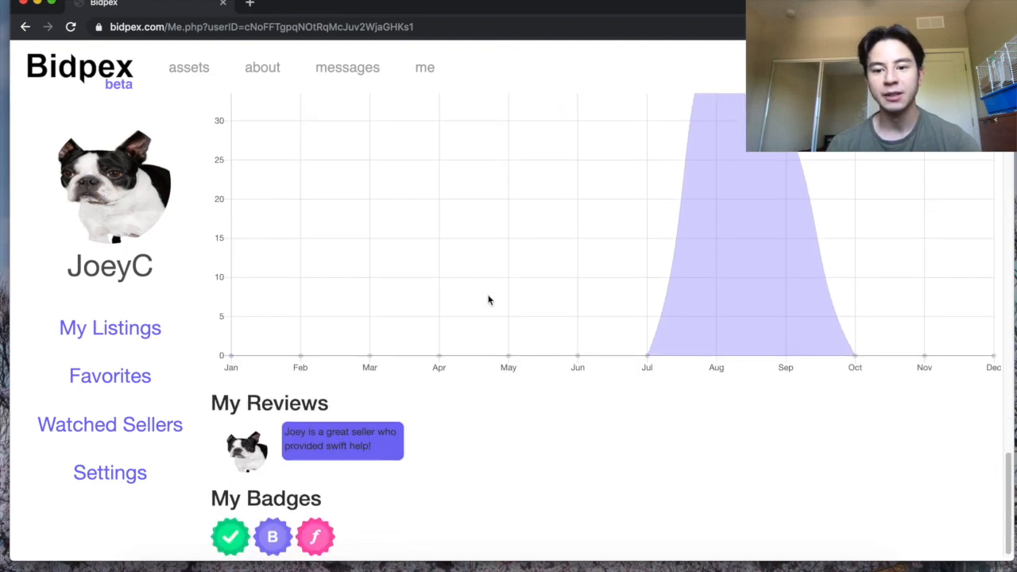
scroll("down", 3)
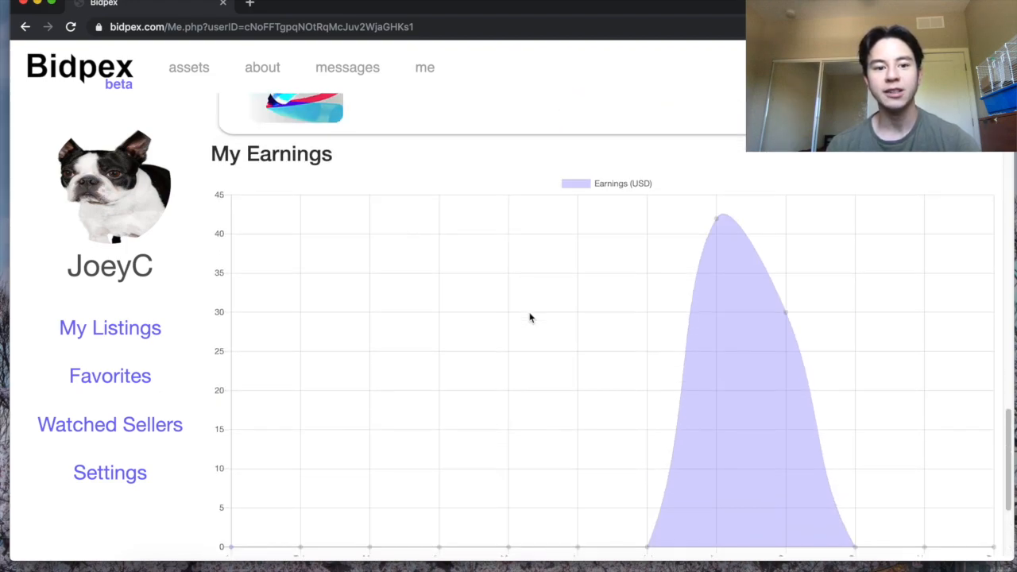
scroll("down", 3)
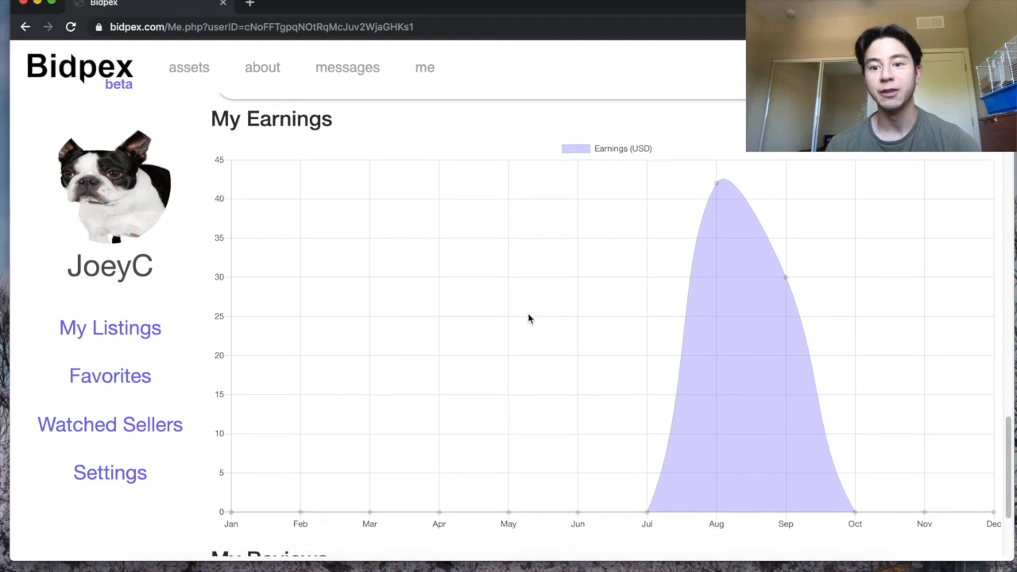
scroll("down", 3)
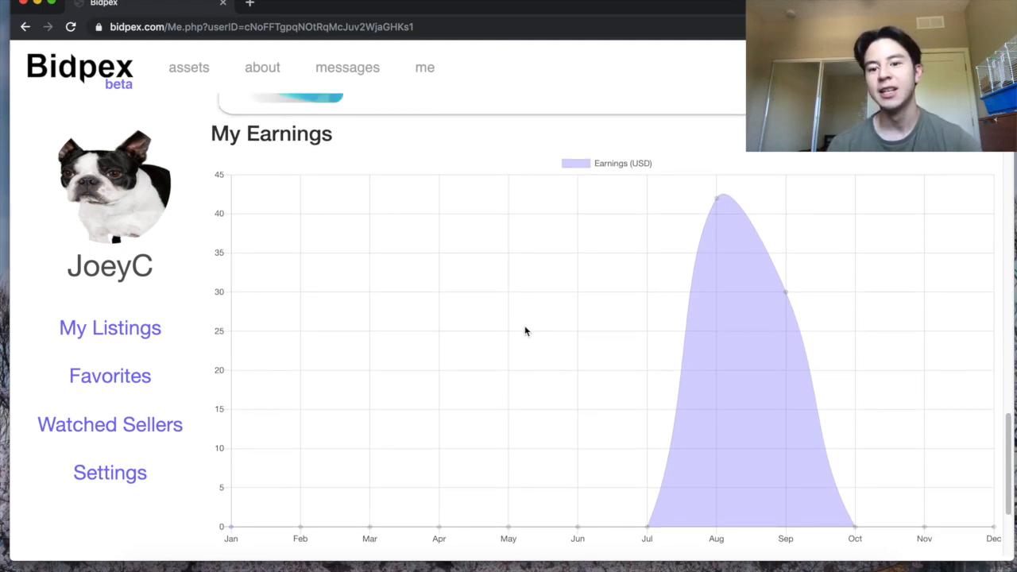
mouse_move(720, 434)
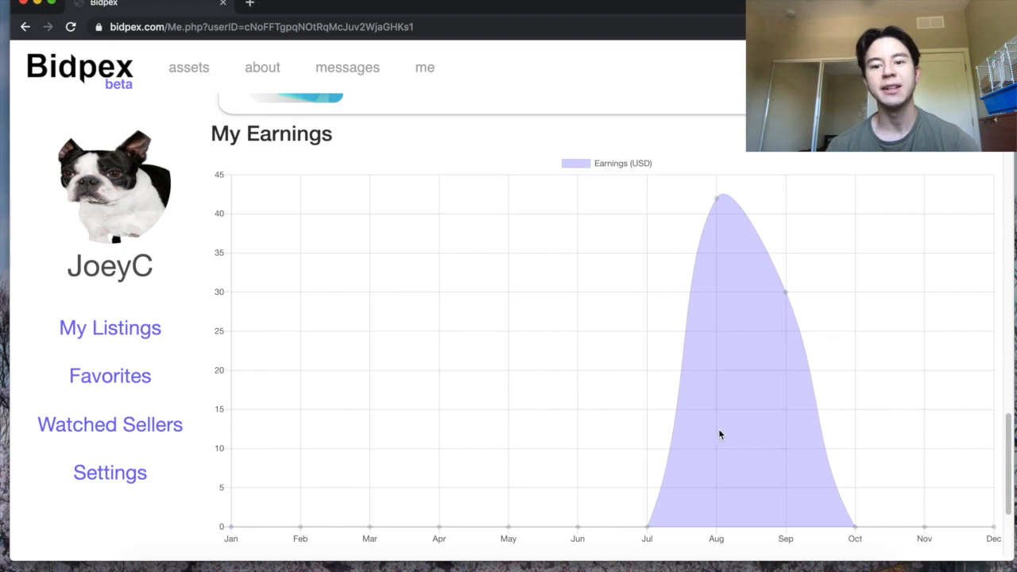
mouse_move(558, 317)
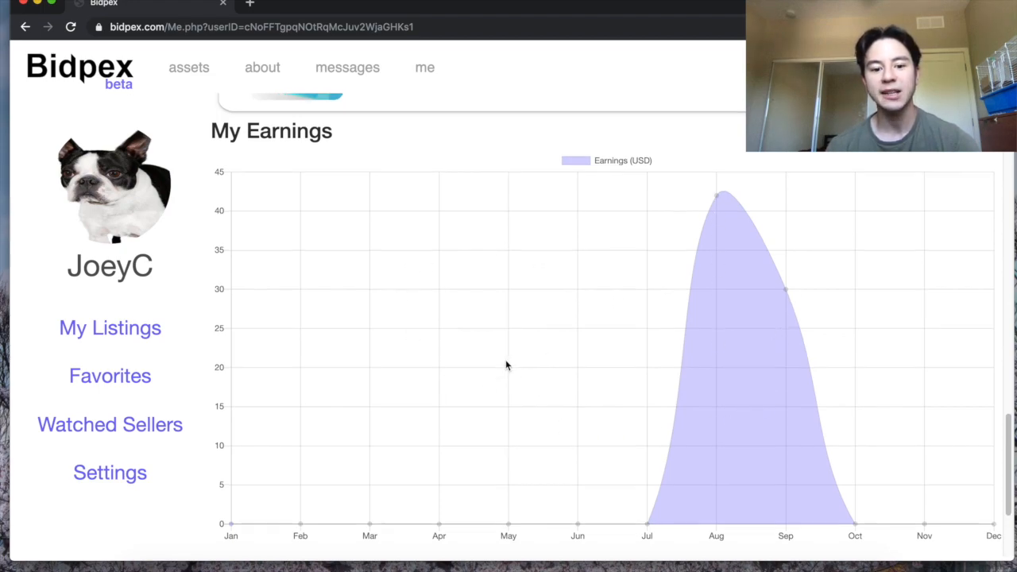
scroll("down", 3)
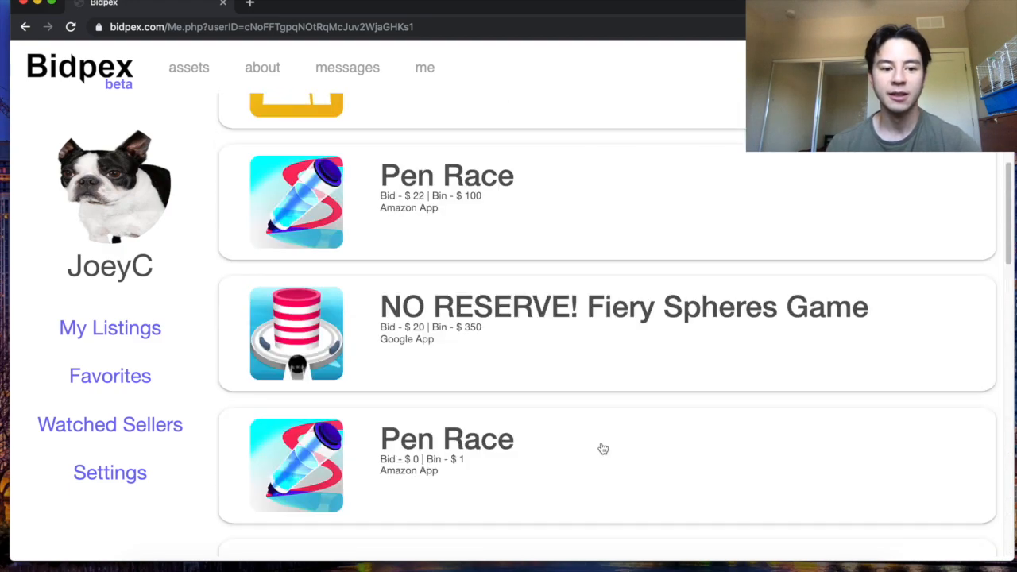
- View My Listings, Favorites and Watched Sellers, ending on the username, email and PayPal settings
left_click(109, 328)
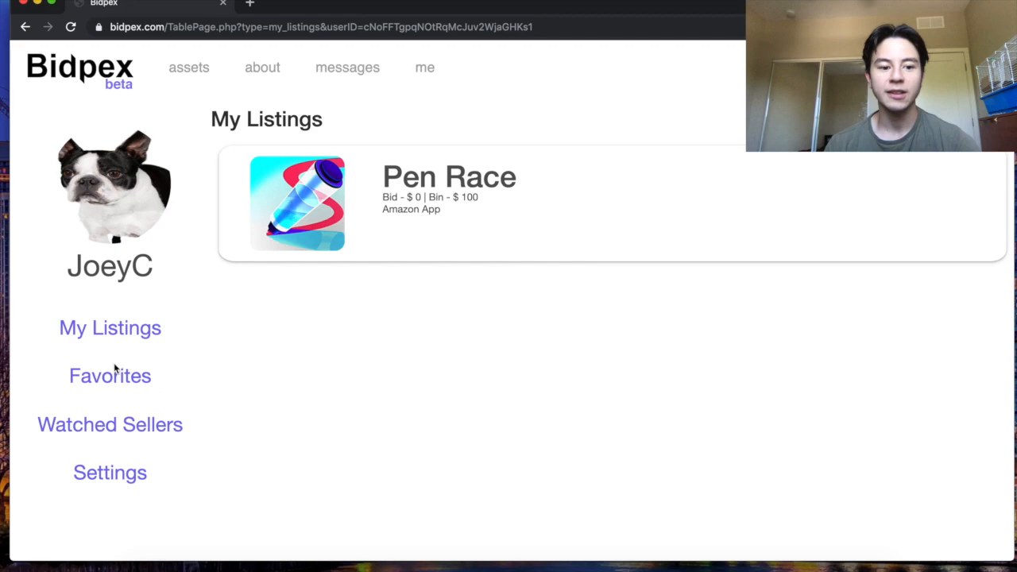
left_click(109, 375)
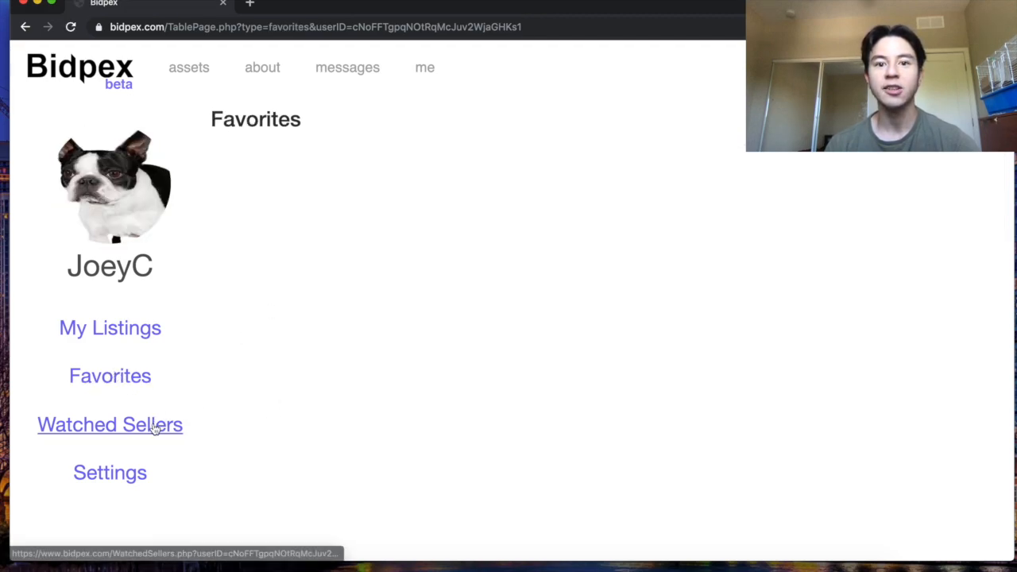
left_click(110, 425)
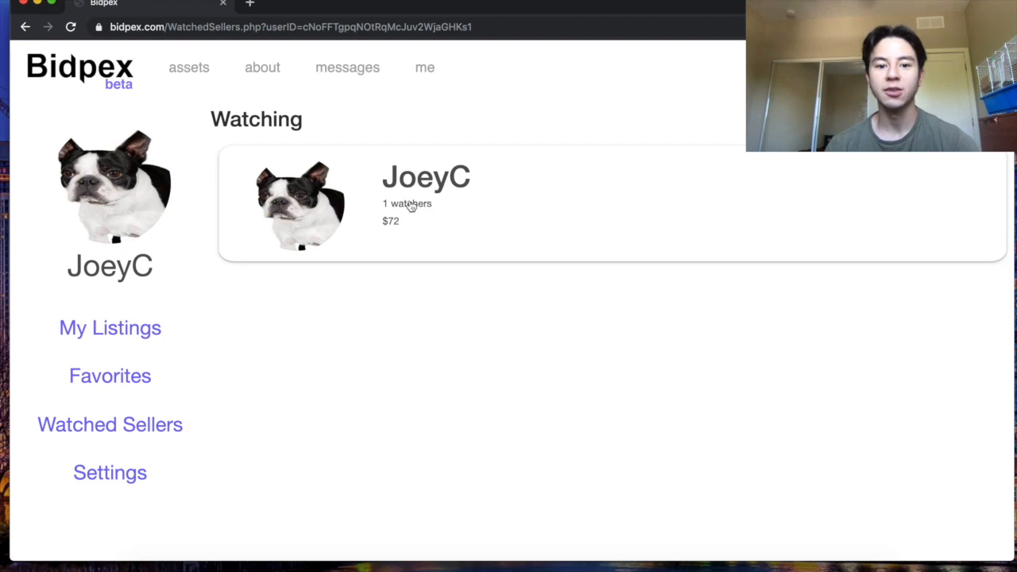
mouse_move(397, 224)
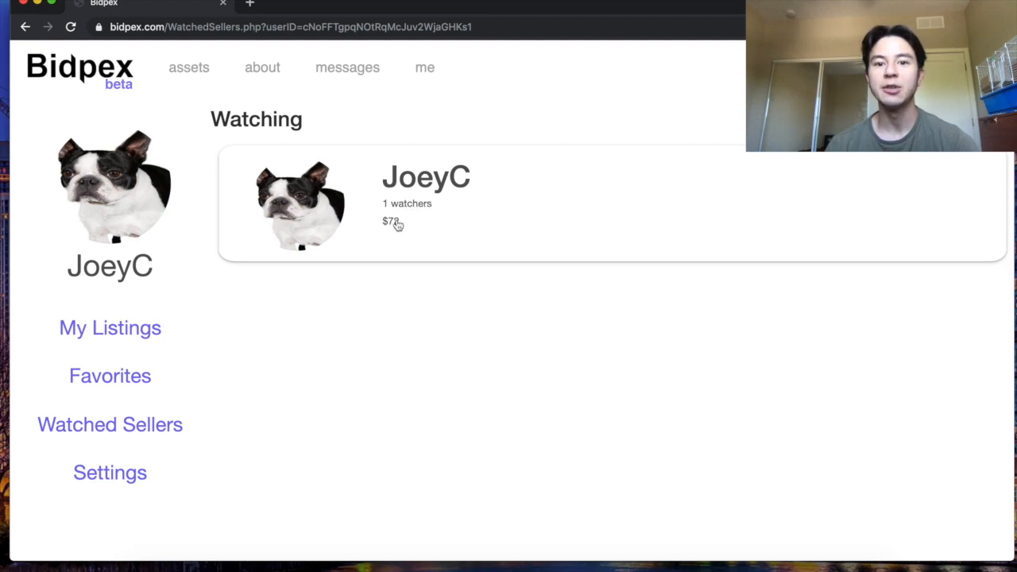
mouse_move(109, 473)
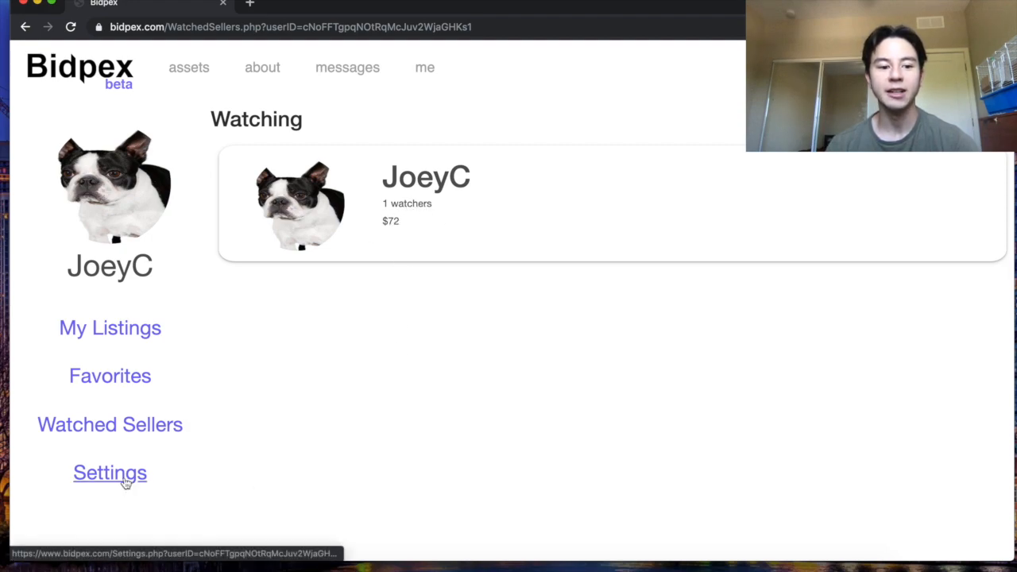
left_click(109, 473)
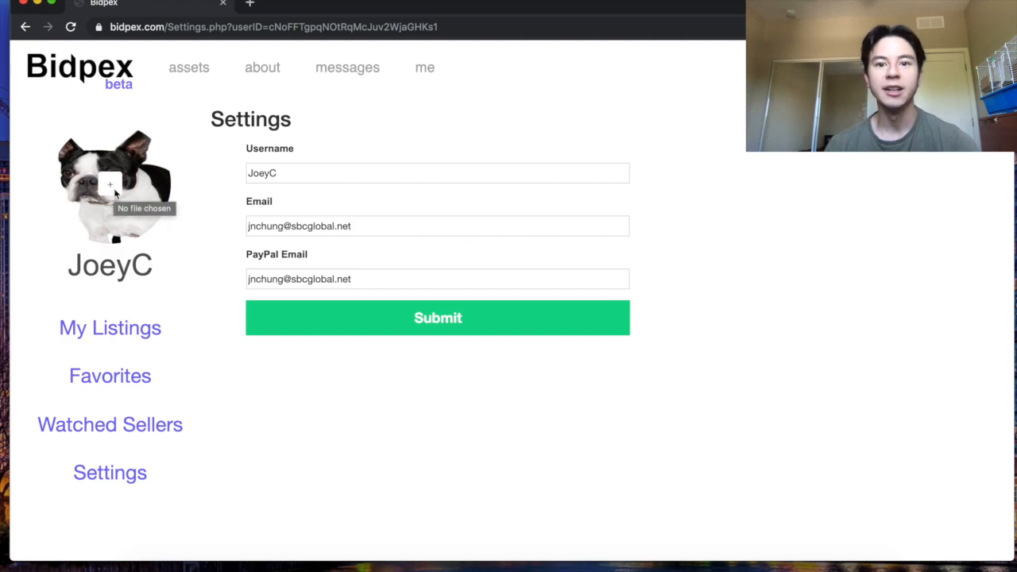
mouse_move(702, 142)
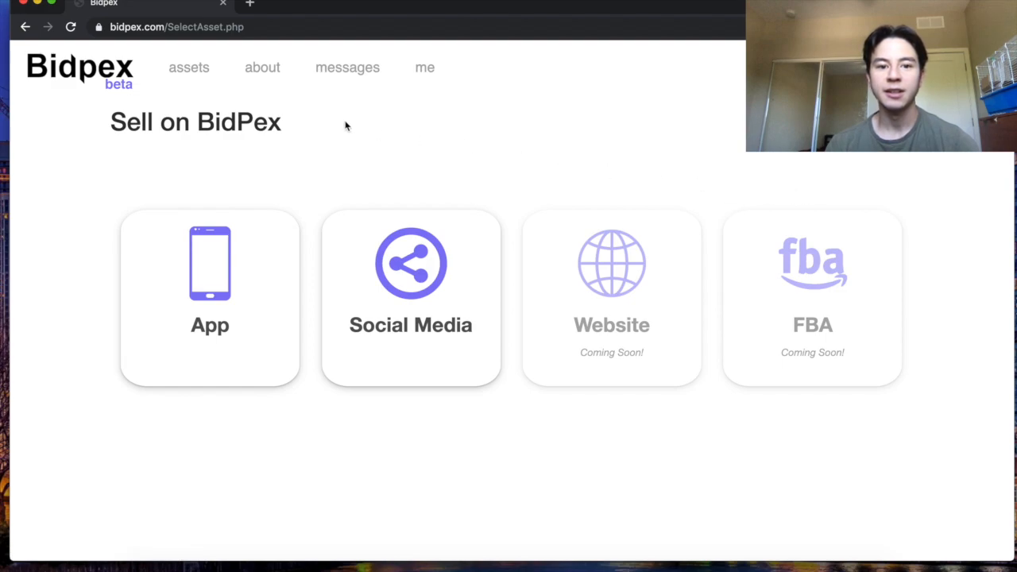
mouse_move(634, 205)
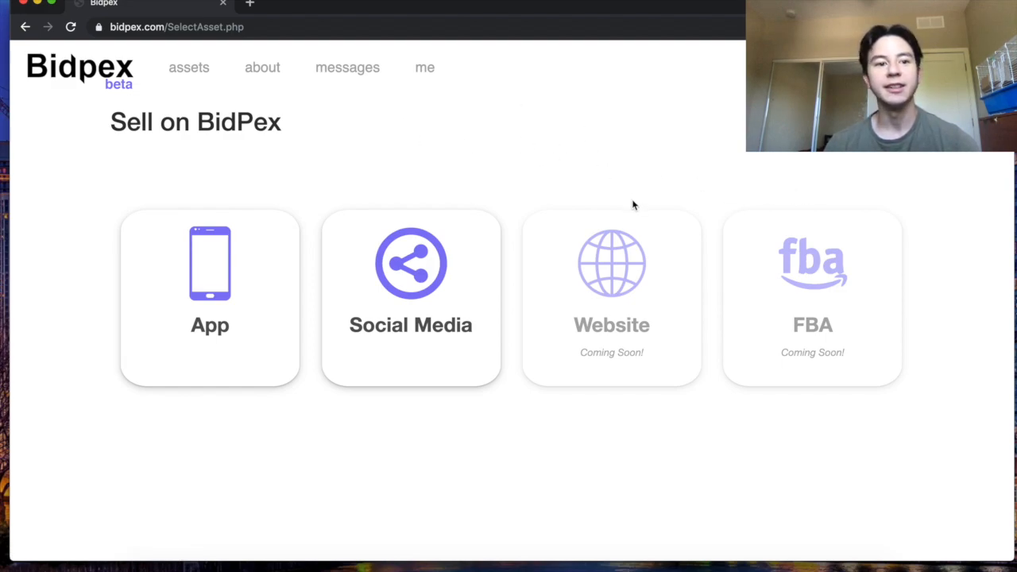
mouse_move(676, 353)
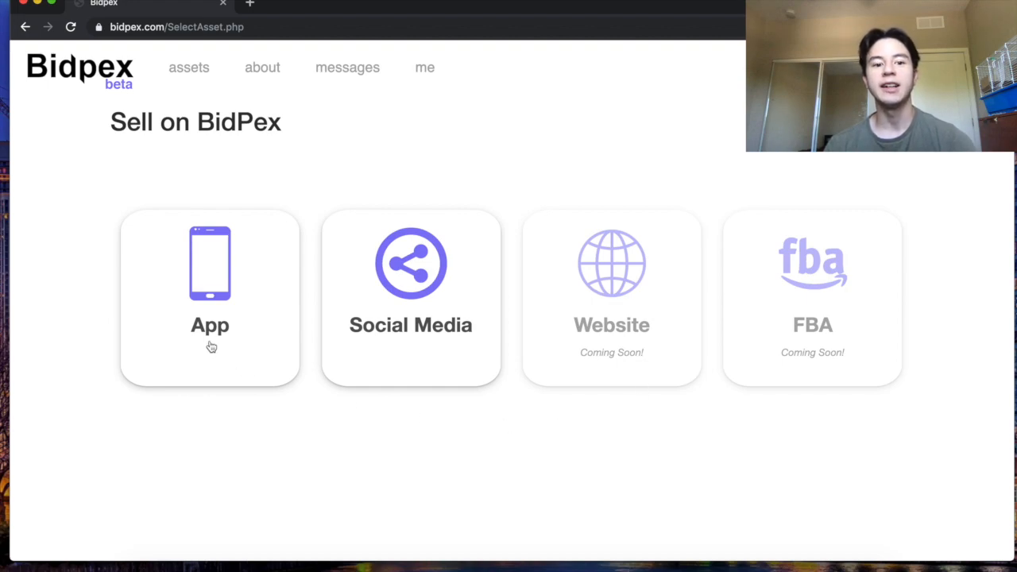
mouse_move(473, 465)
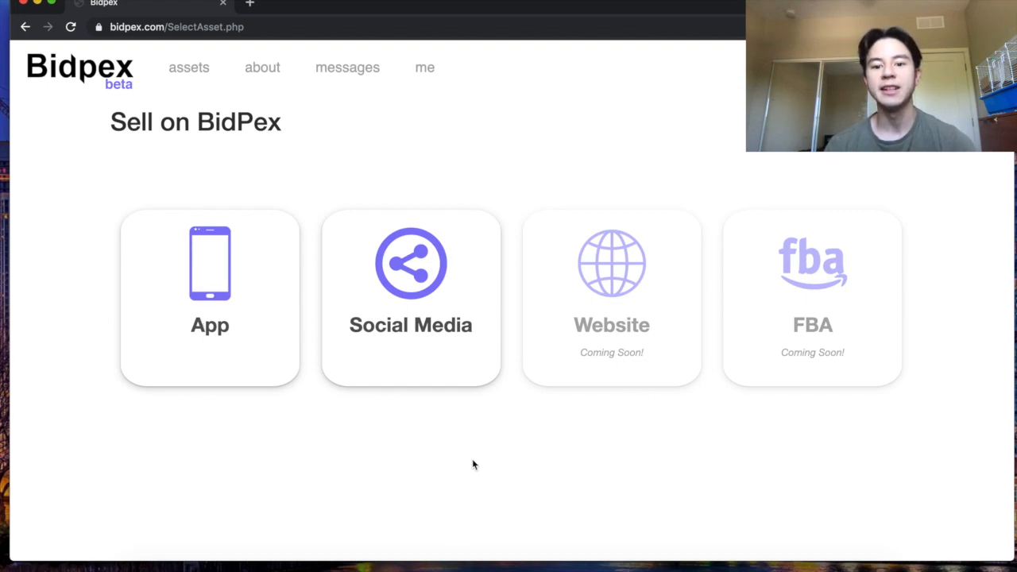
mouse_move(687, 442)
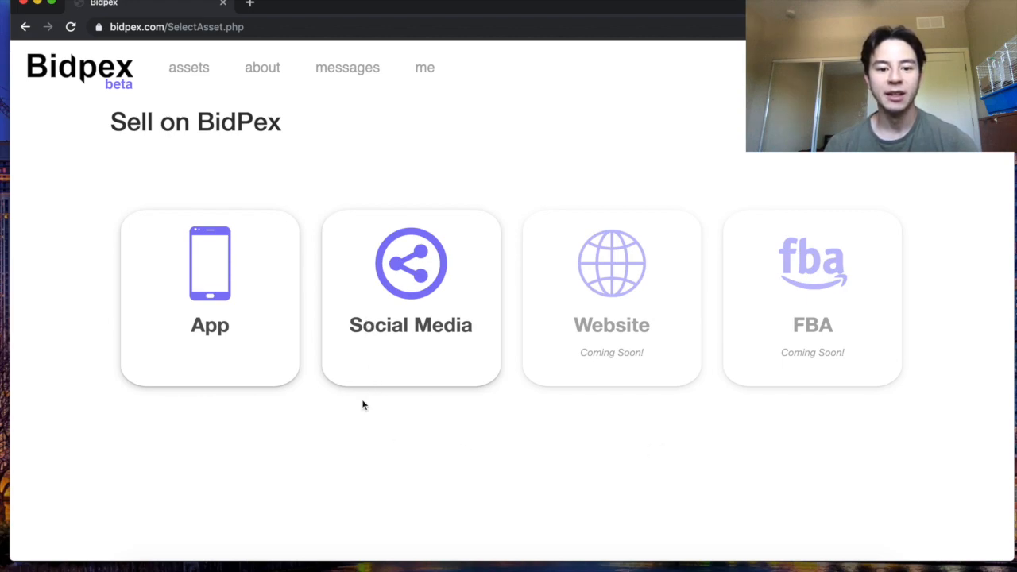
mouse_move(472, 433)
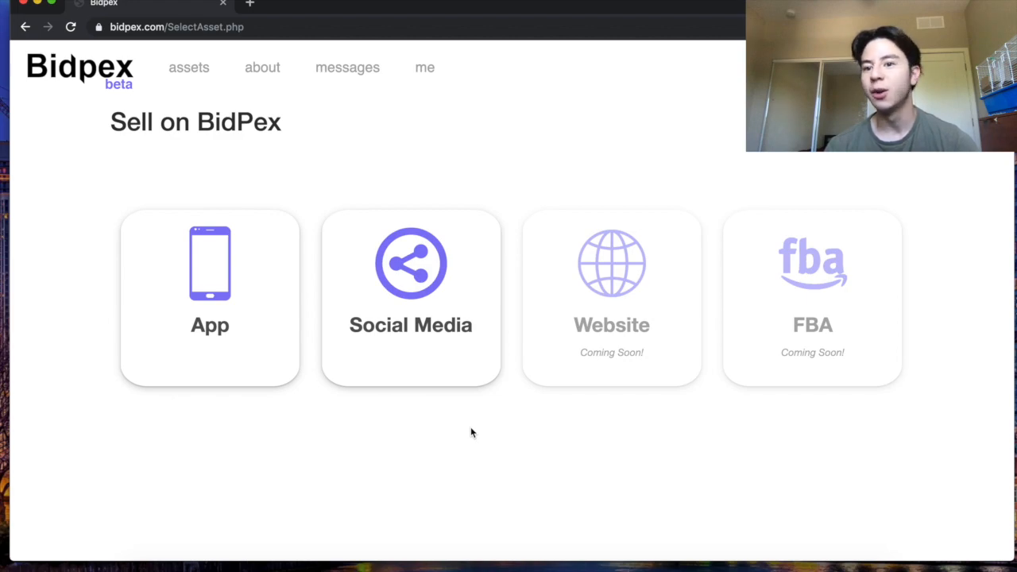
mouse_move(476, 422)
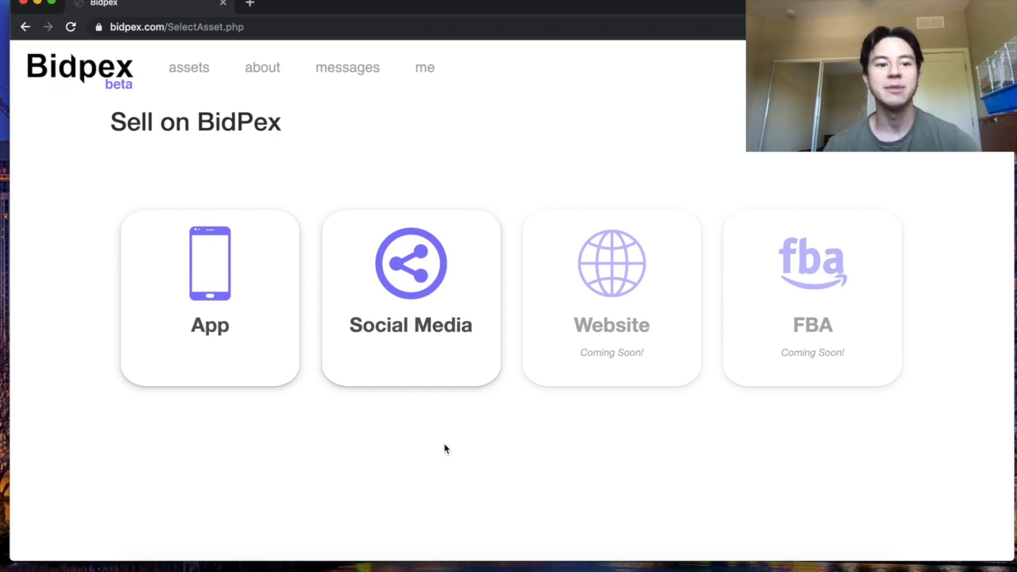
mouse_move(425, 351)
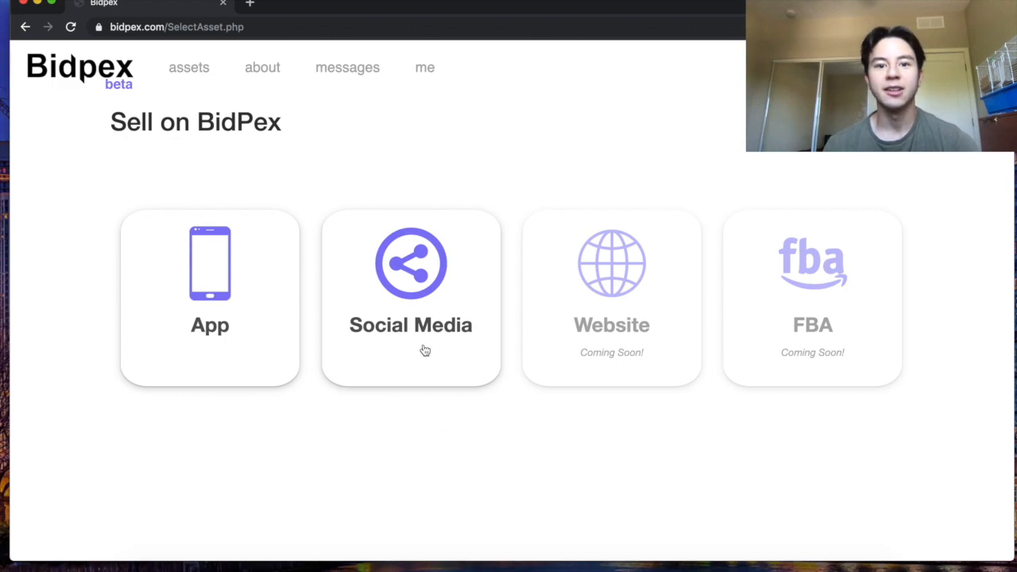
mouse_move(235, 326)
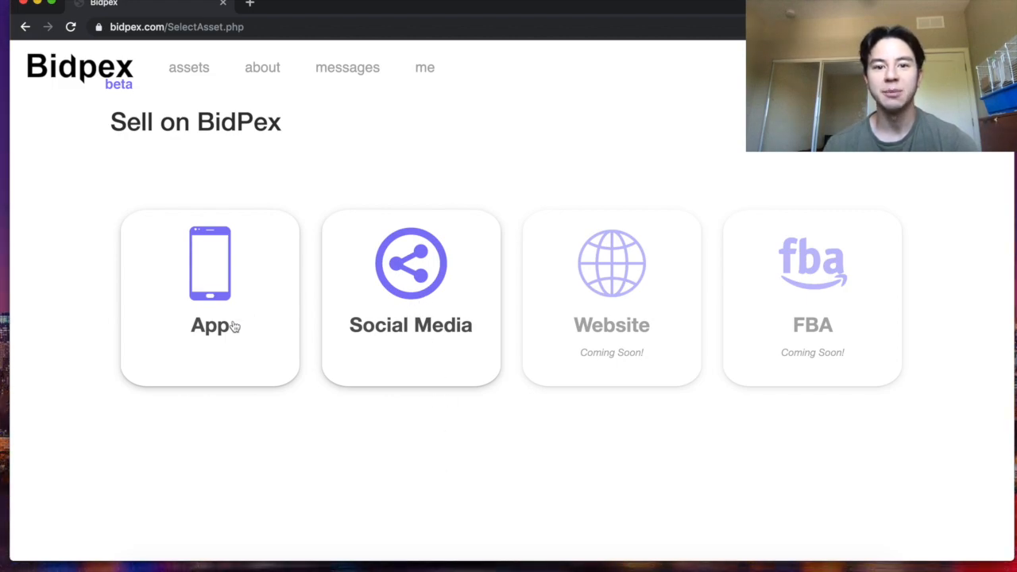
- Choose App as the asset type to sell
left_click(210, 297)
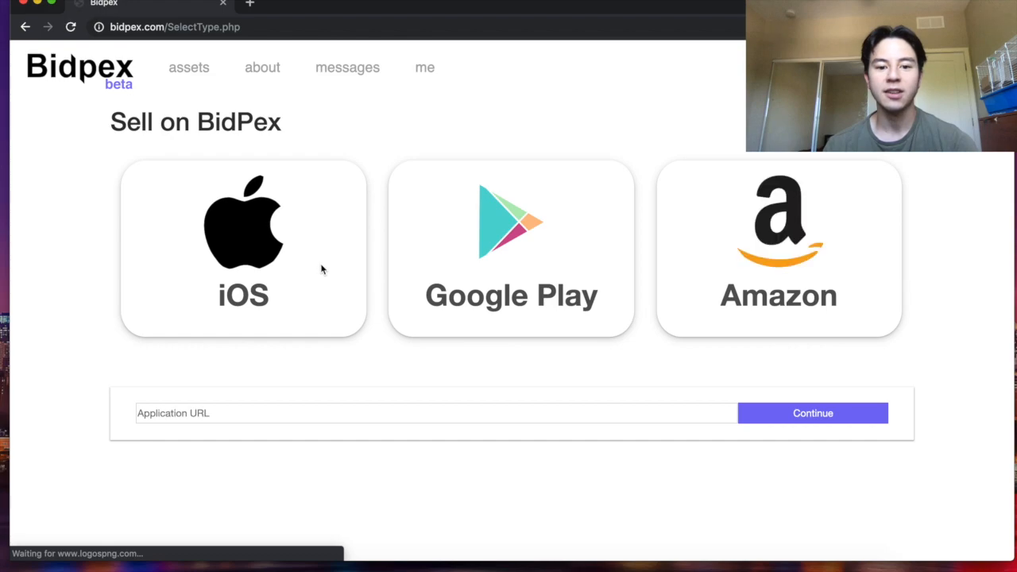
left_click(435, 412)
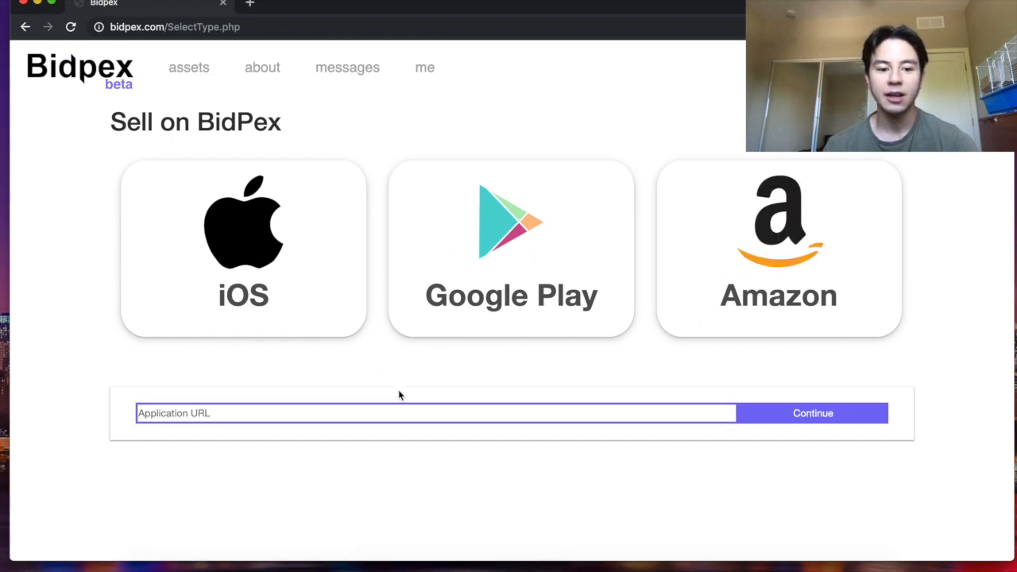
mouse_move(427, 394)
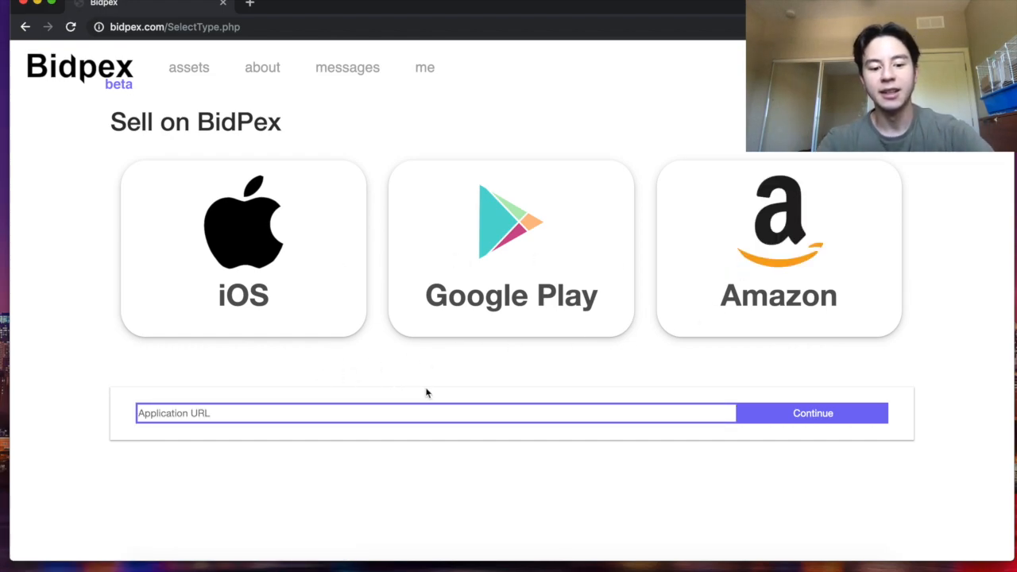
type("www.test.com")
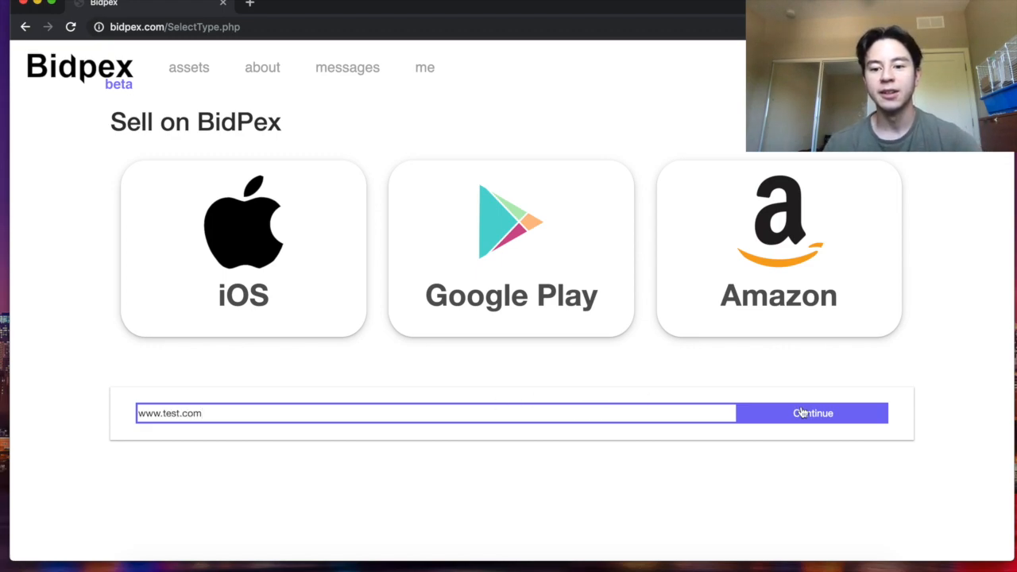
left_click(813, 412)
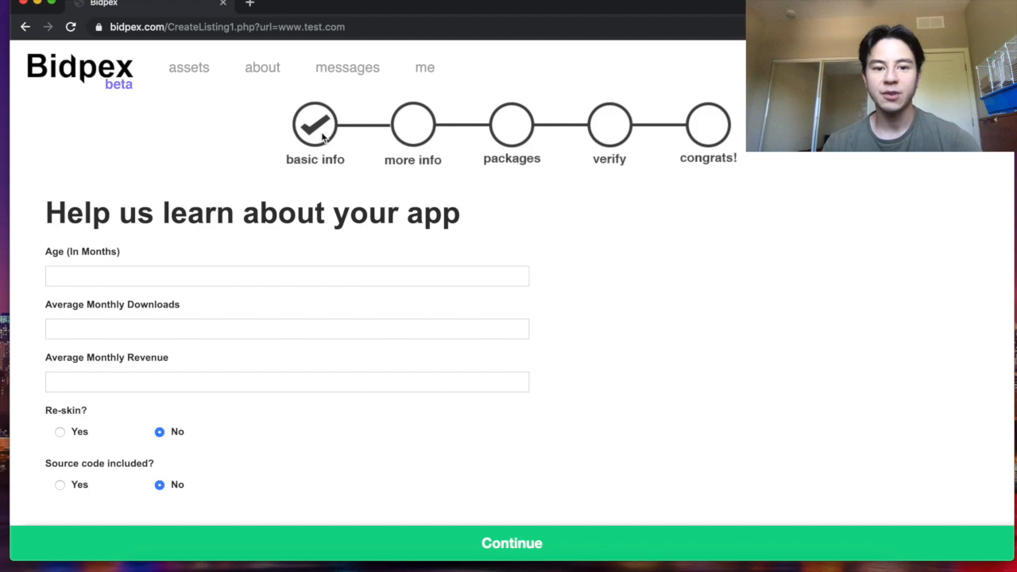
mouse_move(694, 181)
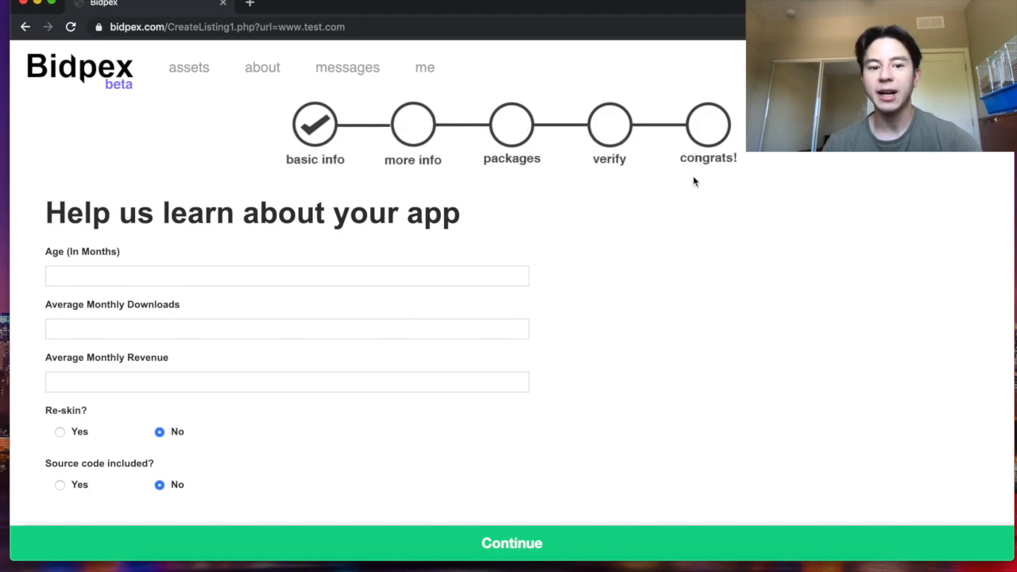
- Enter age 10 months, 12 monthly downloads and 555 revenue, mark re-skin Yes, and continue
left_click(286, 276)
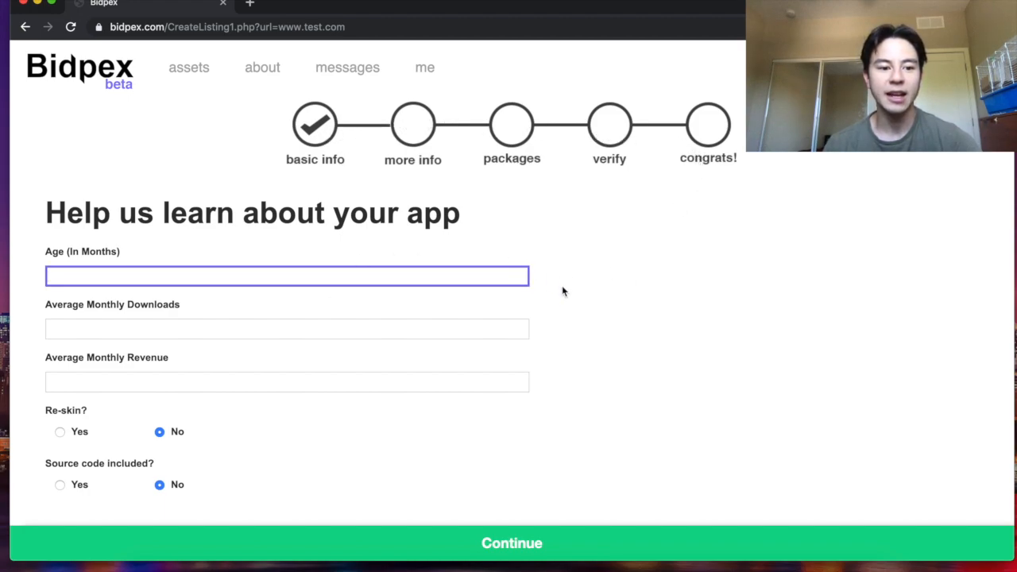
type("10")
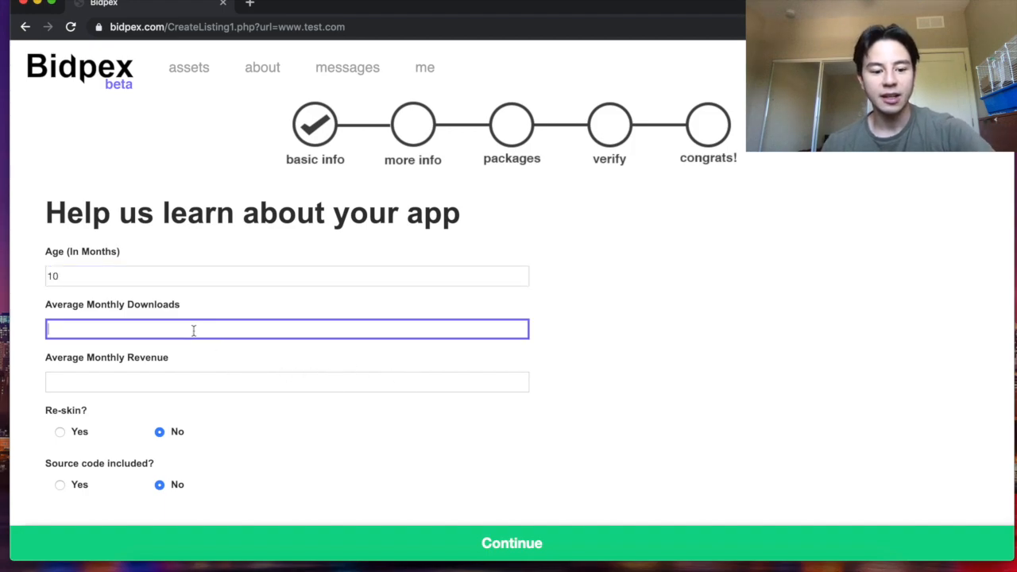
type("55")
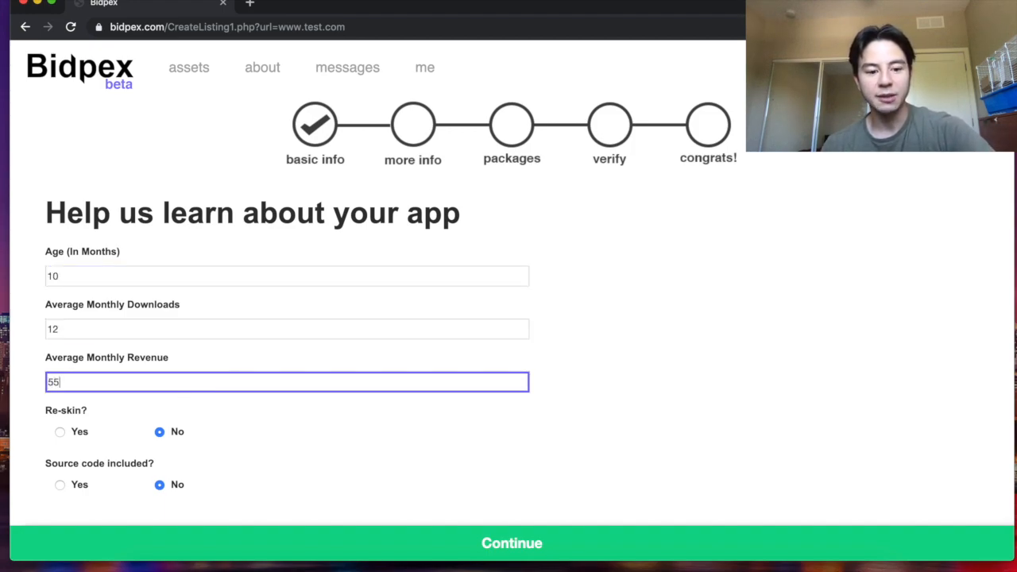
left_click(59, 432)
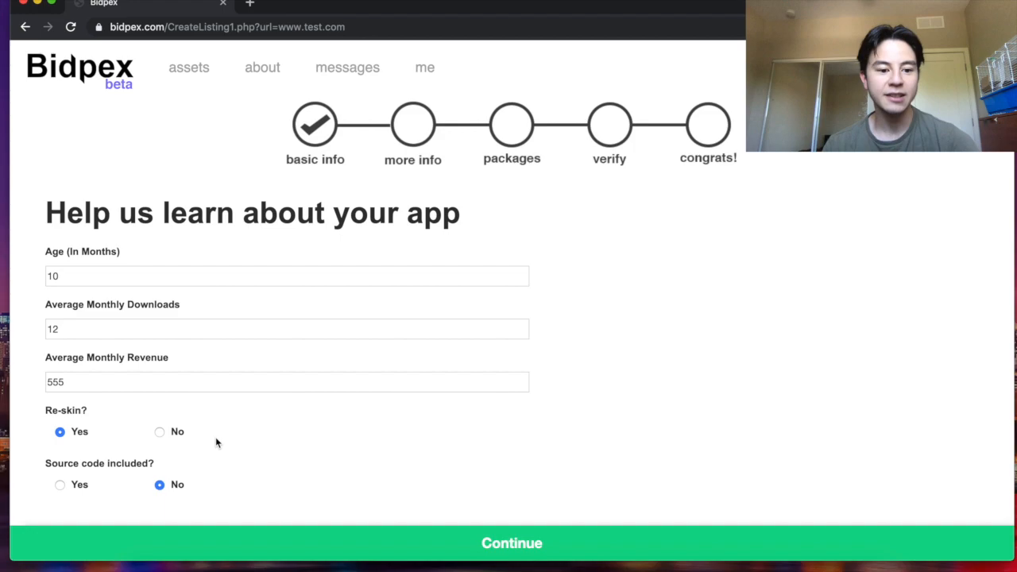
left_click(512, 543)
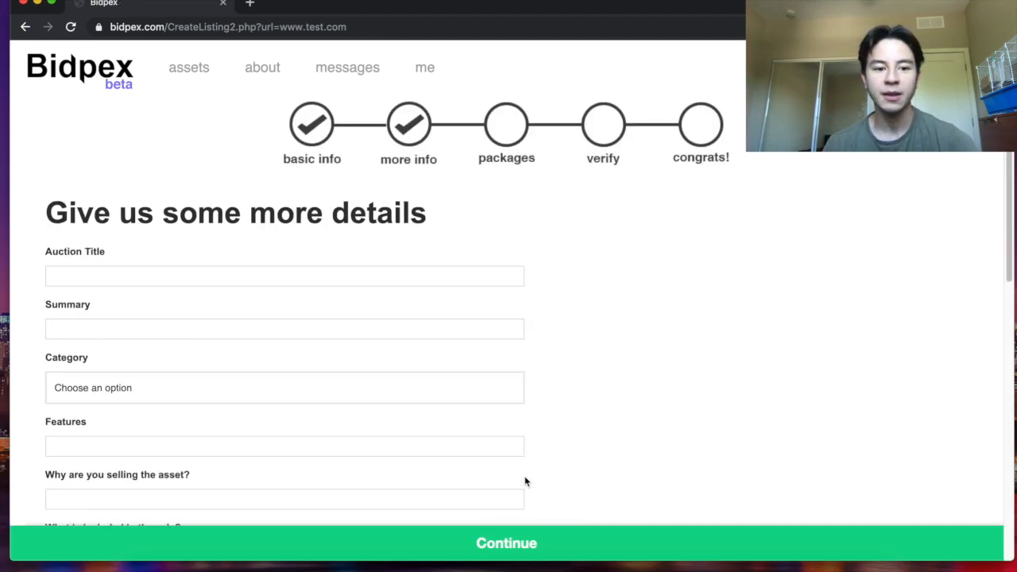
- Fill in the auction title and the remaining asset question fields
scroll("down", 3)
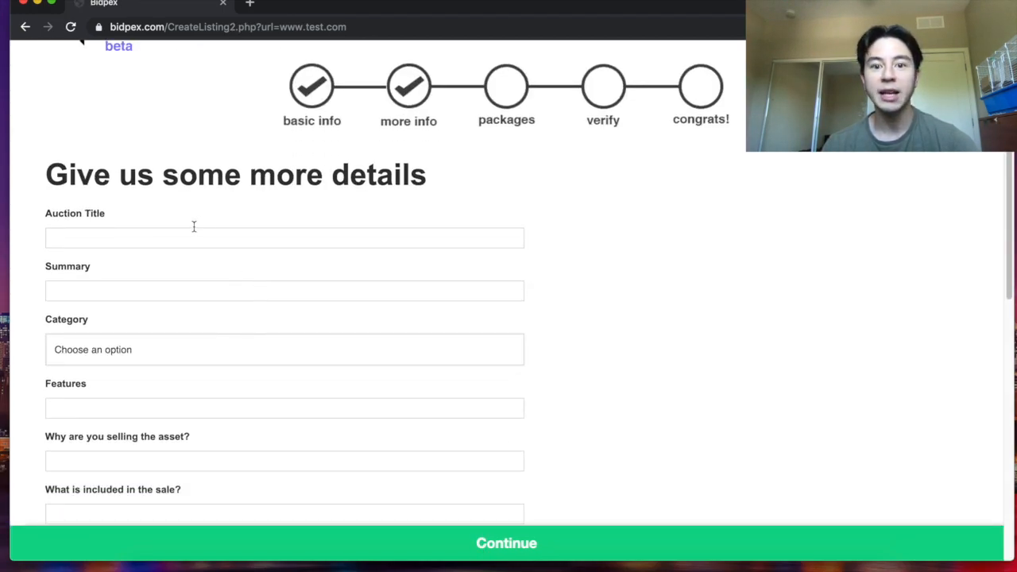
left_click(285, 237)
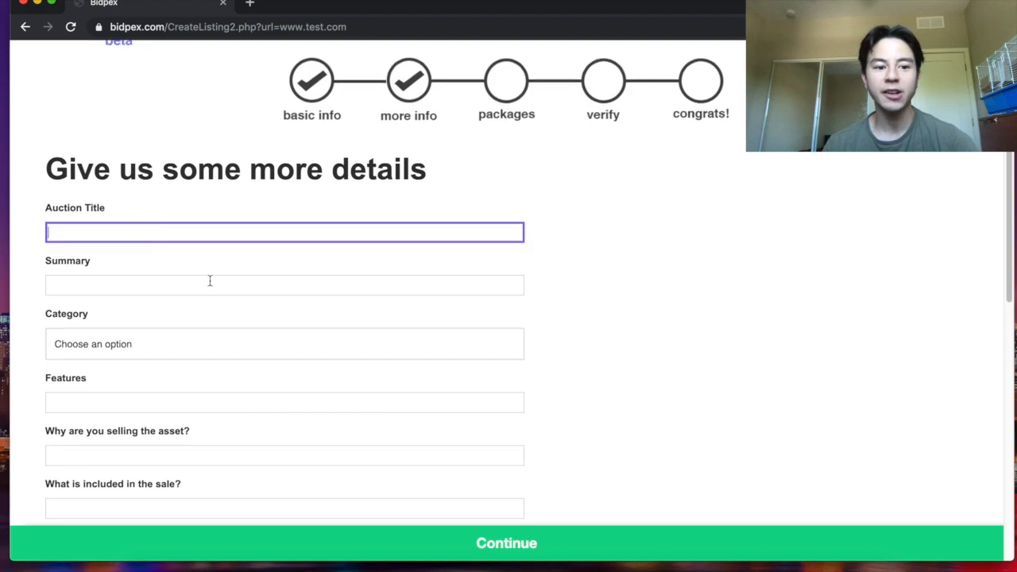
scroll("down", 3)
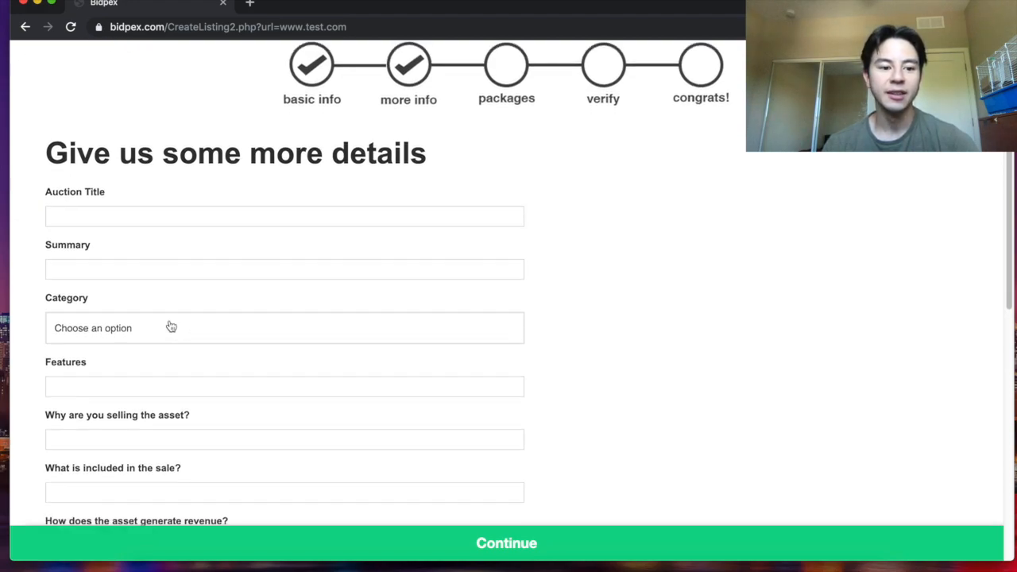
scroll("down", 3)
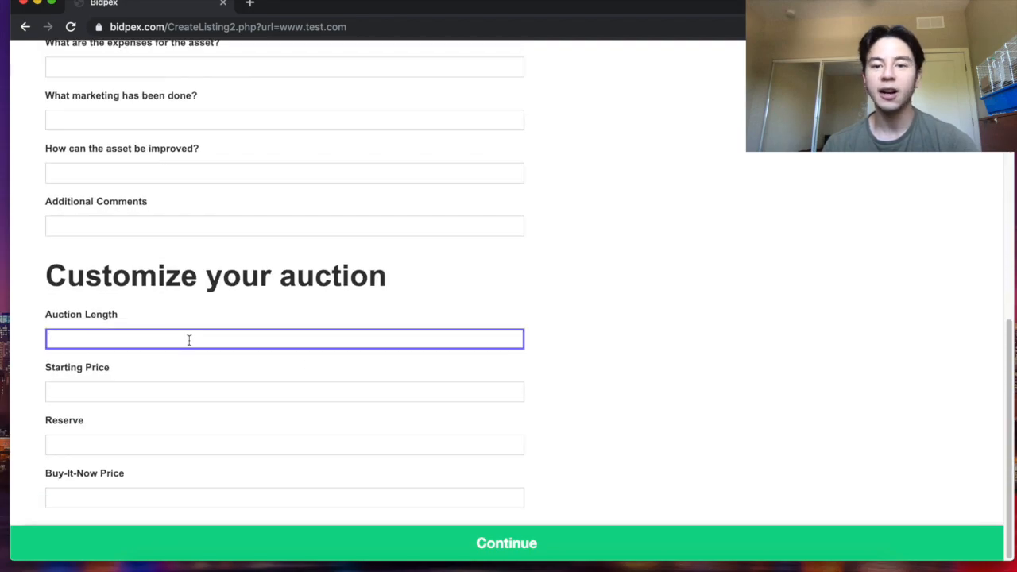
- Set starting price 12, reserve 50 and buy-it-now 500, then submit the details
left_click(284, 391)
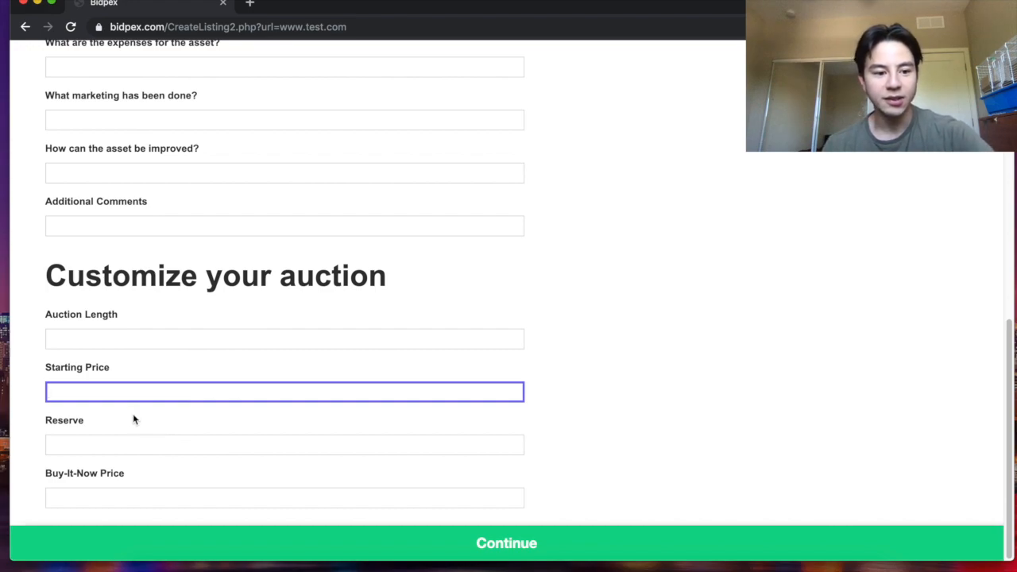
type("50")
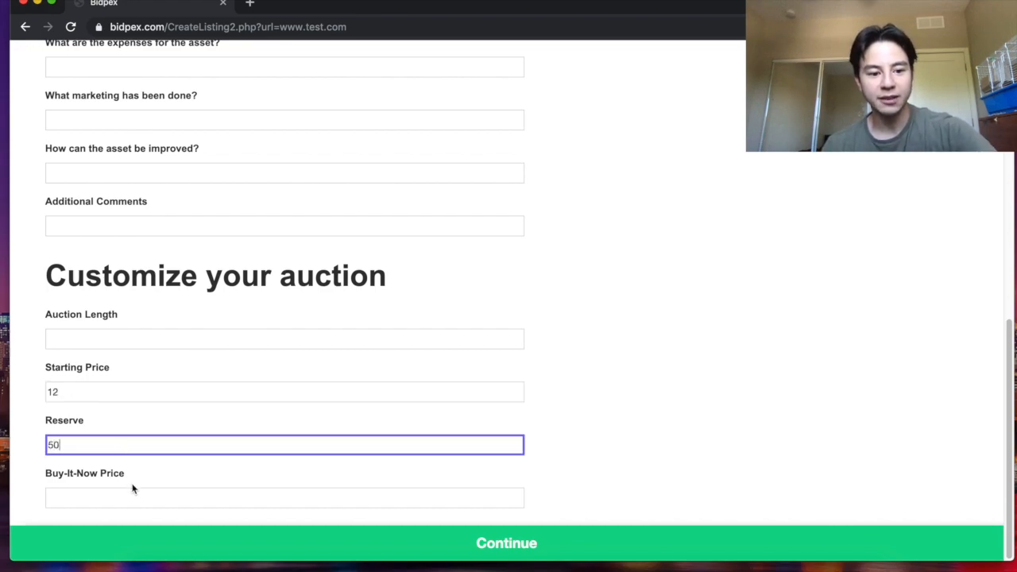
type("500")
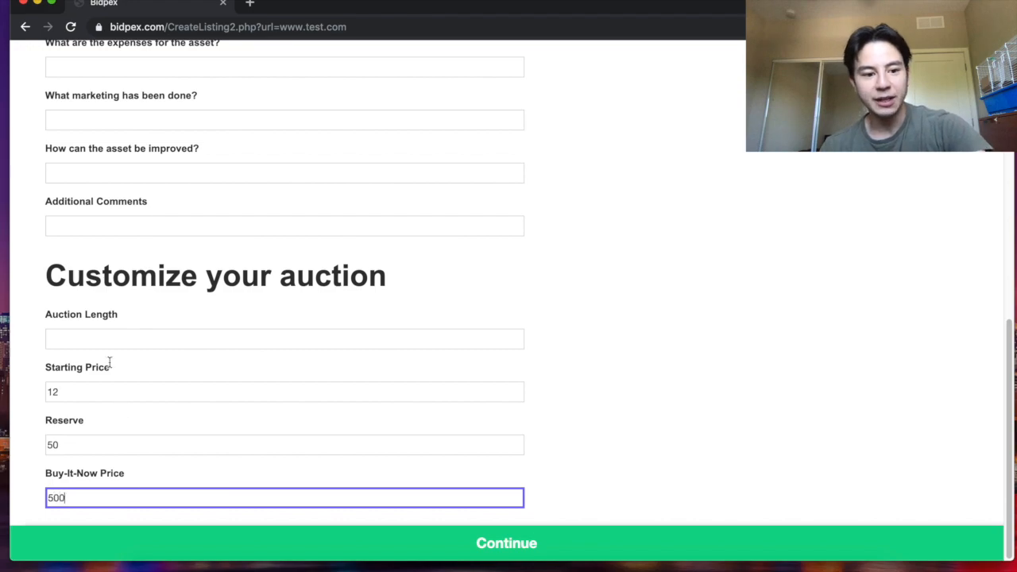
scroll("up", 3)
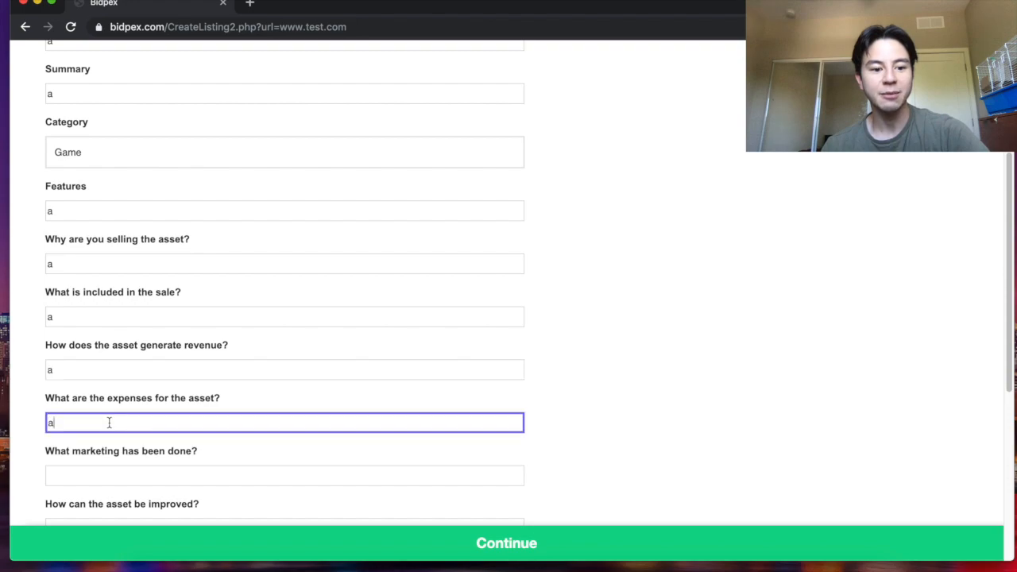
scroll("down", 3)
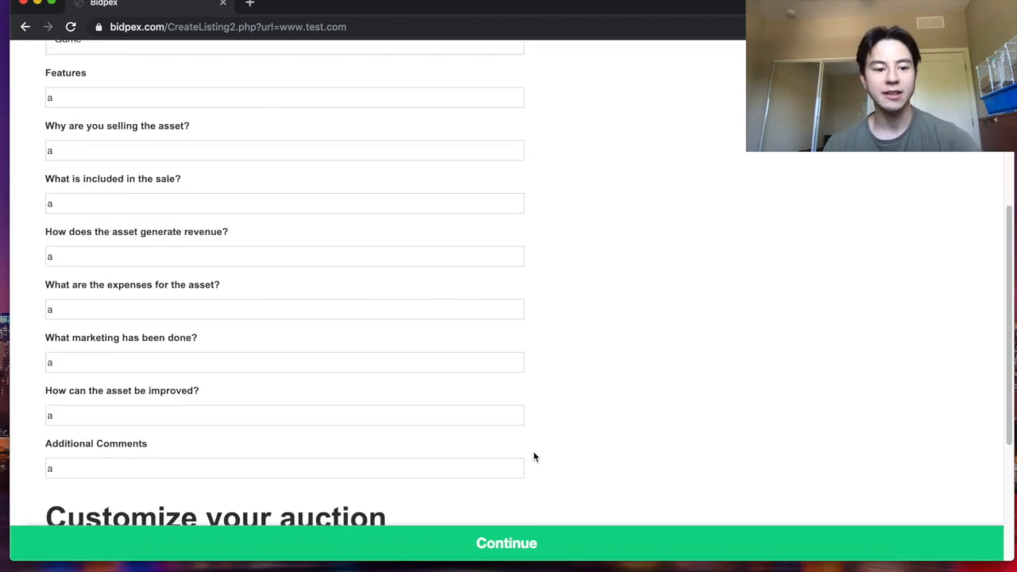
left_click(506, 543)
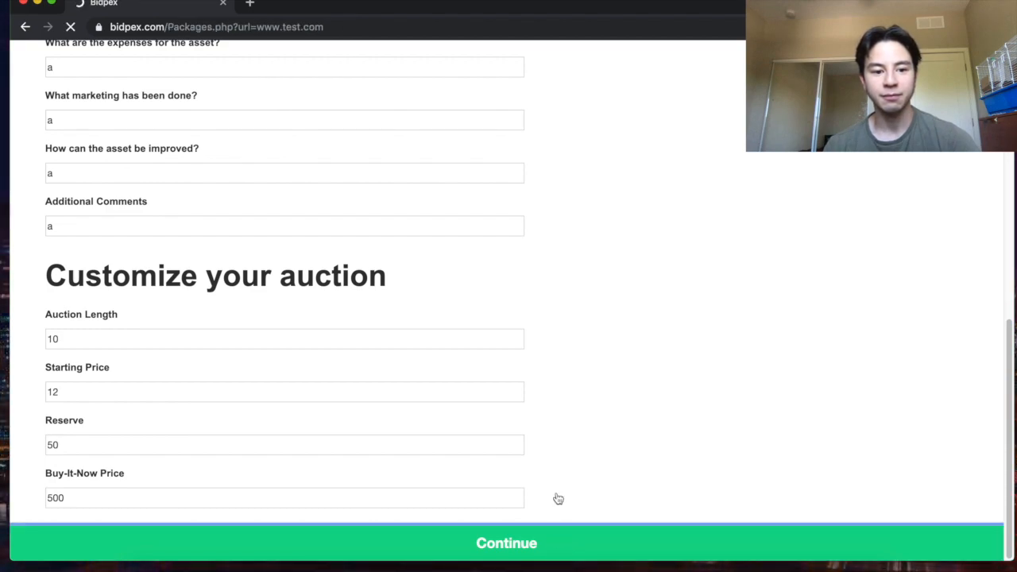
- Reach the packages page and review the Basic (free), Business ($10) and Premium ($25) cards
left_click(506, 543)
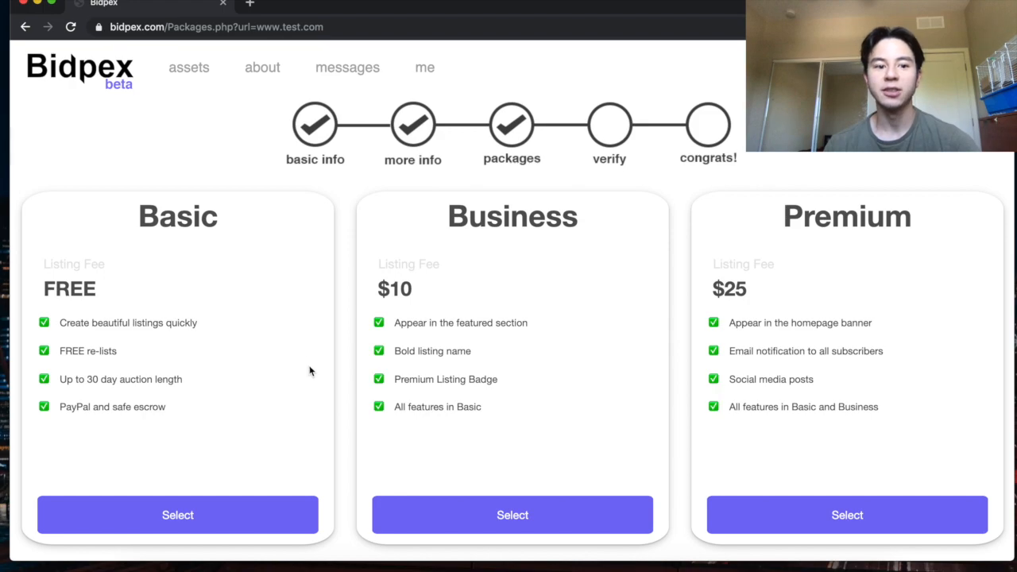
mouse_move(190, 380)
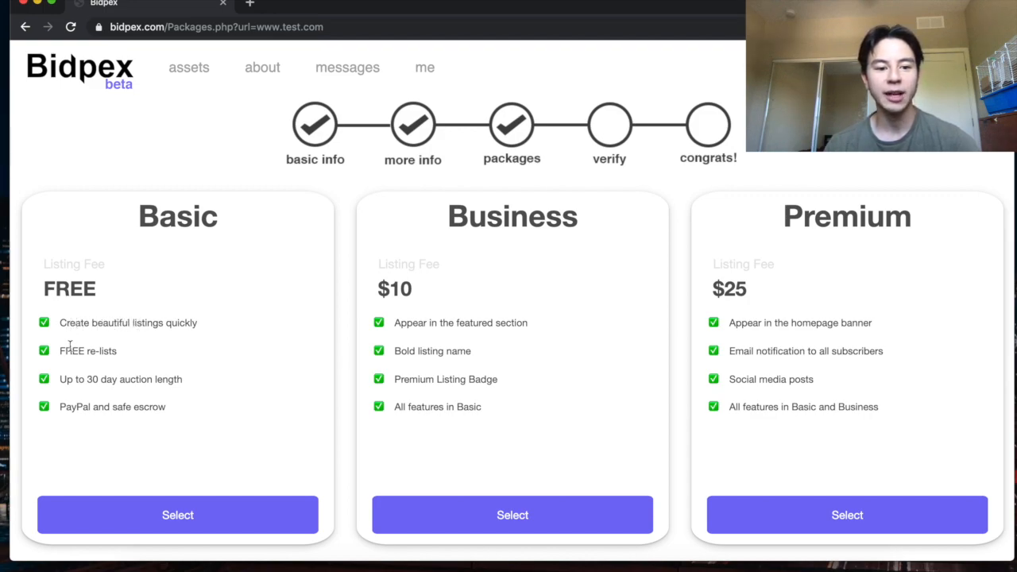
mouse_move(205, 395)
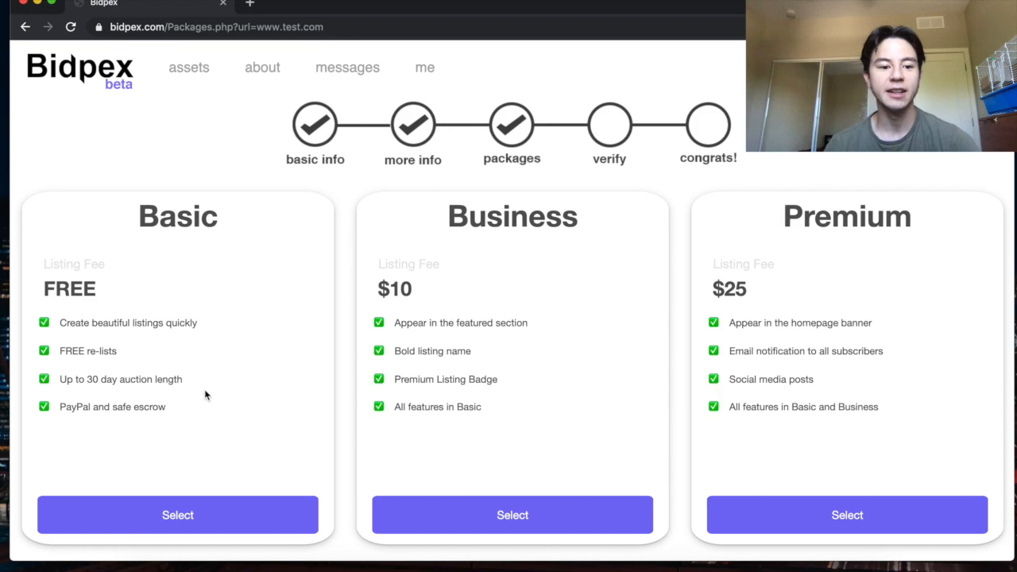
mouse_move(99, 436)
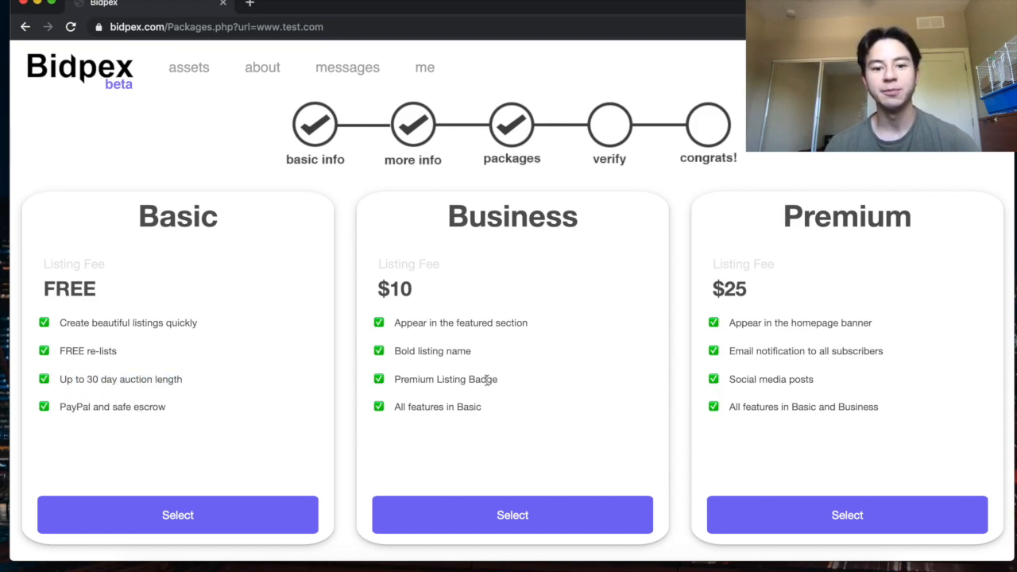
double_click(512, 217)
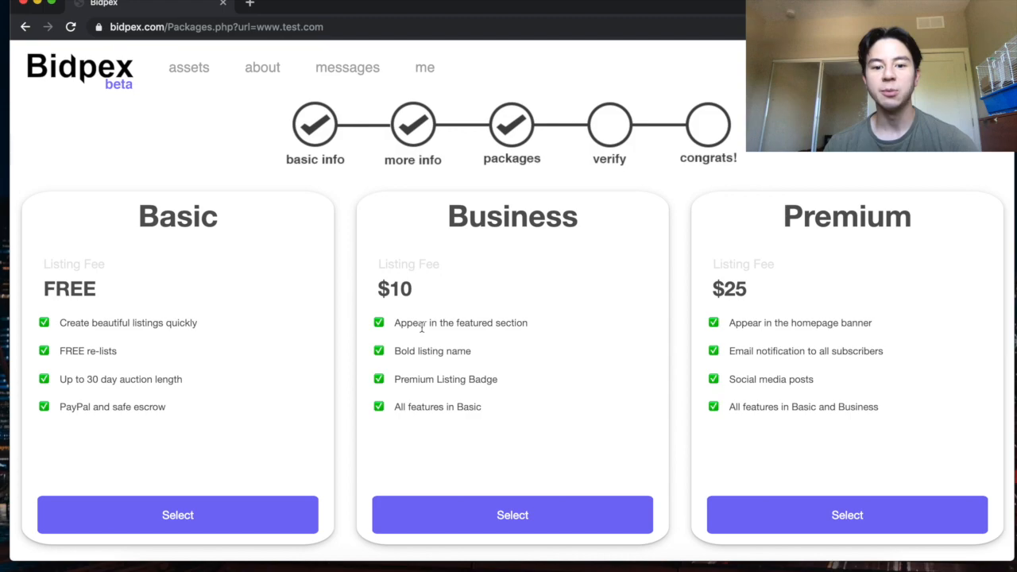
mouse_move(564, 368)
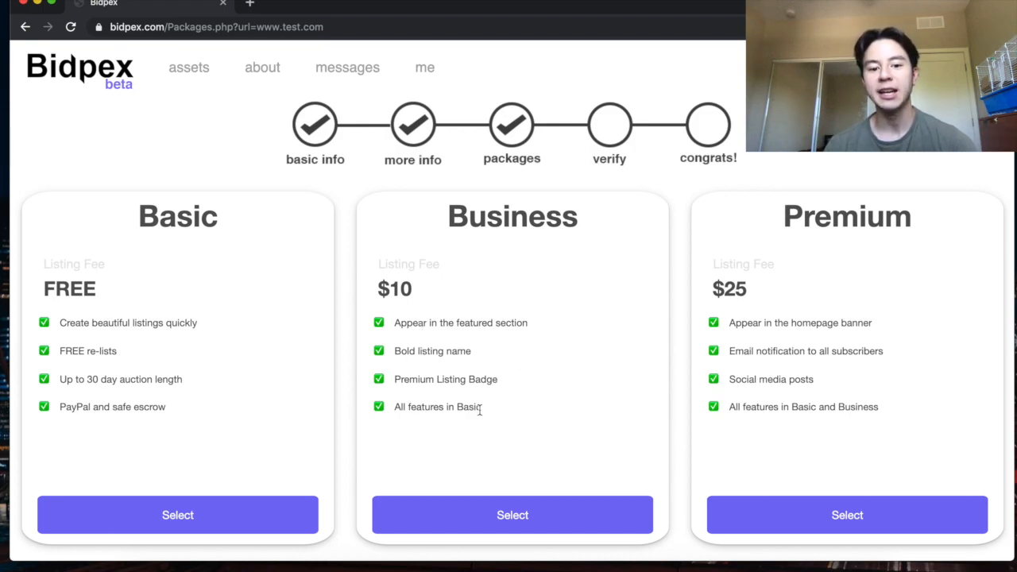
mouse_move(583, 390)
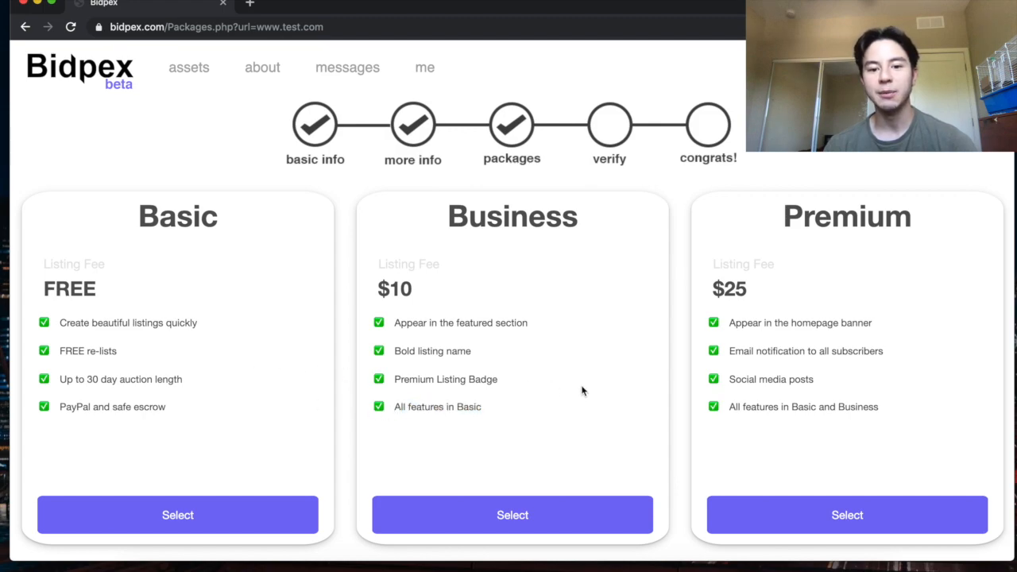
mouse_move(970, 213)
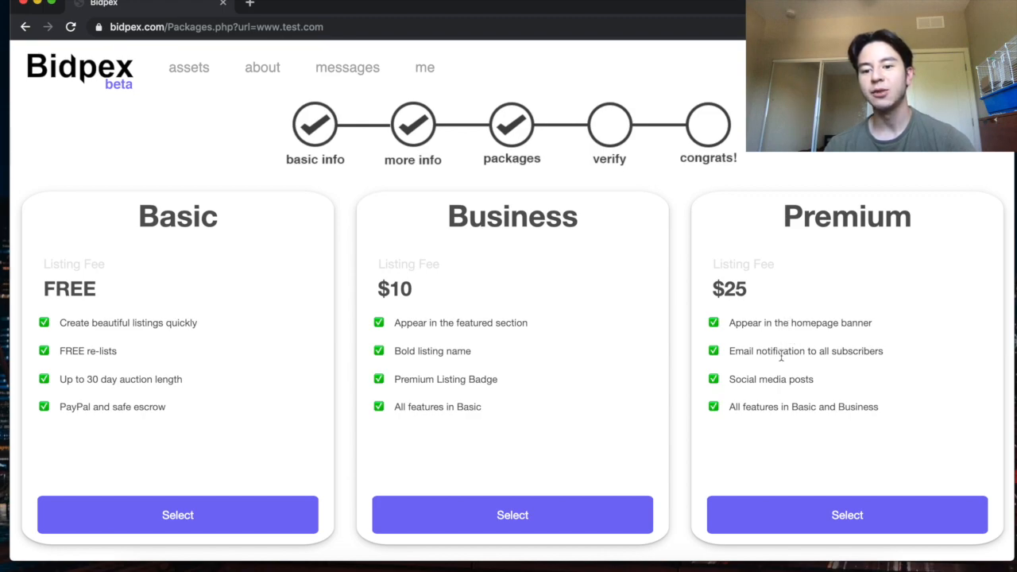
mouse_move(818, 389)
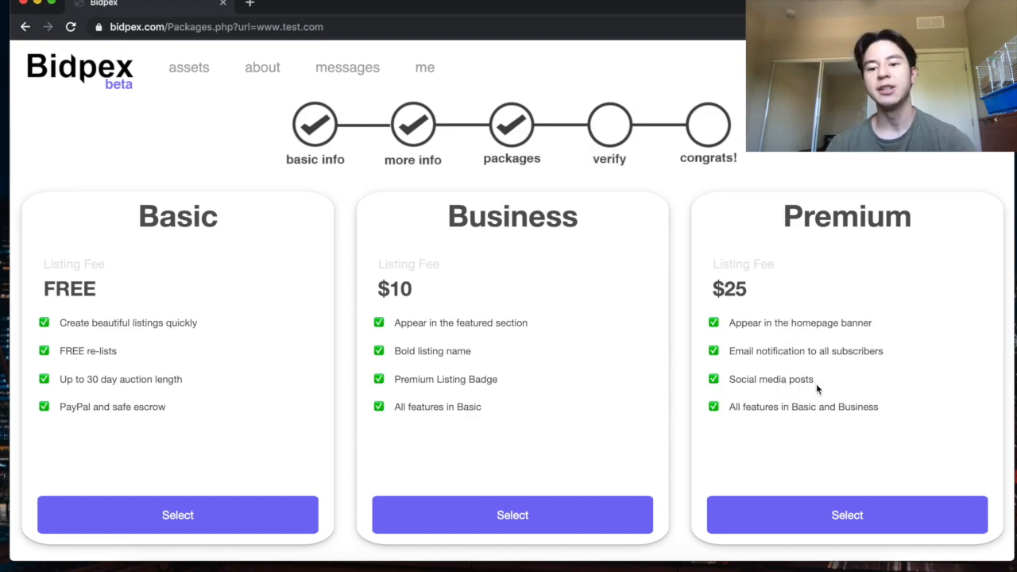
double_click(771, 379)
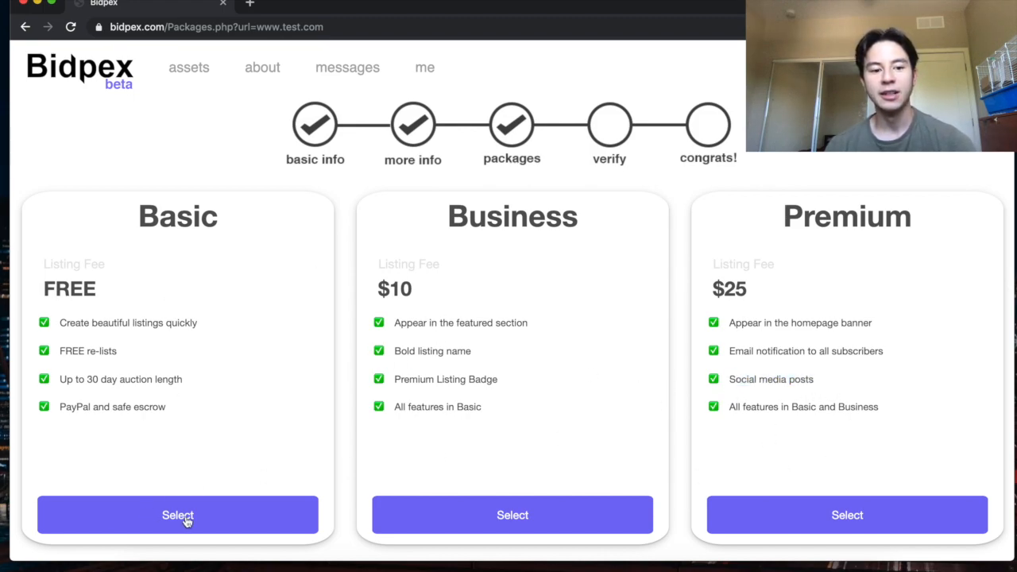
left_click(178, 515)
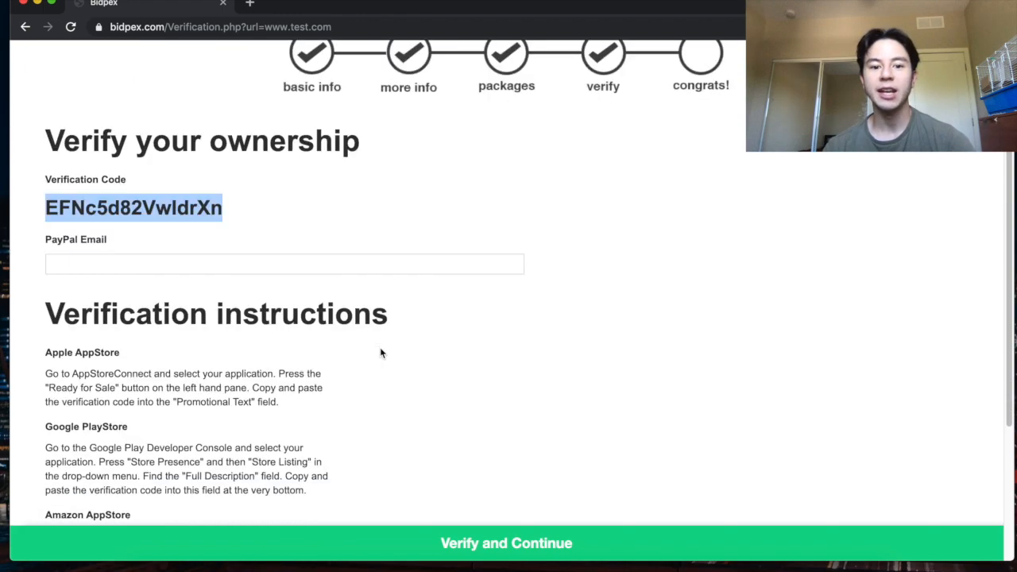
scroll("down", 3)
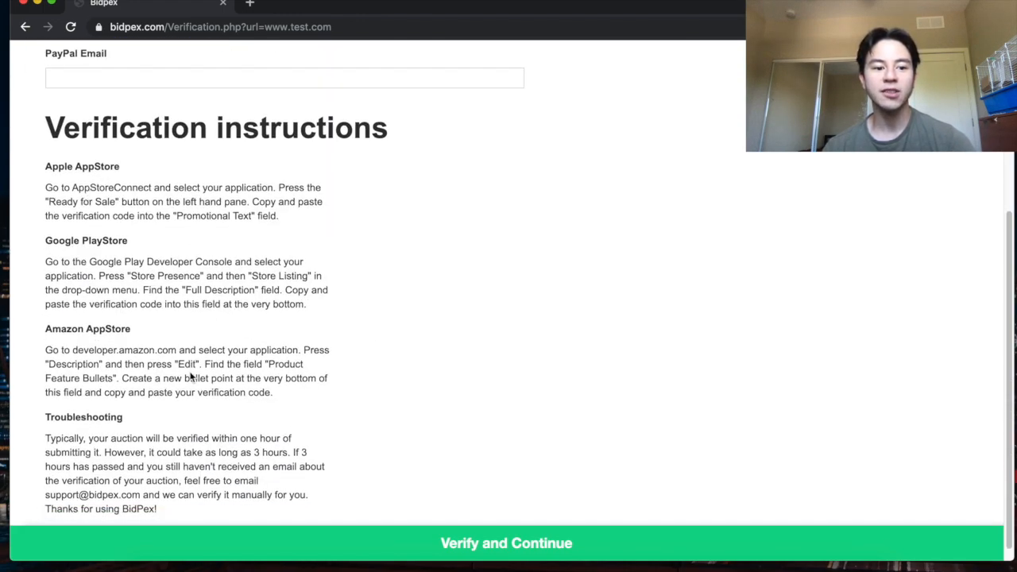
scroll("down", 3)
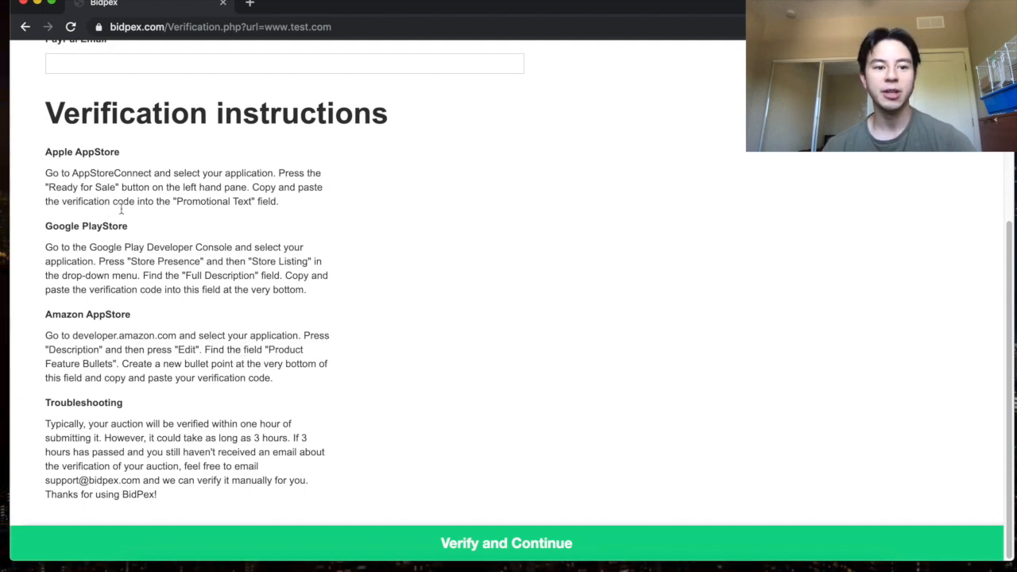
mouse_move(177, 368)
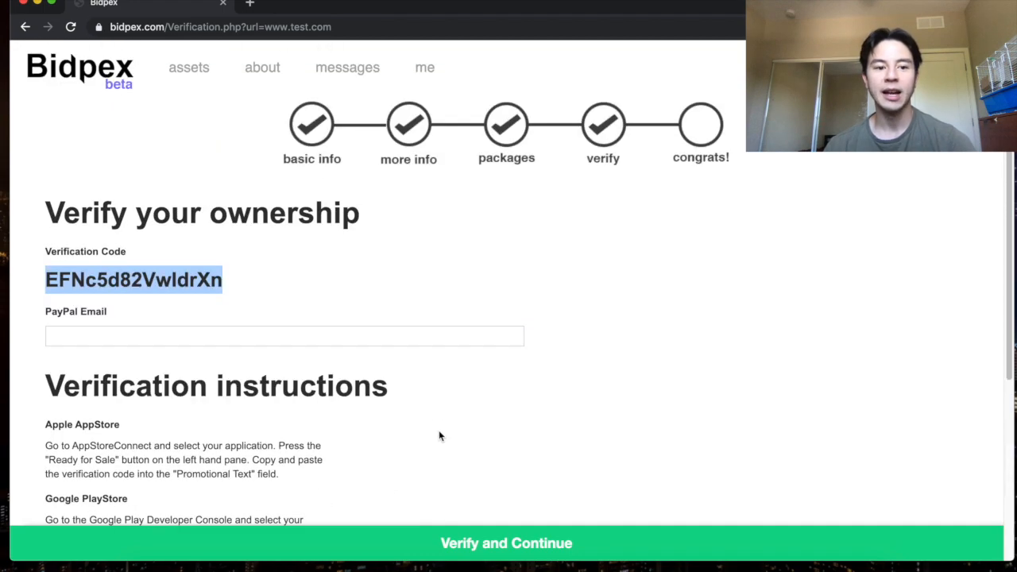
left_click(600, 350)
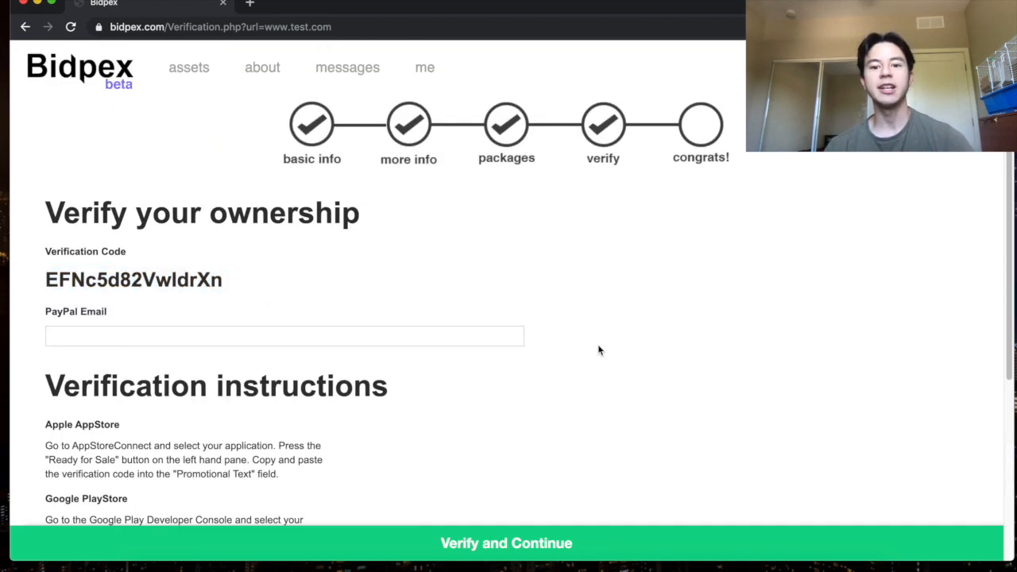
mouse_move(485, 365)
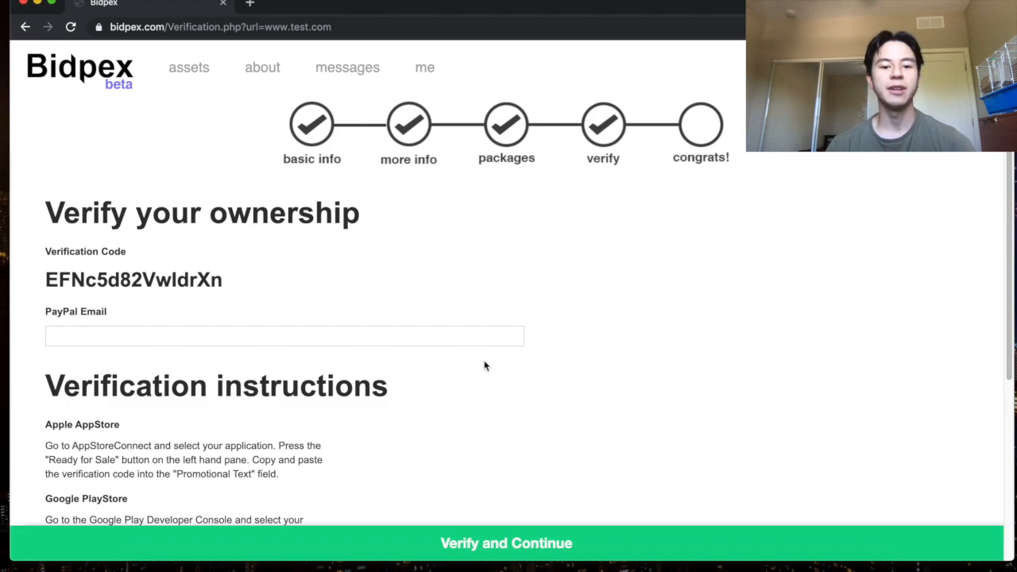
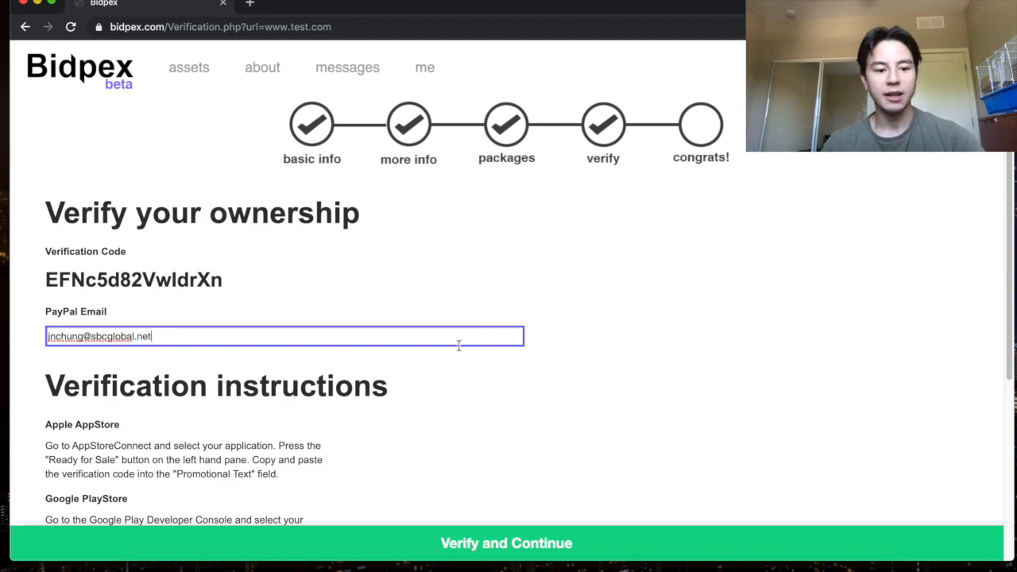
left_click(506, 544)
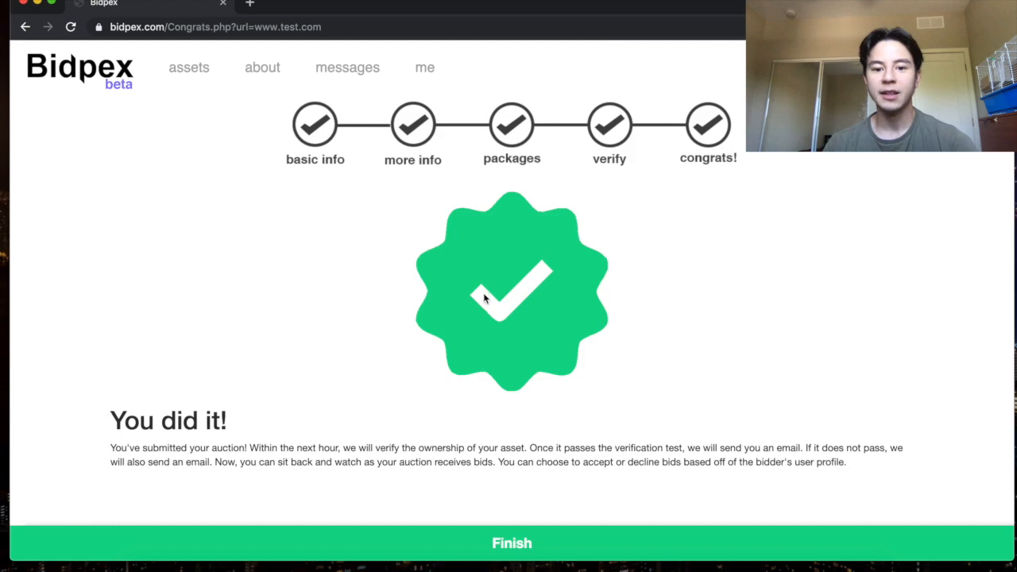
mouse_move(540, 274)
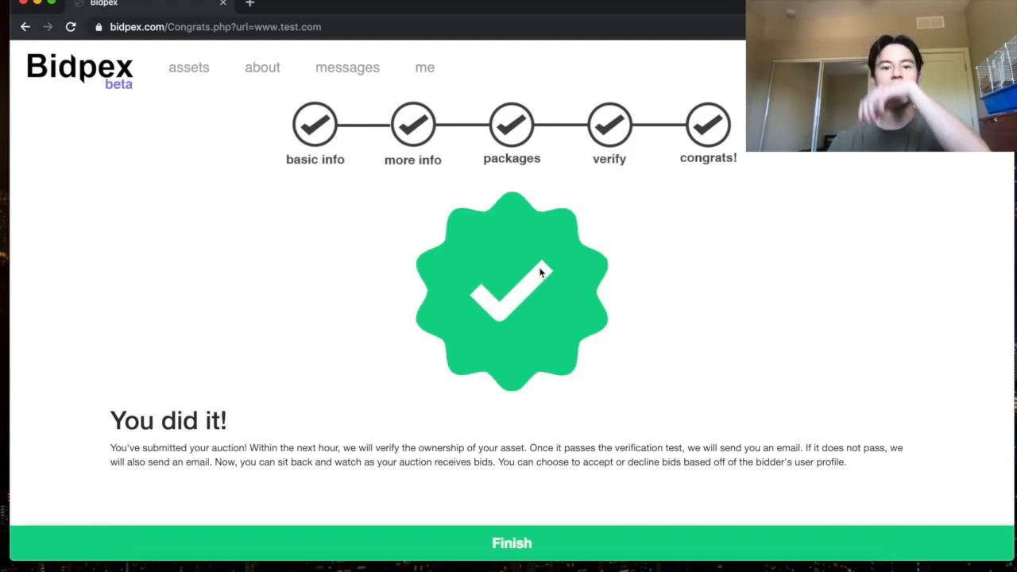
mouse_move(608, 353)
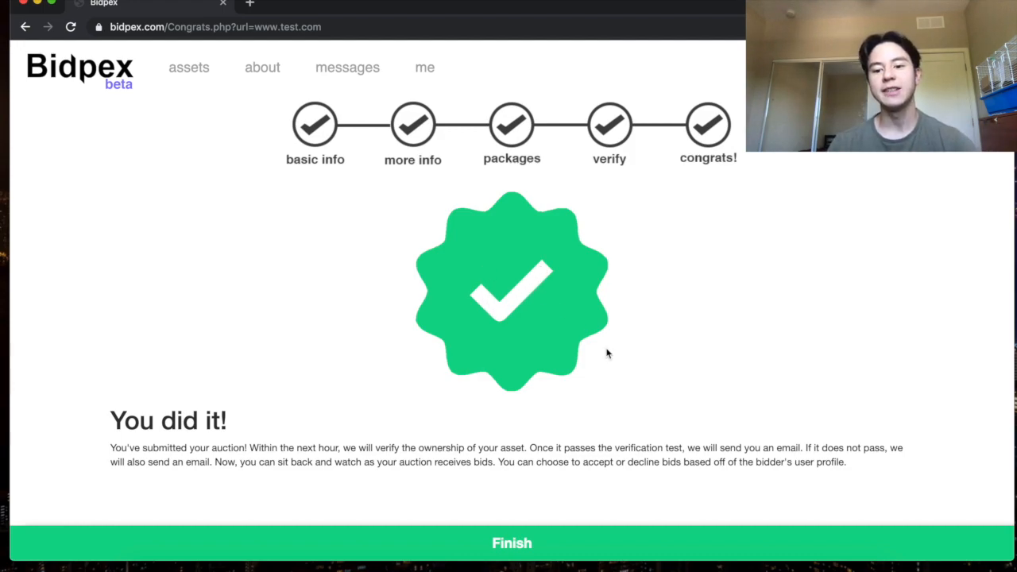
mouse_move(457, 334)
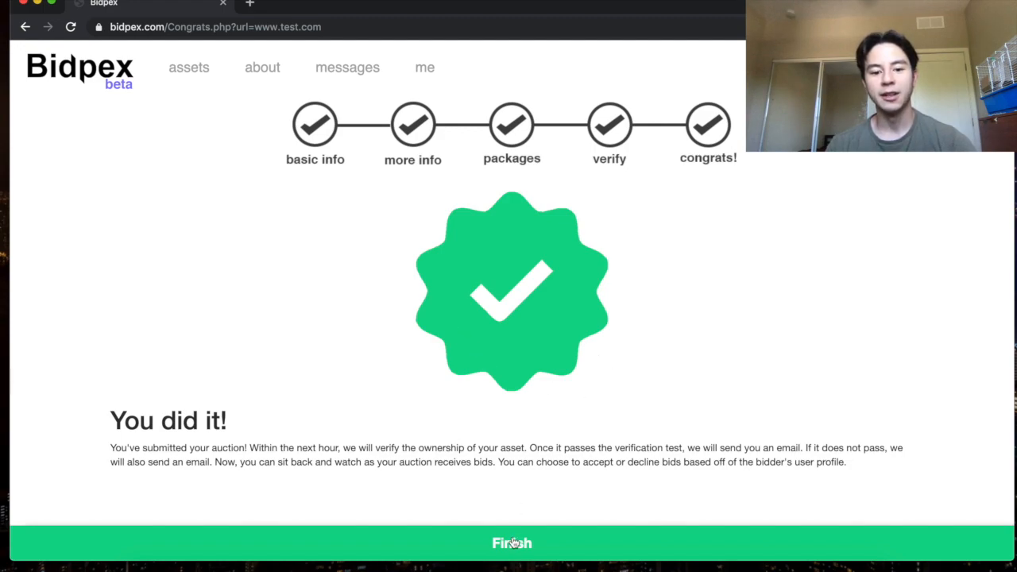
- Finish the listing on the congrats page to reach the assets search page
left_click(512, 543)
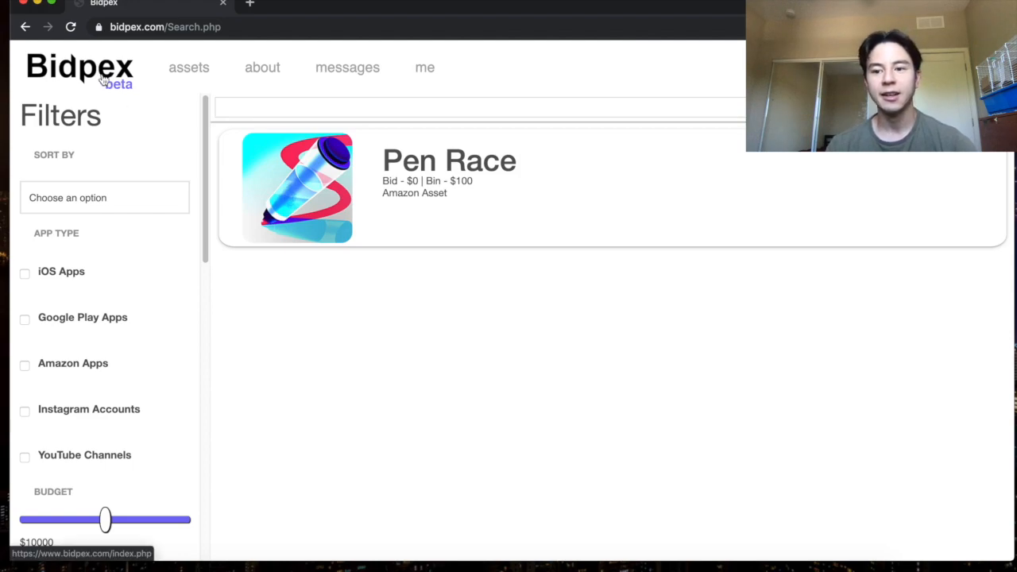
- Visit the About and assets pages, then return to the Bidpex homepage via the logo
left_click(188, 67)
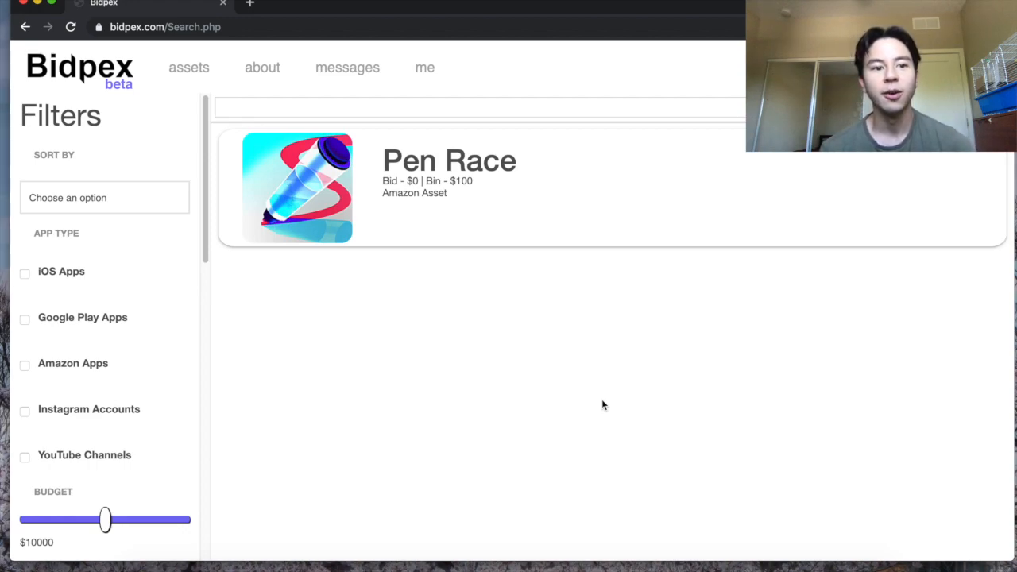
mouse_move(433, 272)
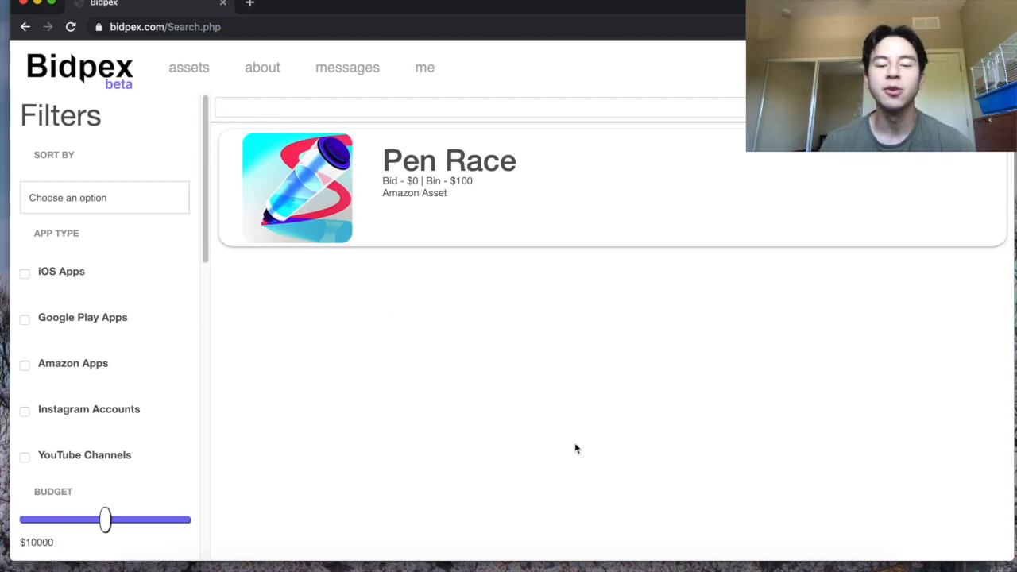
mouse_move(570, 470)
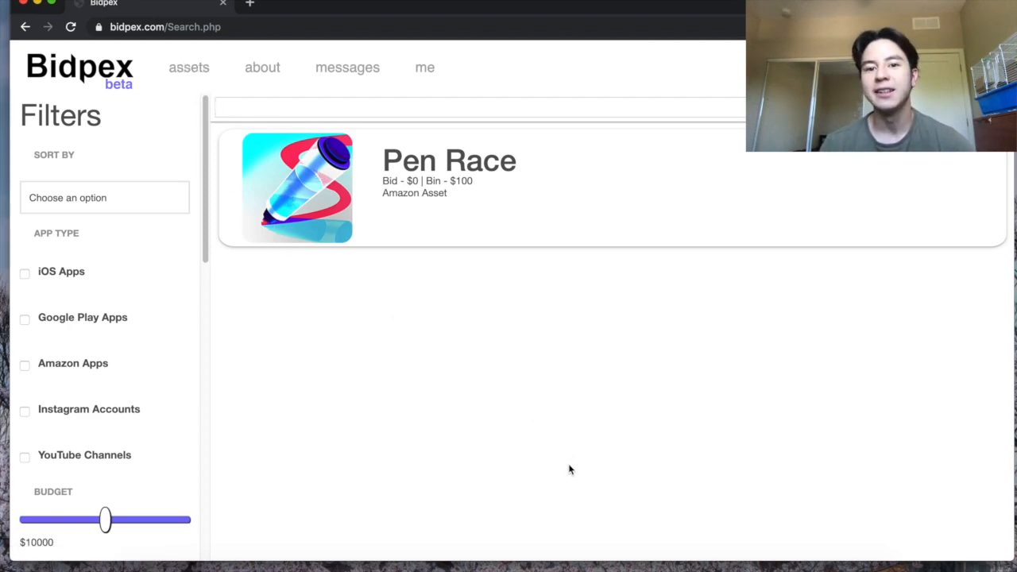
left_click(262, 66)
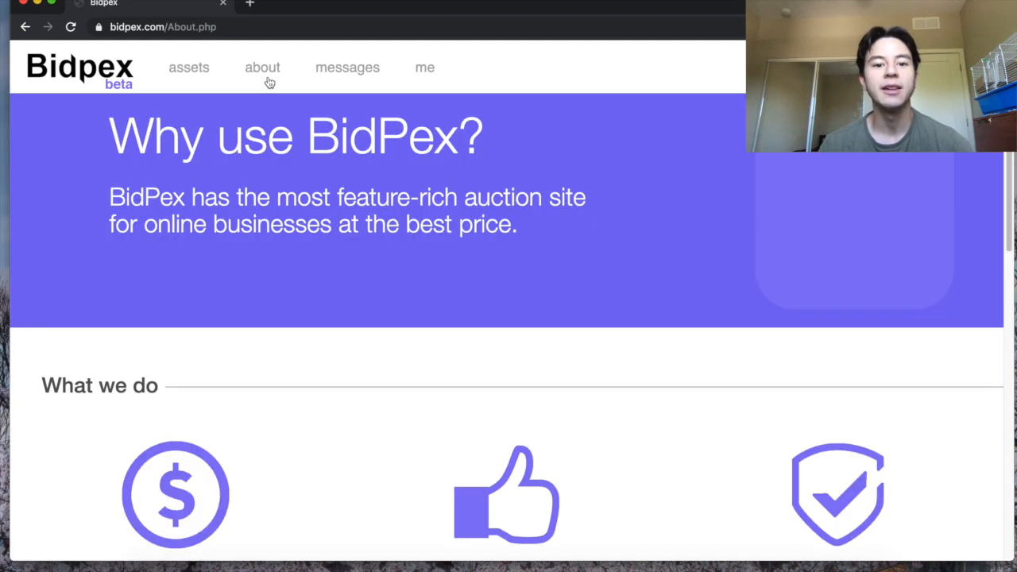
left_click(80, 67)
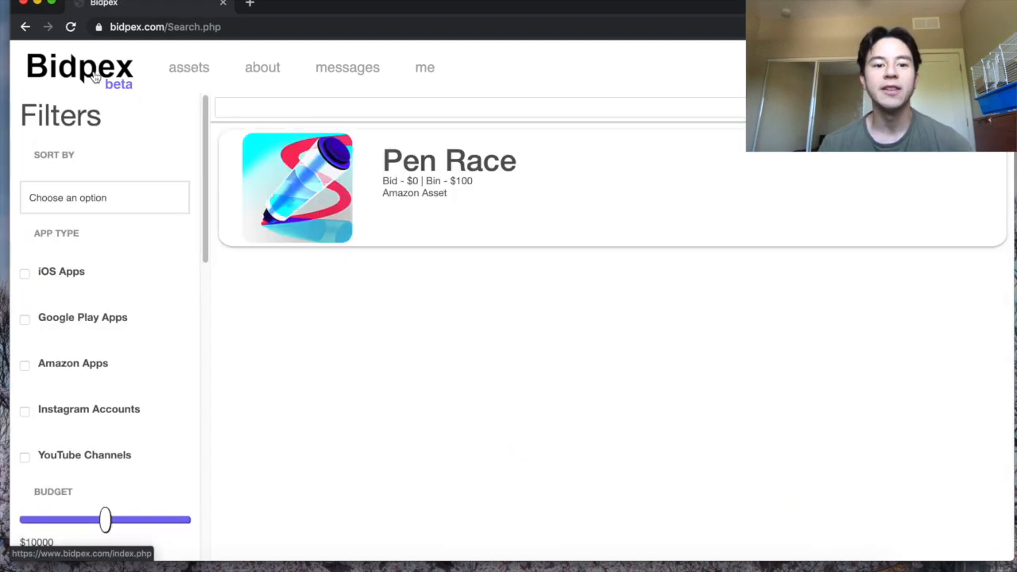
left_click(80, 68)
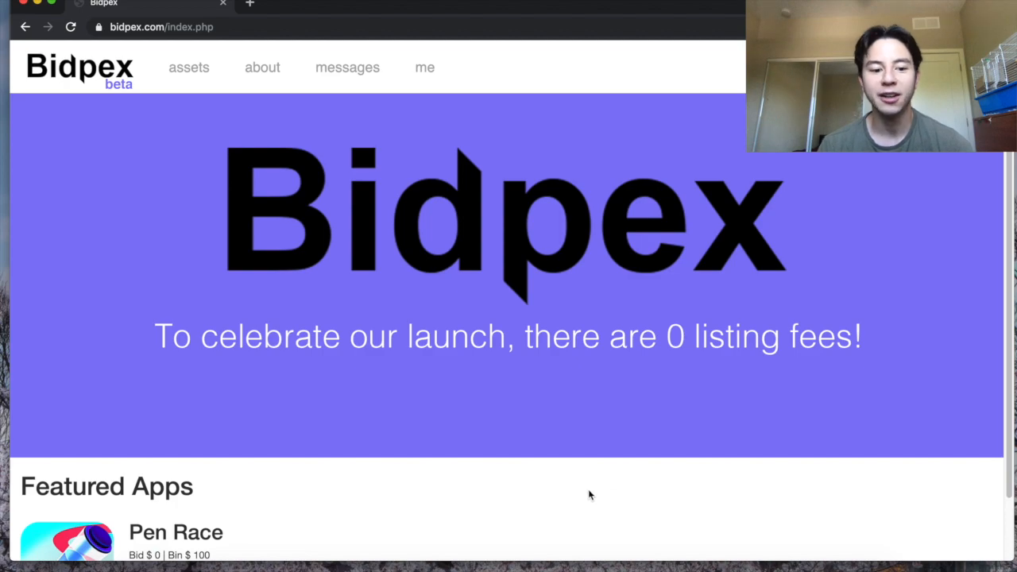